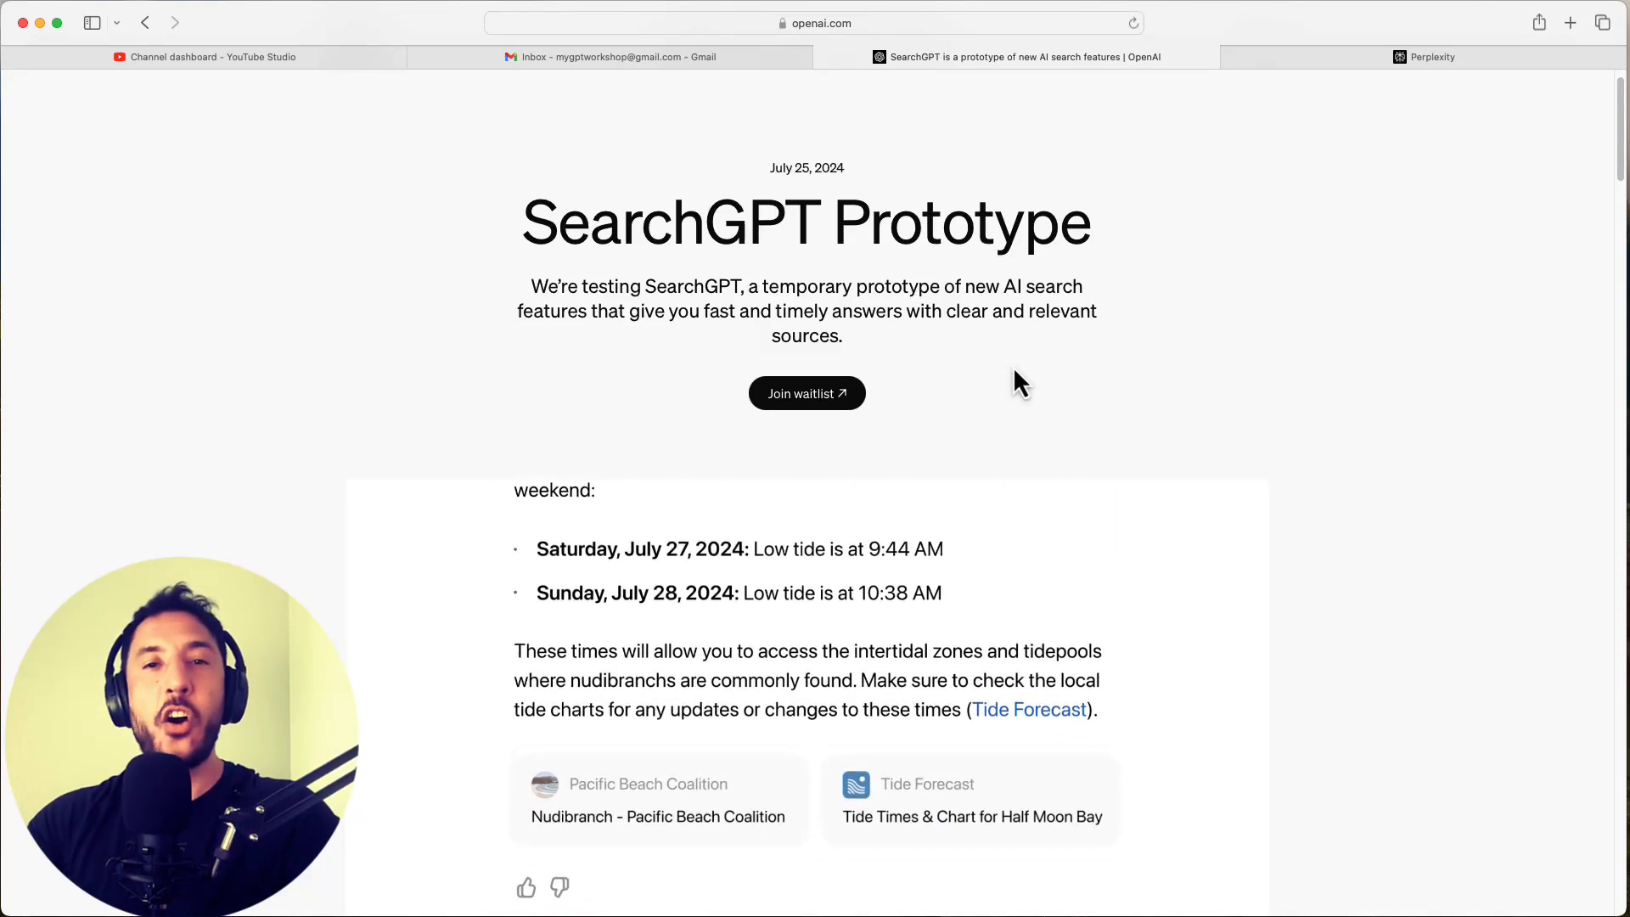
# Enter the query 'when can i see nudibranchs in half moon bay' and scroll the results
pyautogui.write('will it b')
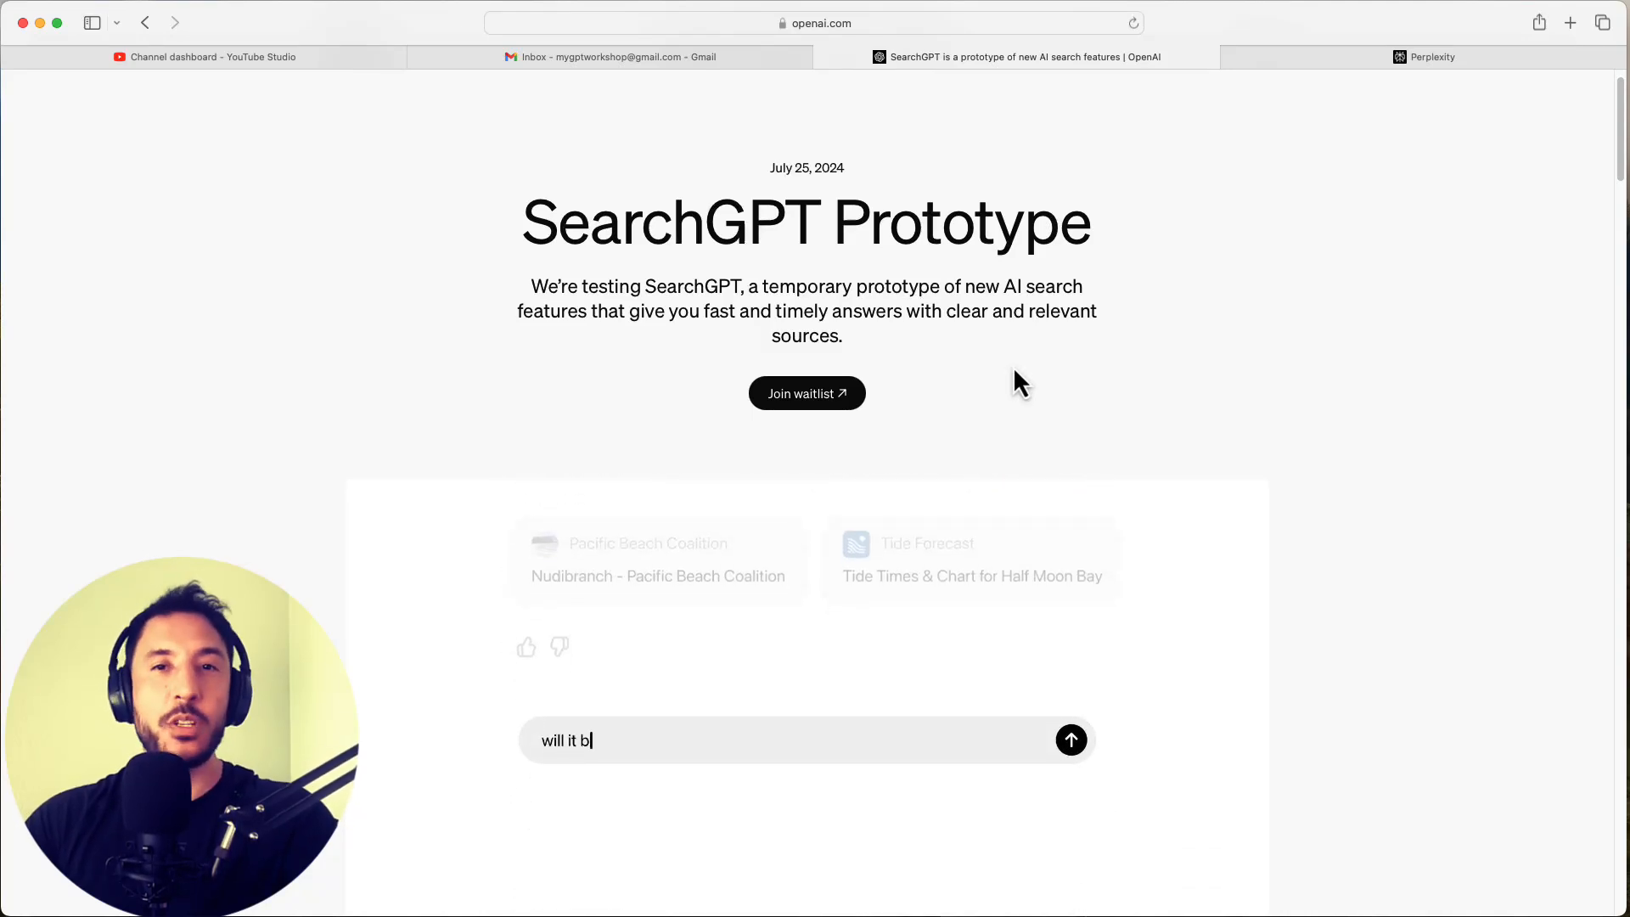
pyautogui.click(1070, 739)
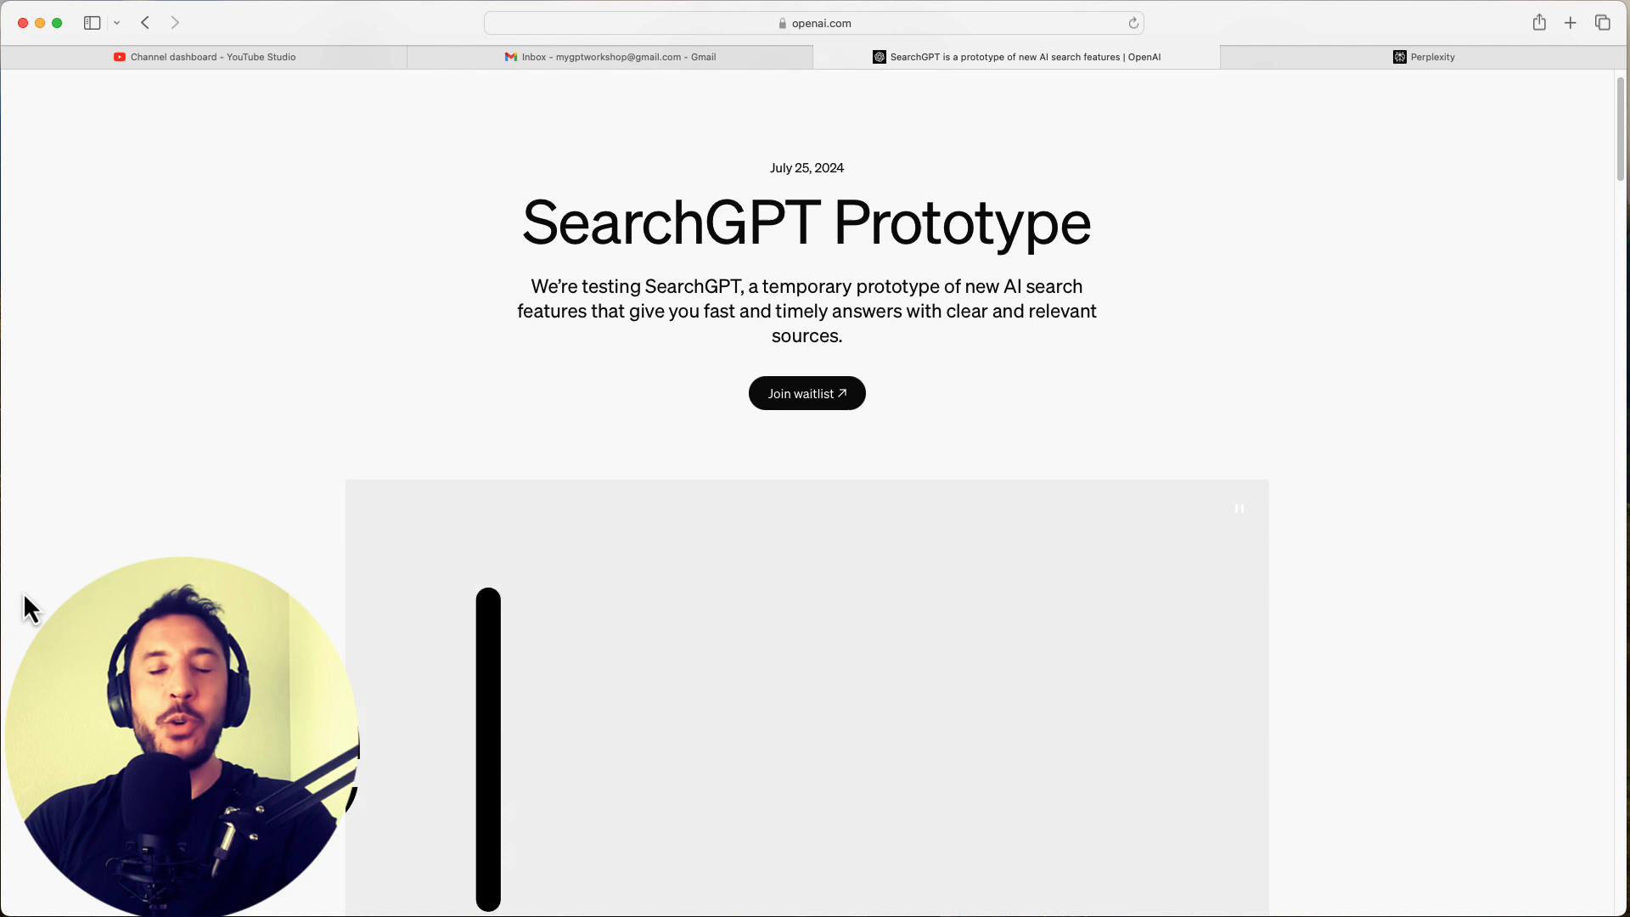
pyautogui.write('when can i see nudibranchs in half moon bay')
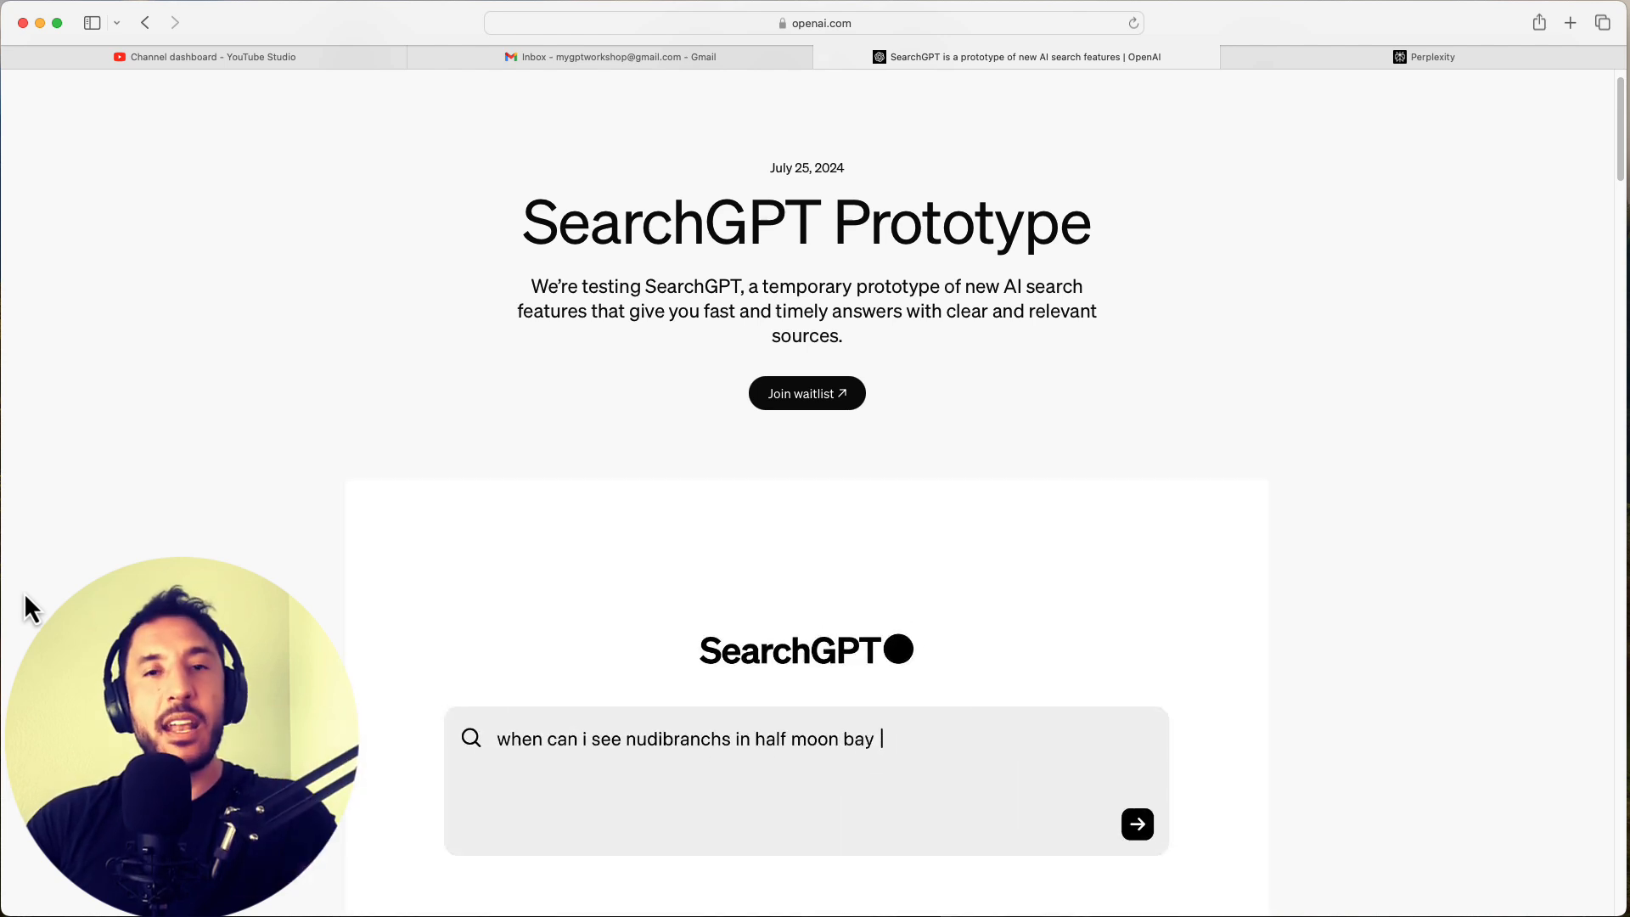
pyautogui.click(1135, 823)
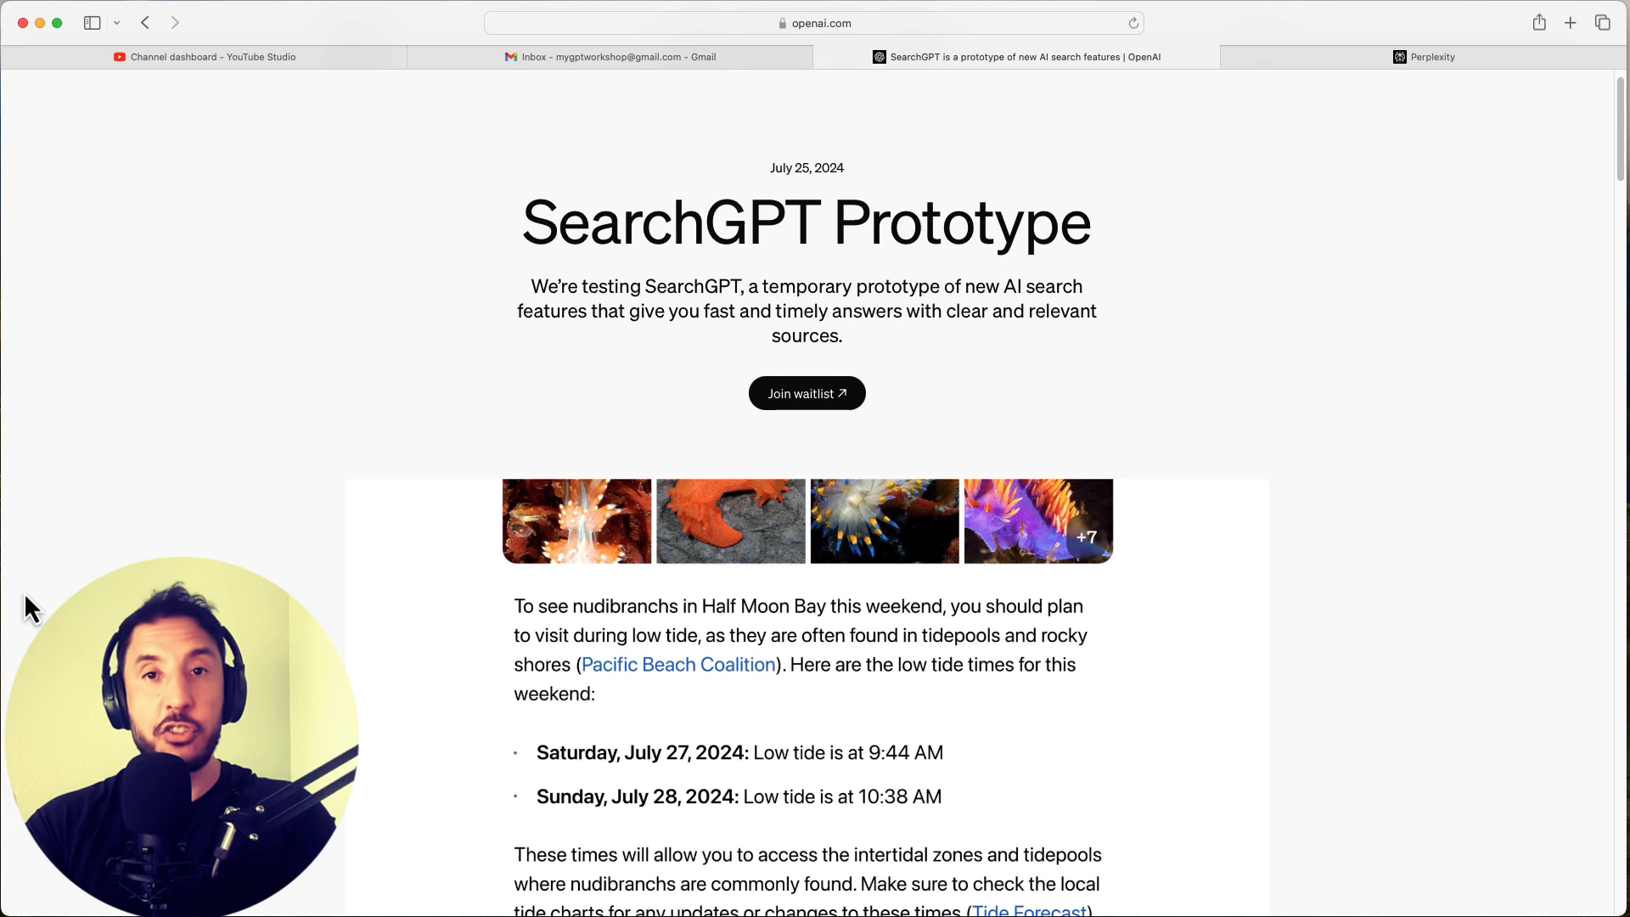
pyautogui.scroll(-3)
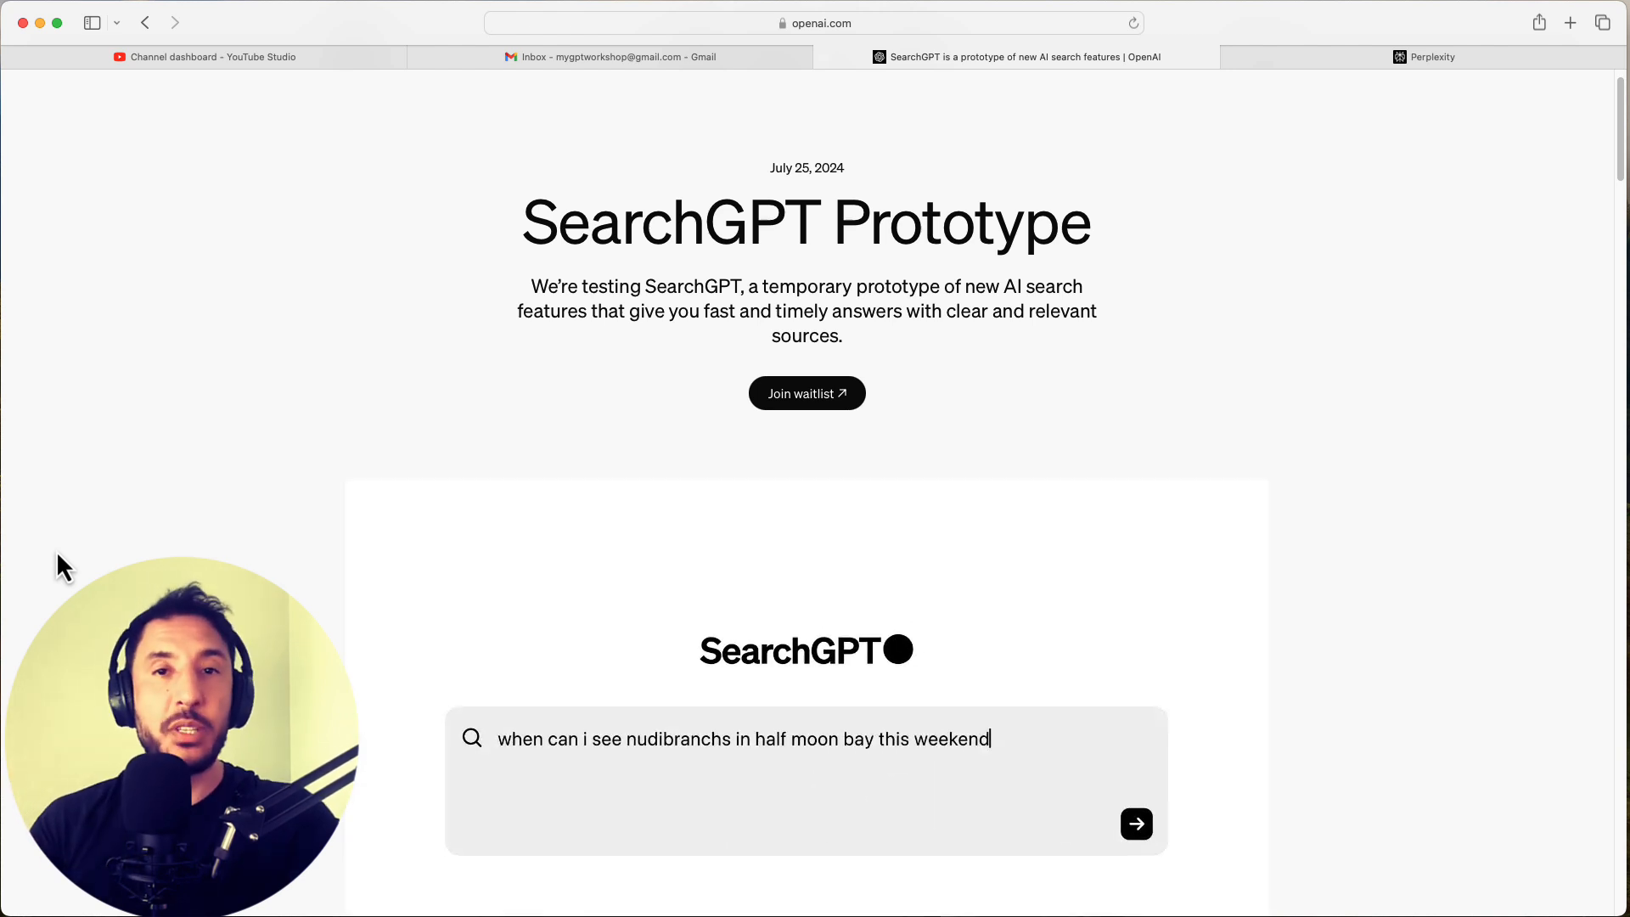
pyautogui.click(1135, 824)
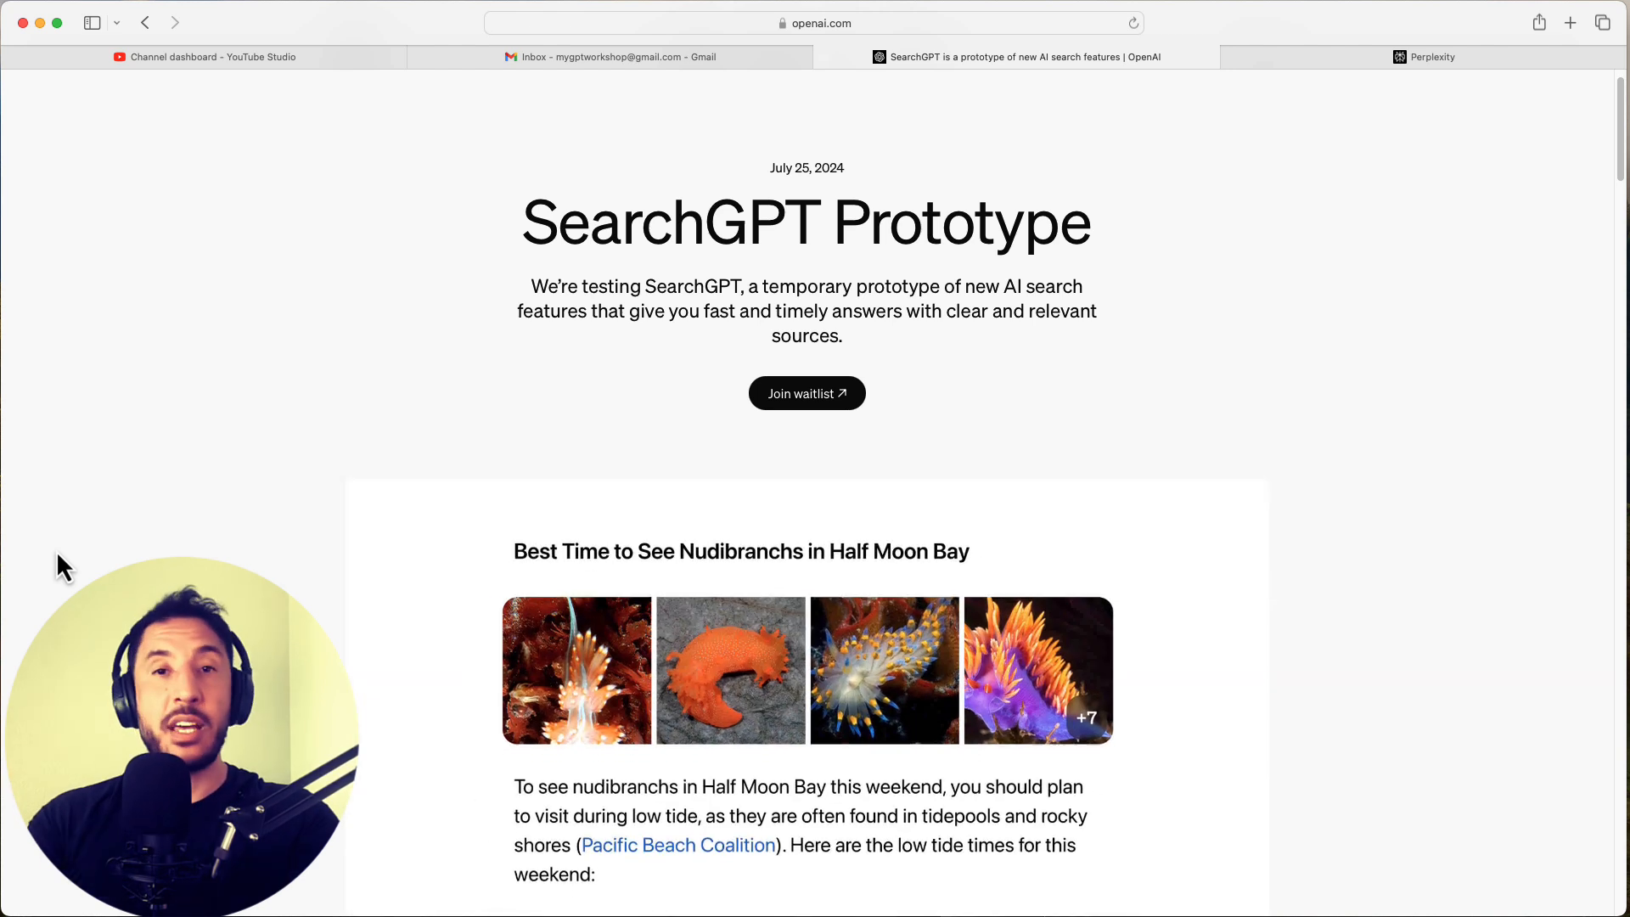
pyautogui.scroll(-3)
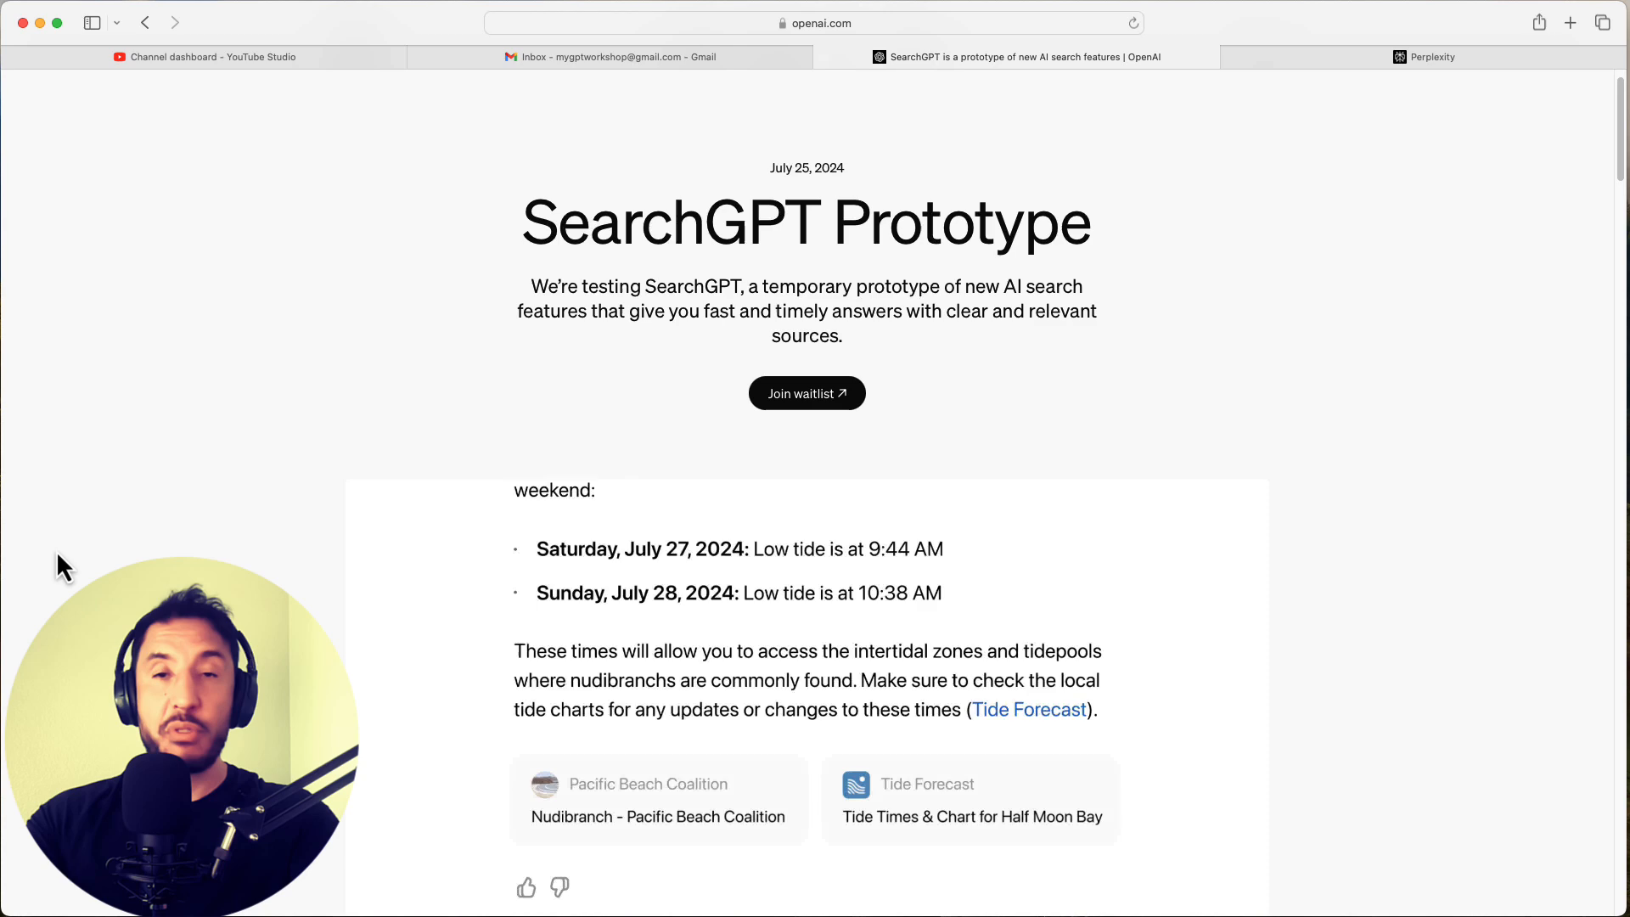
# Enter the follow-up 'will it b', scroll down, and switch to the Perplexity tab
pyautogui.write('will it b')
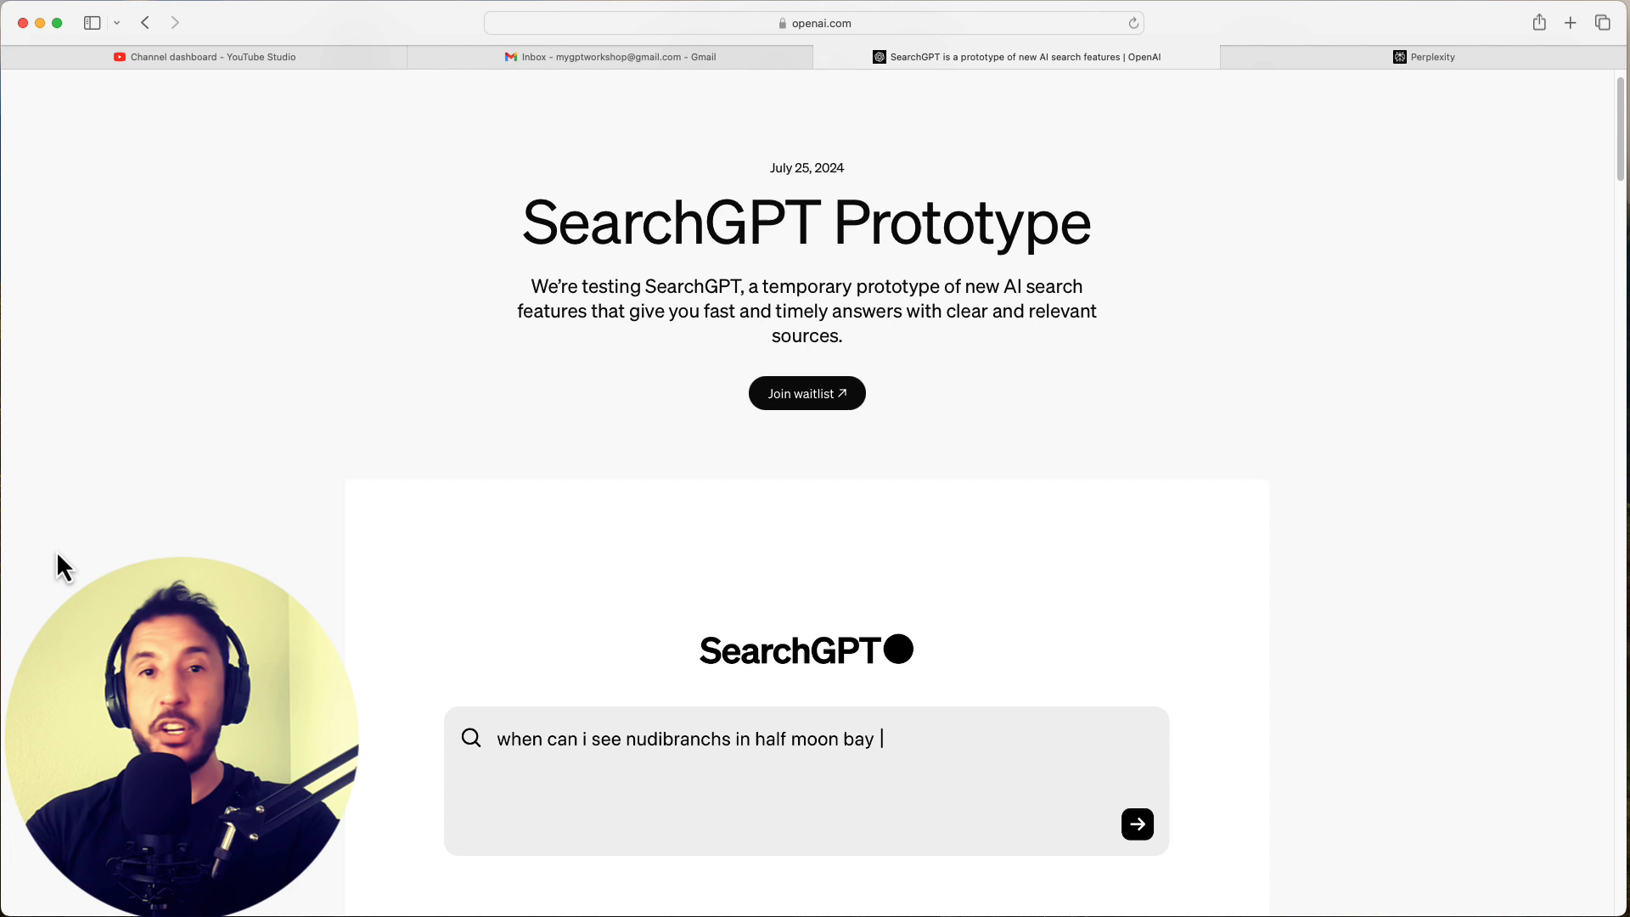
pyautogui.click(1136, 823)
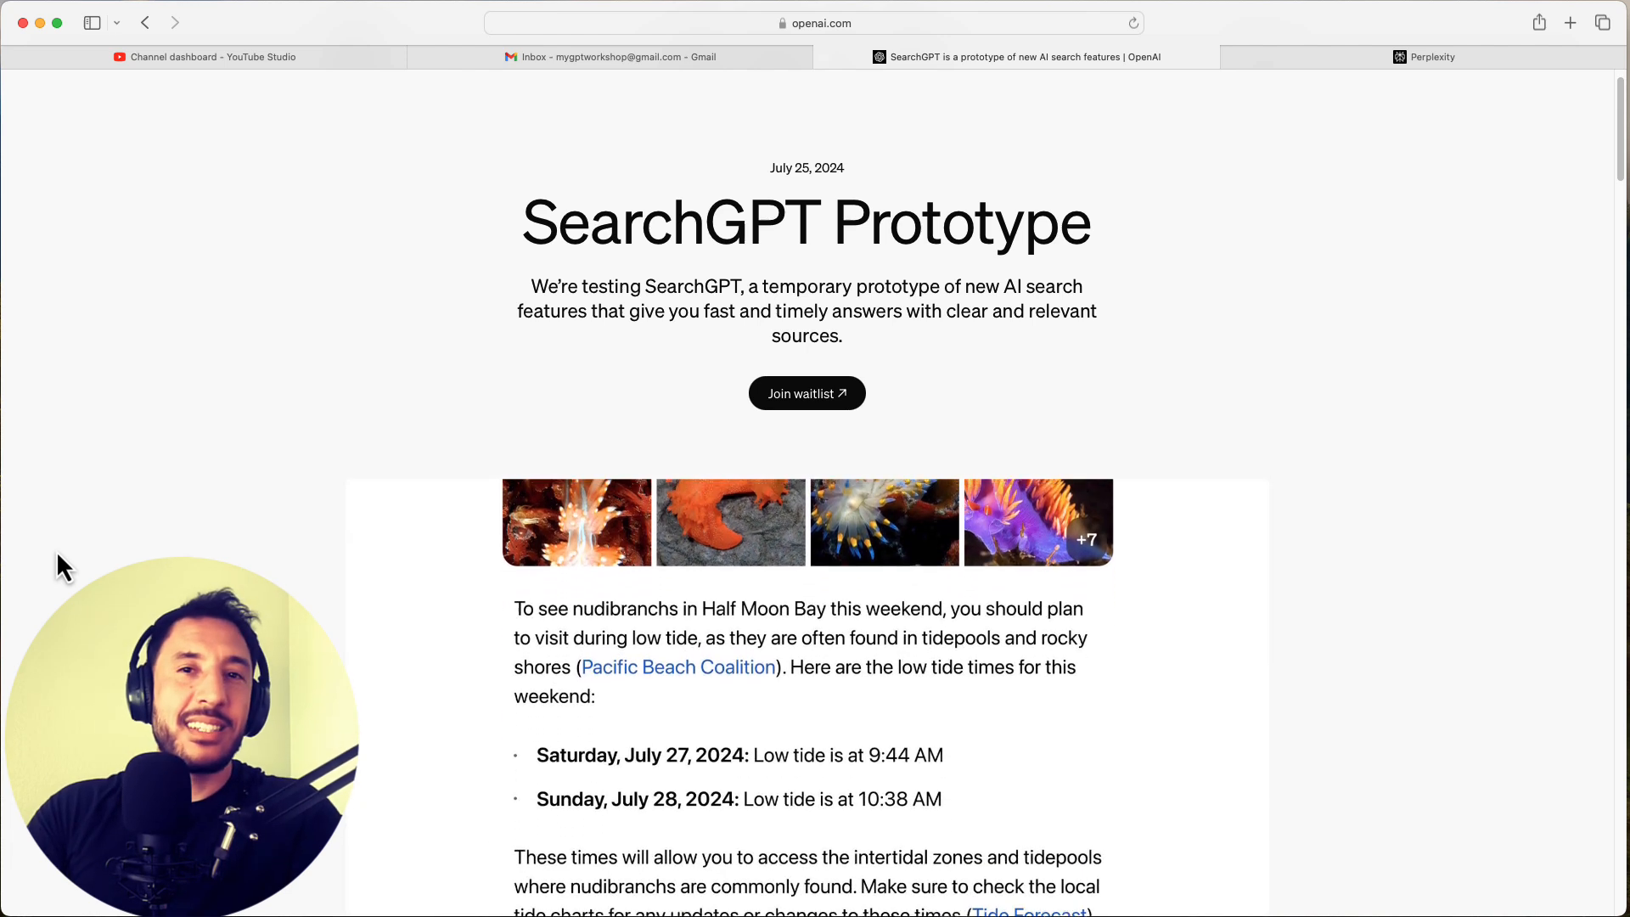
pyautogui.scroll(-3)
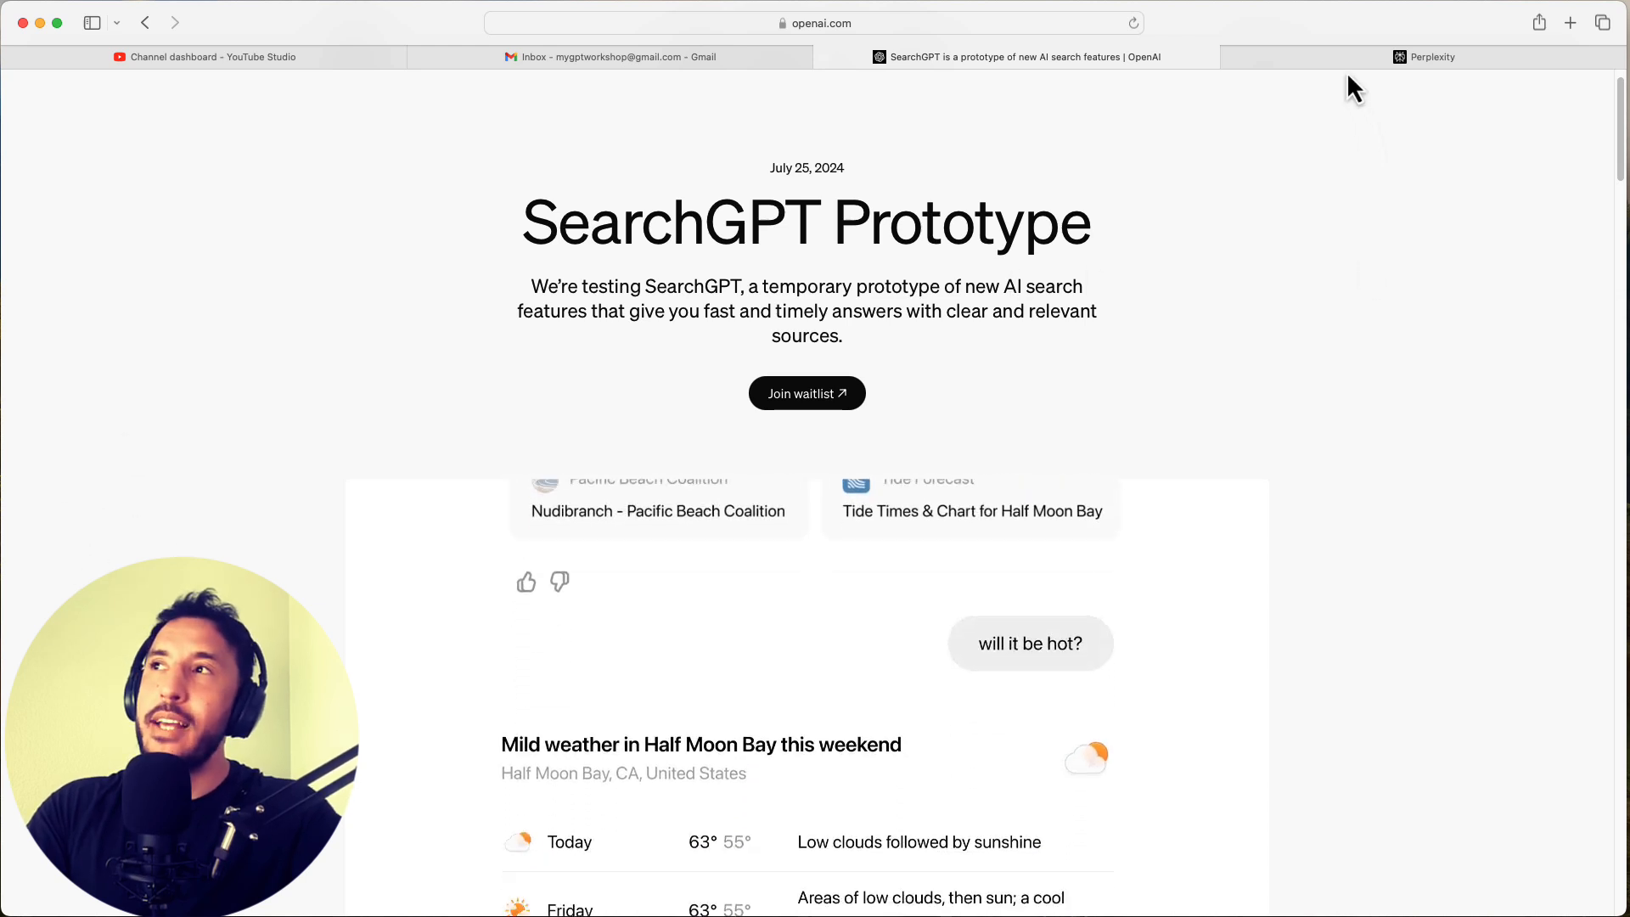
pyautogui.click(1430, 57)
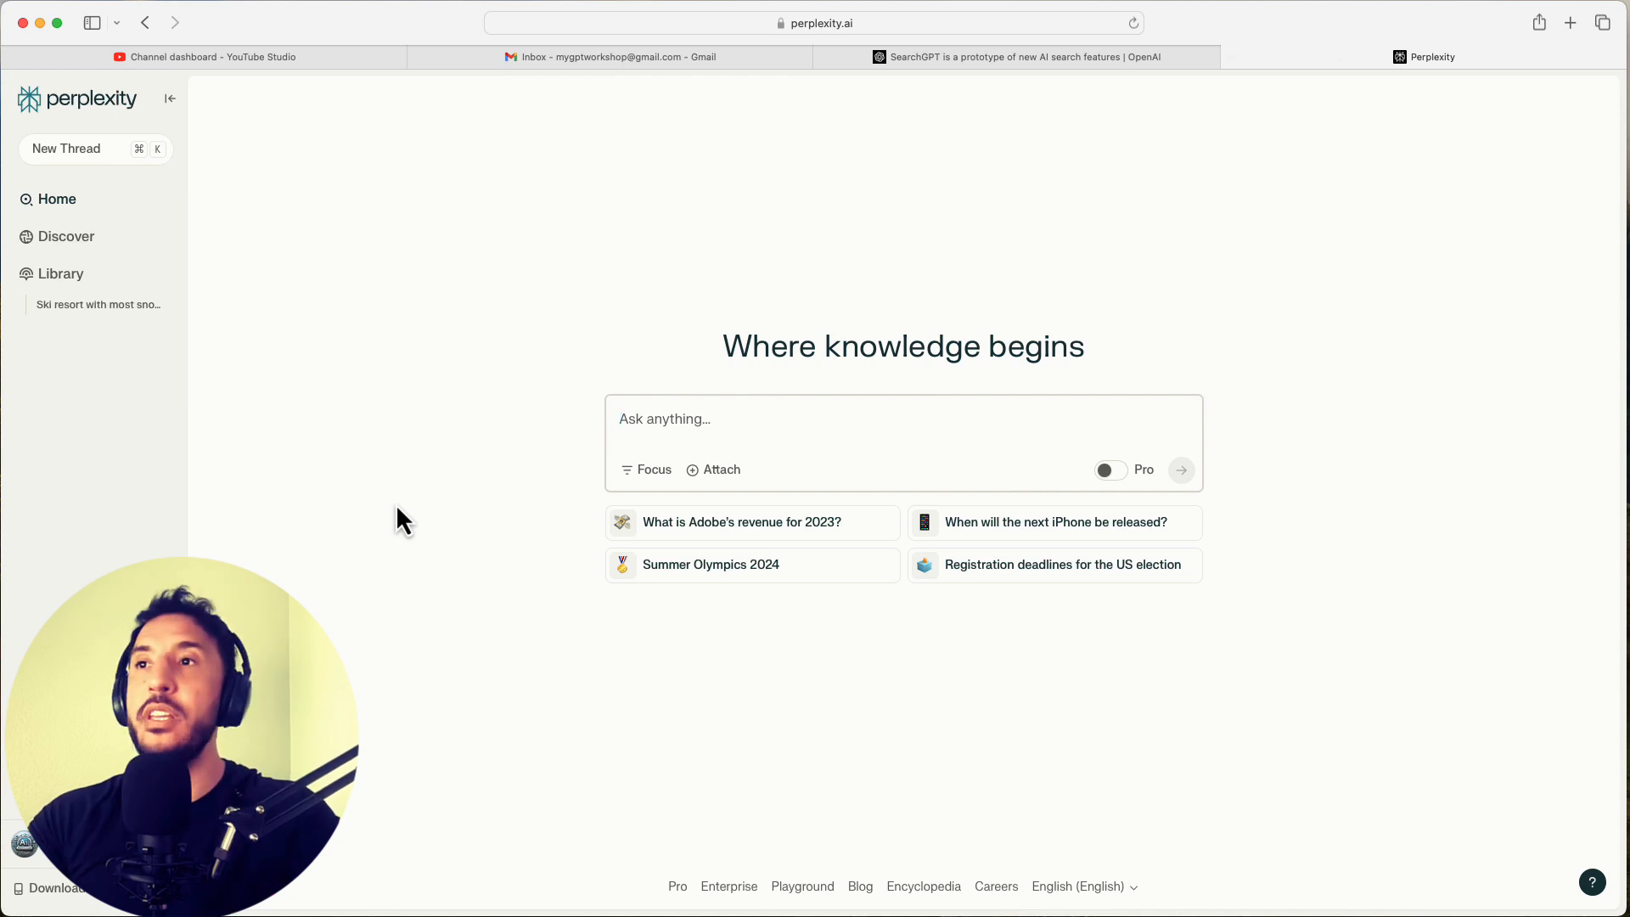
pyautogui.moveTo(982, 657)
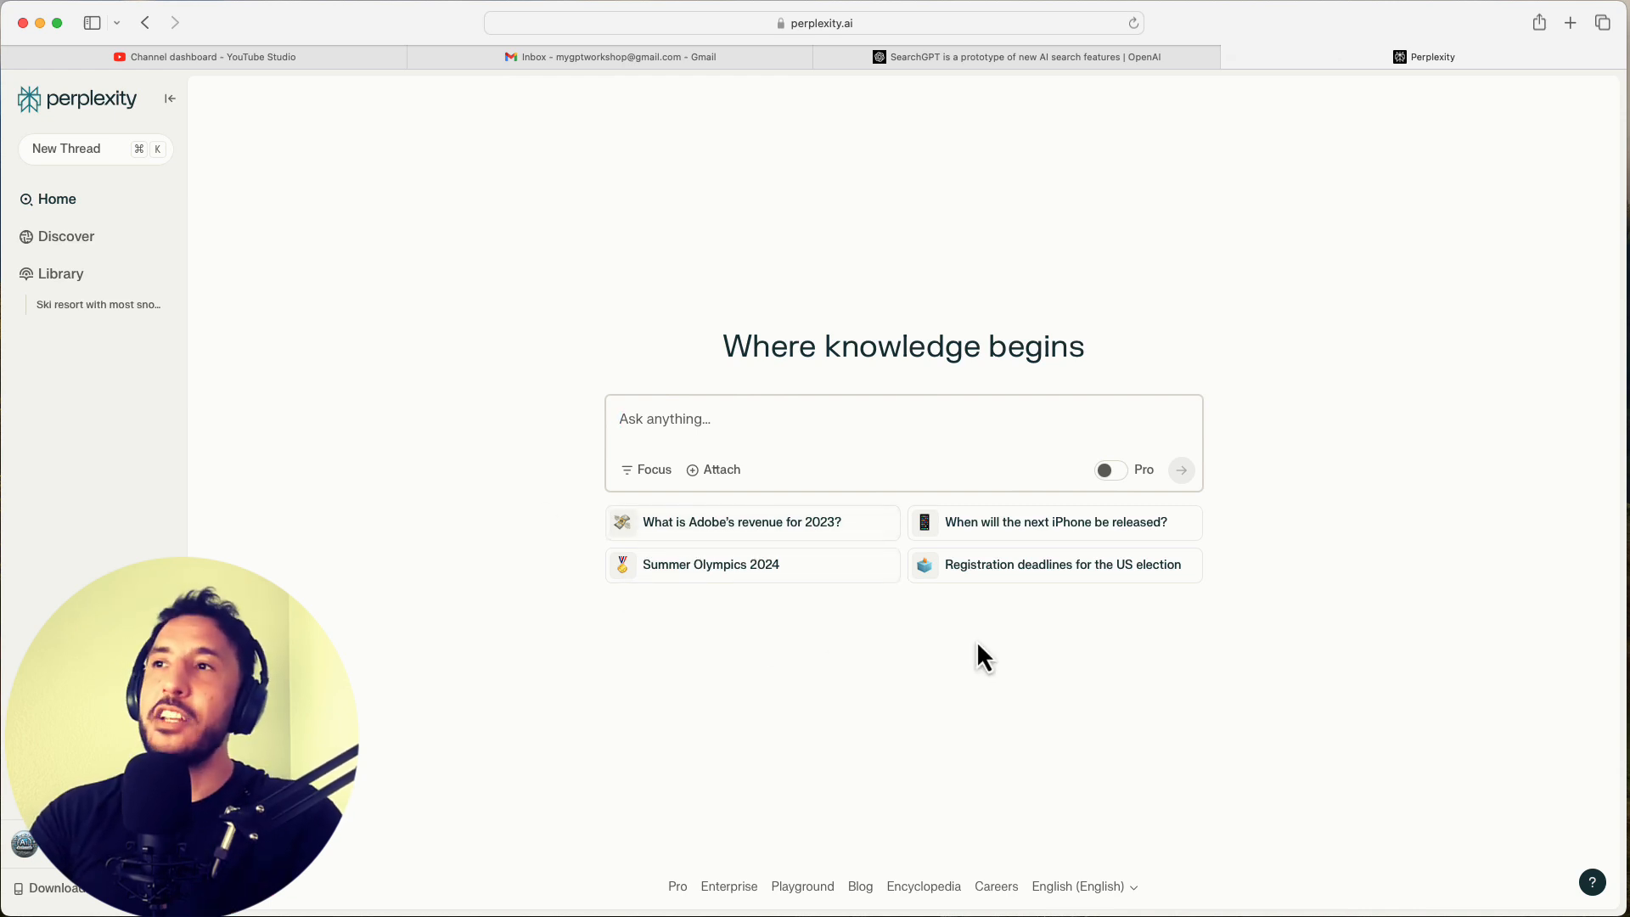
pyautogui.moveTo(774, 545)
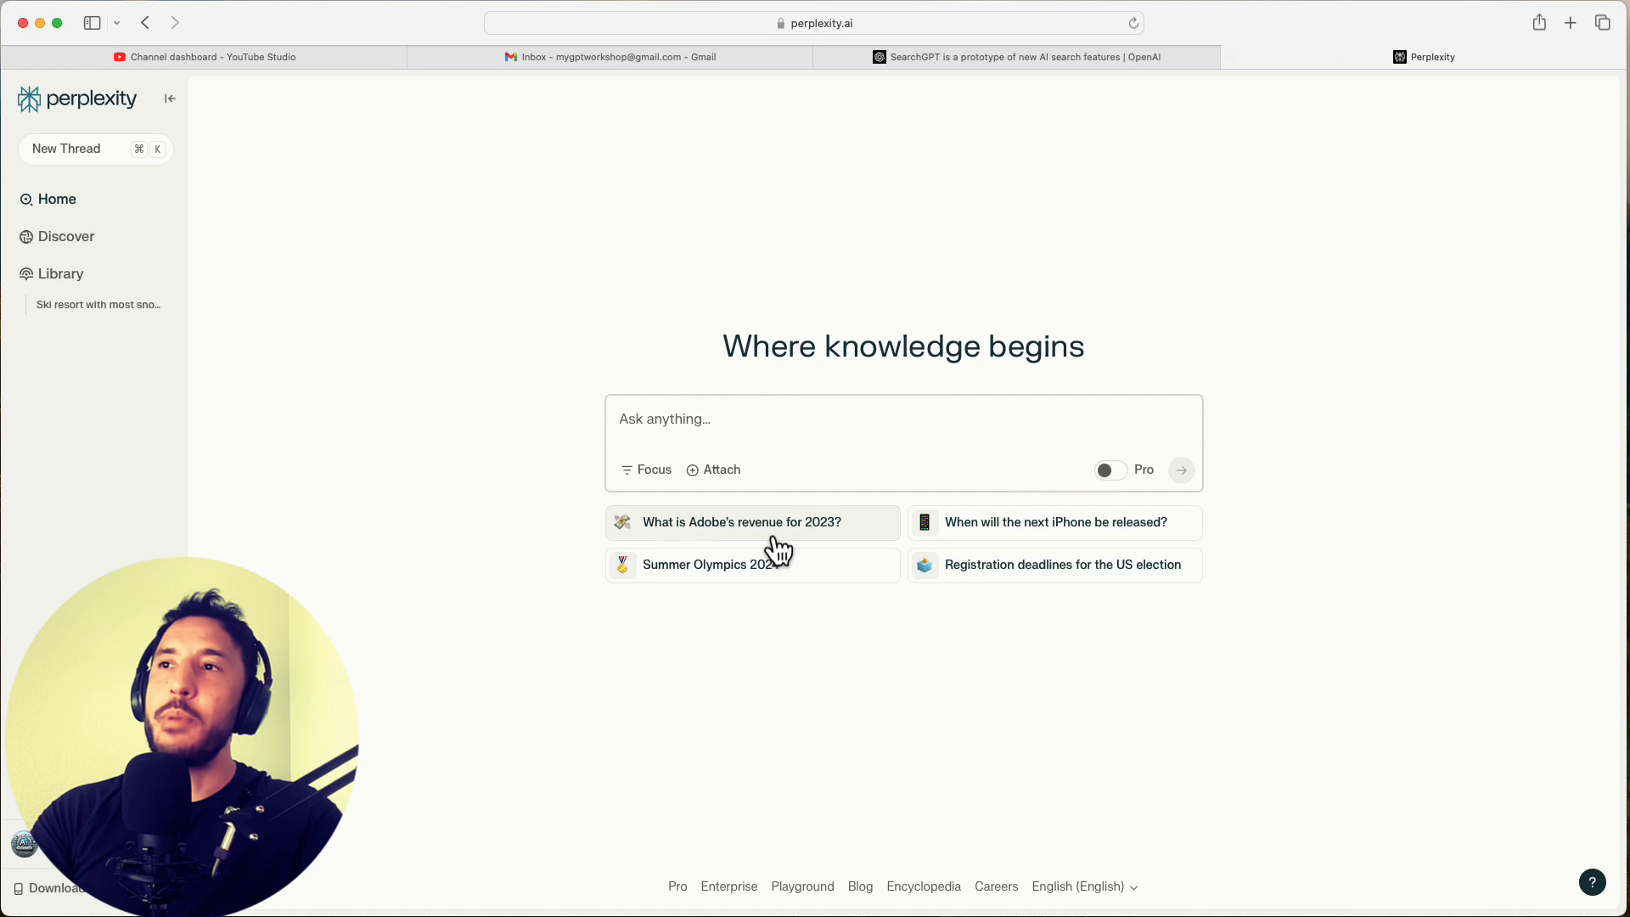
# Ask Perplexity 'What is Adobe's revenue for 2023?' and review its five sources twice
pyautogui.click(737, 522)
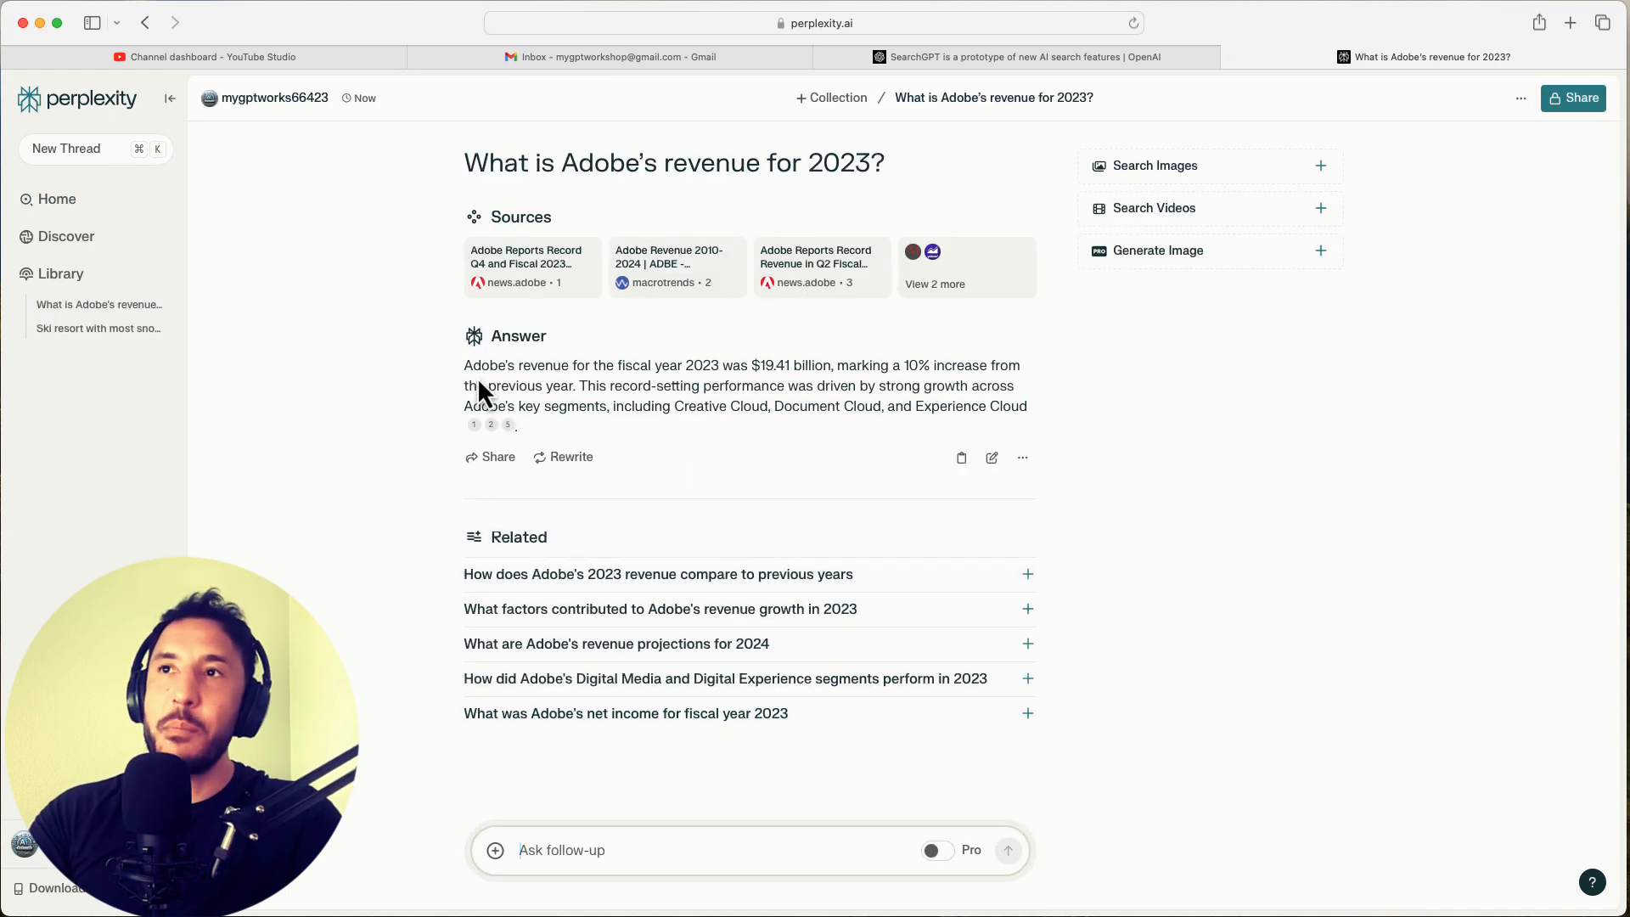
pyautogui.moveTo(466, 365); pyautogui.dragTo(1026, 405)
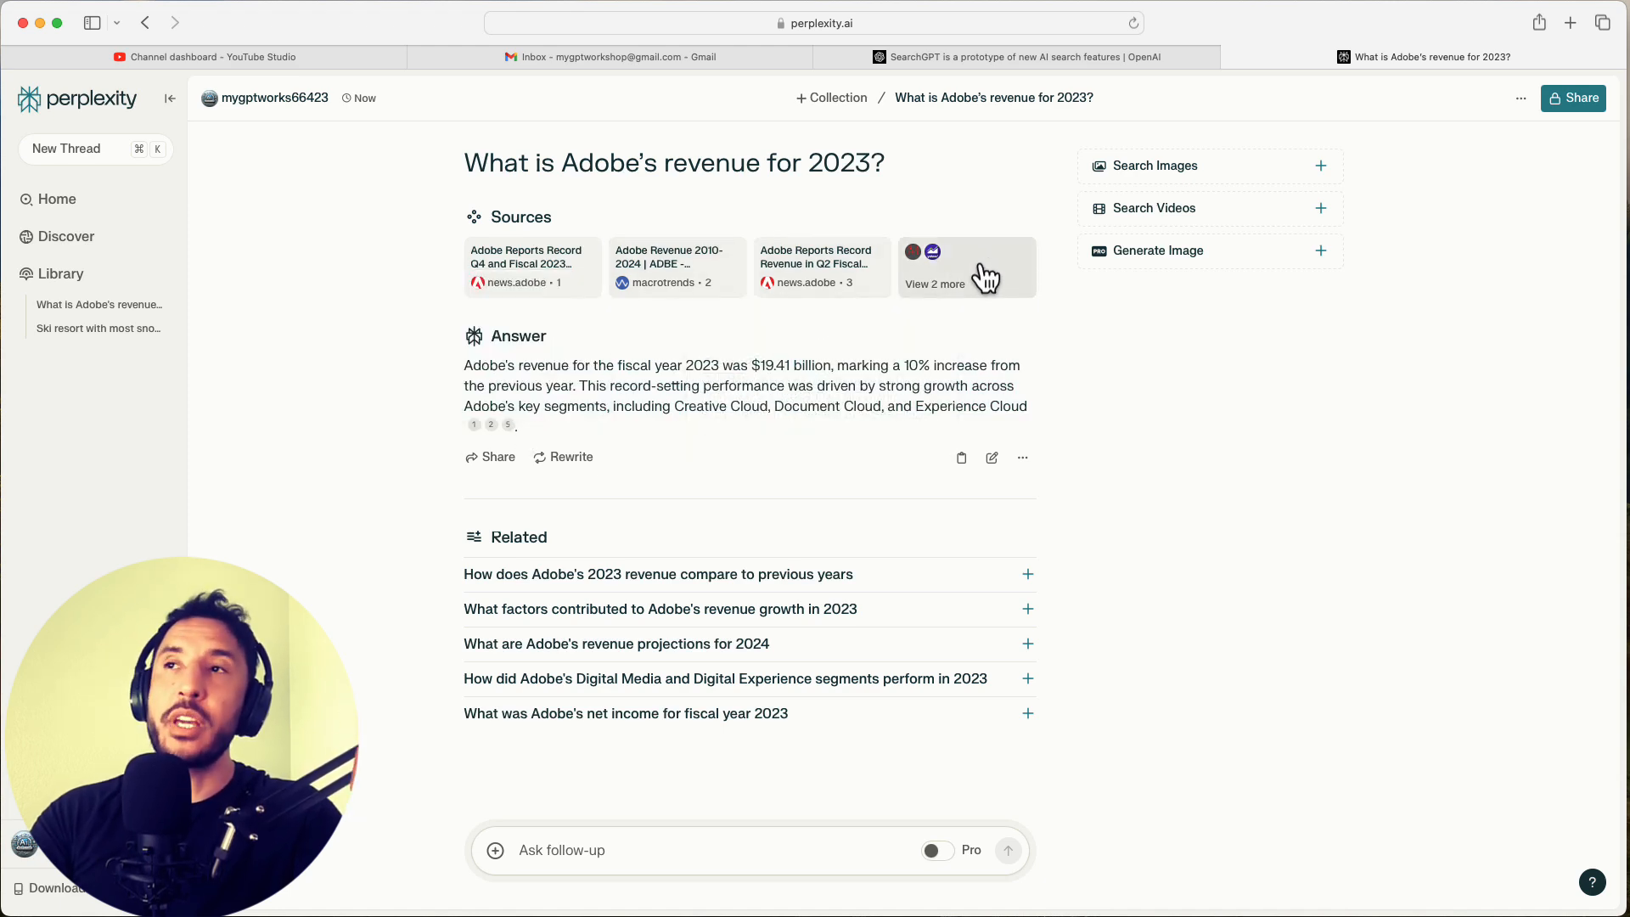
pyautogui.click(934, 283)
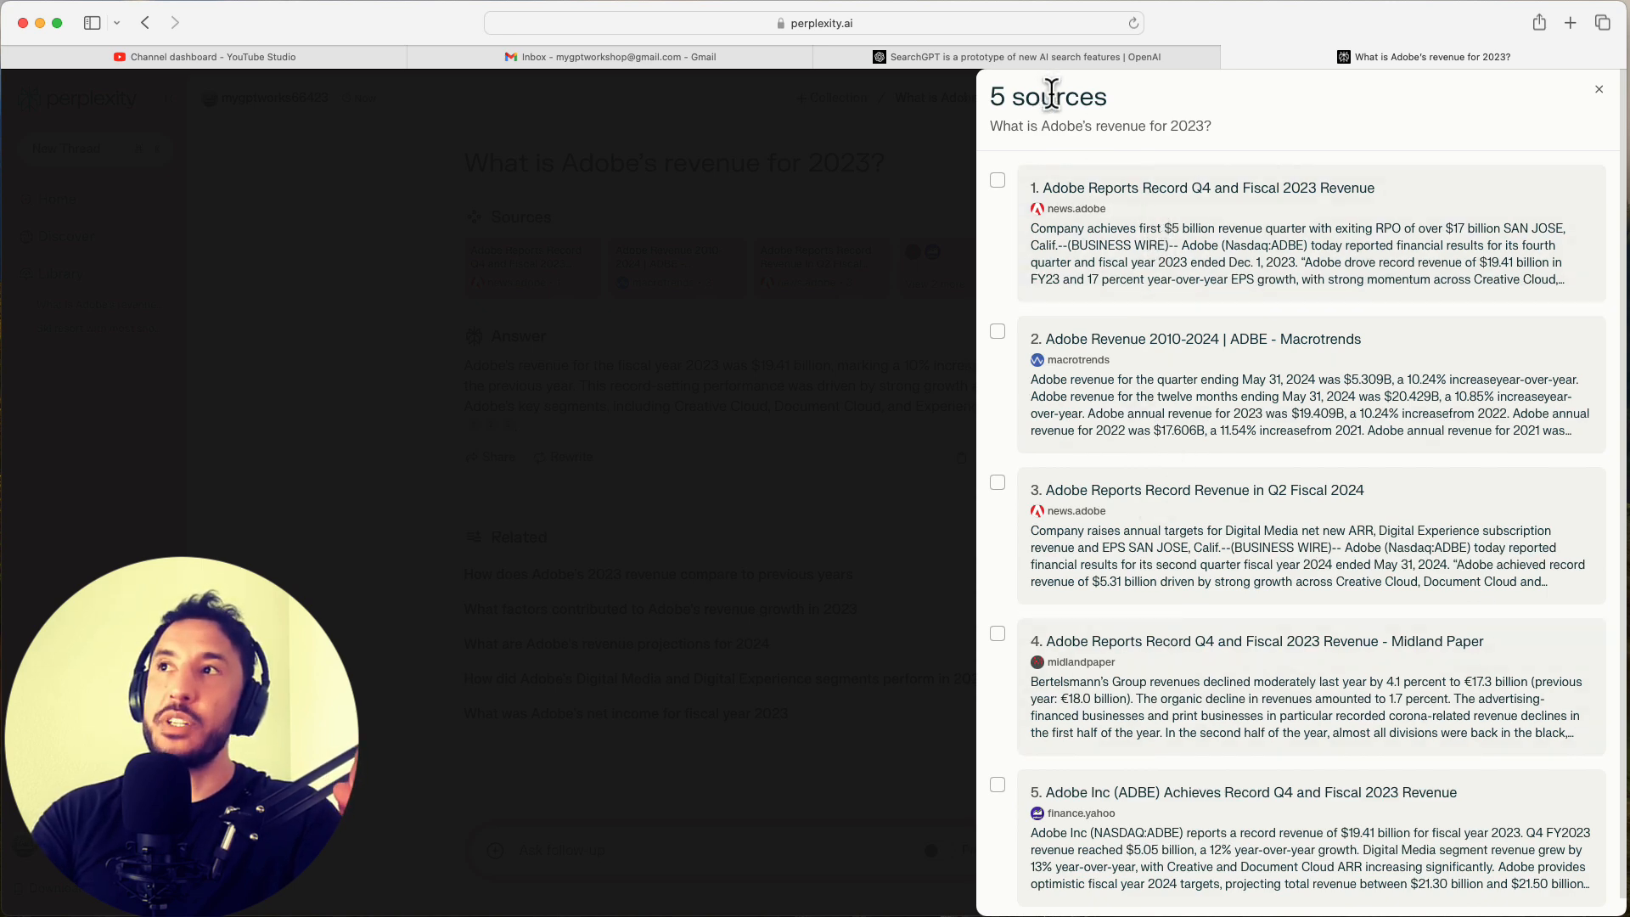
pyautogui.click(1597, 88)
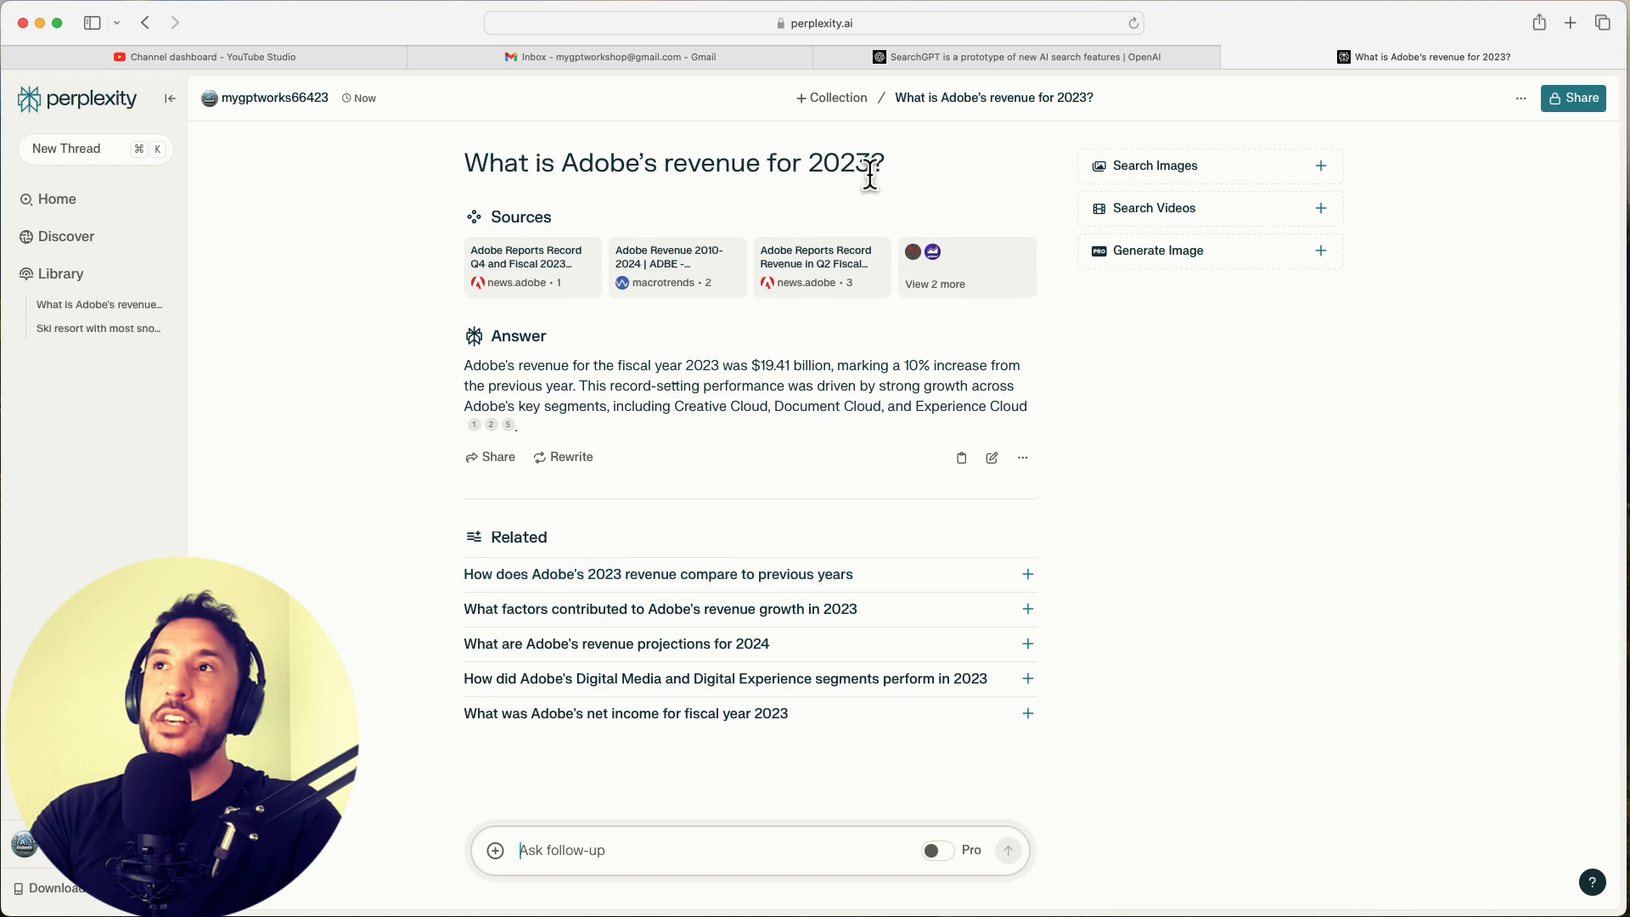
pyautogui.moveTo(891, 498)
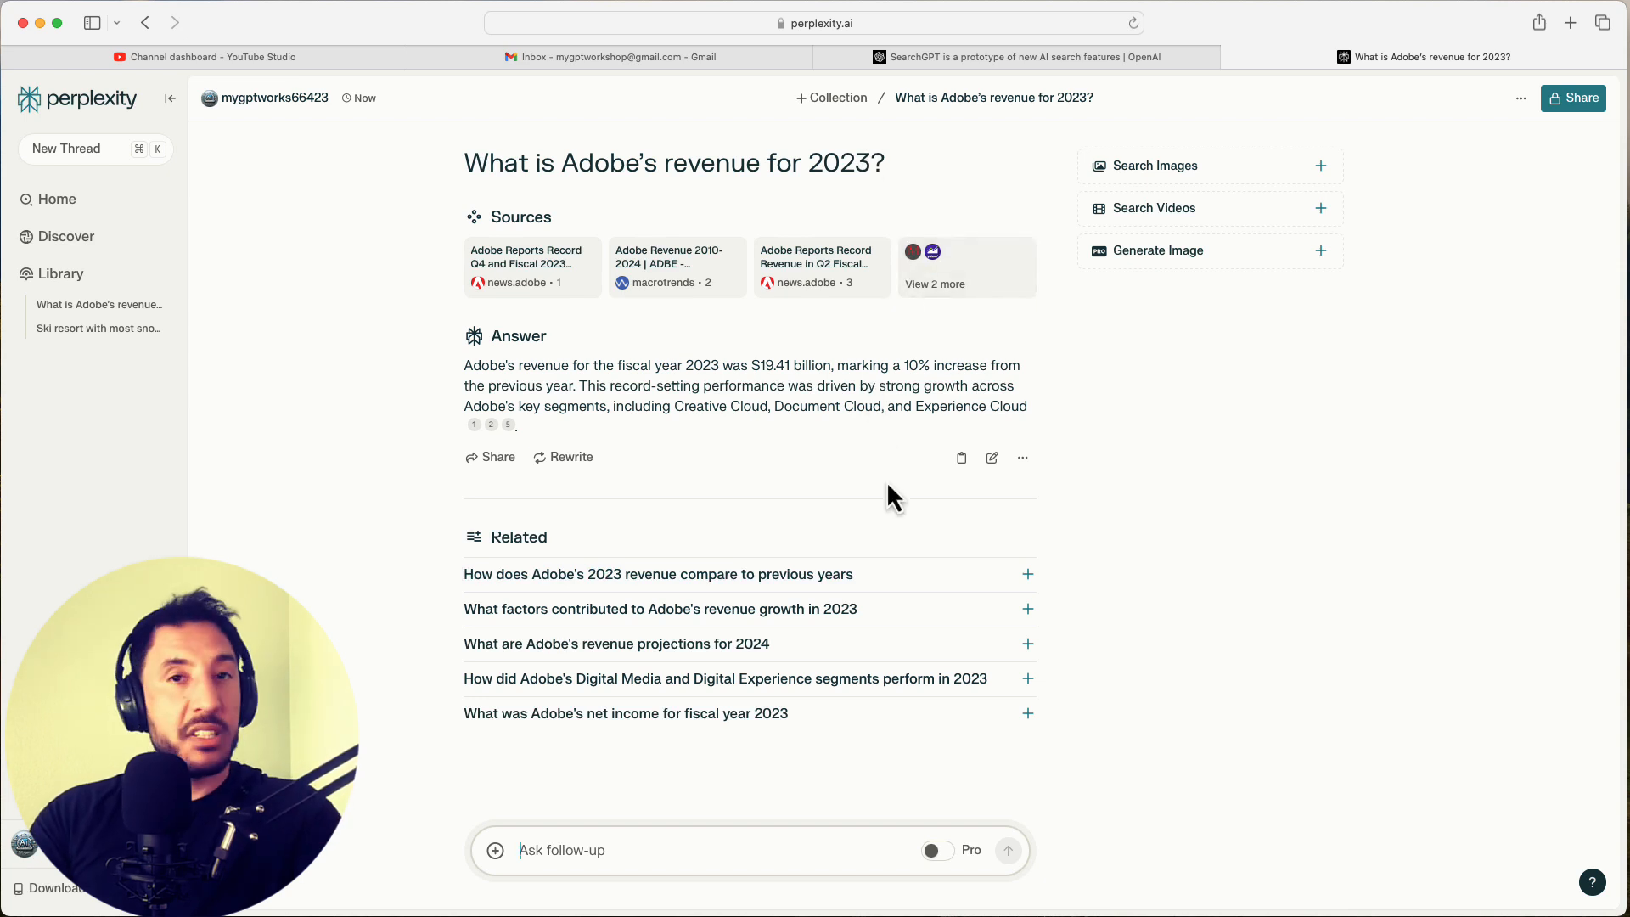
pyautogui.moveTo(690, 368)
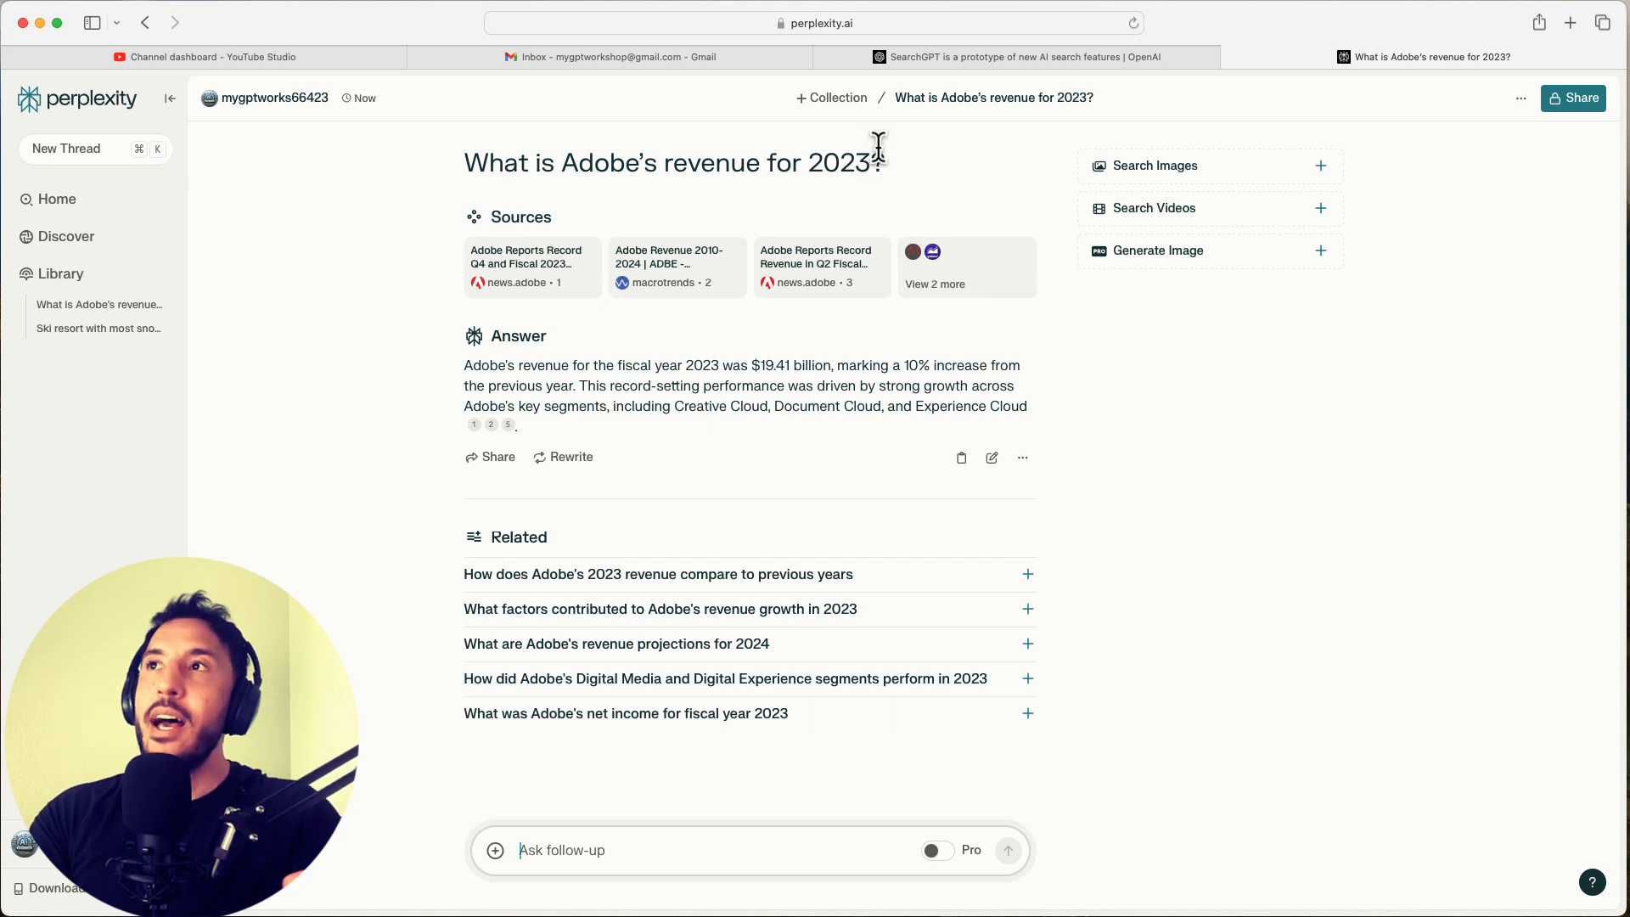
pyautogui.moveTo(608, 436)
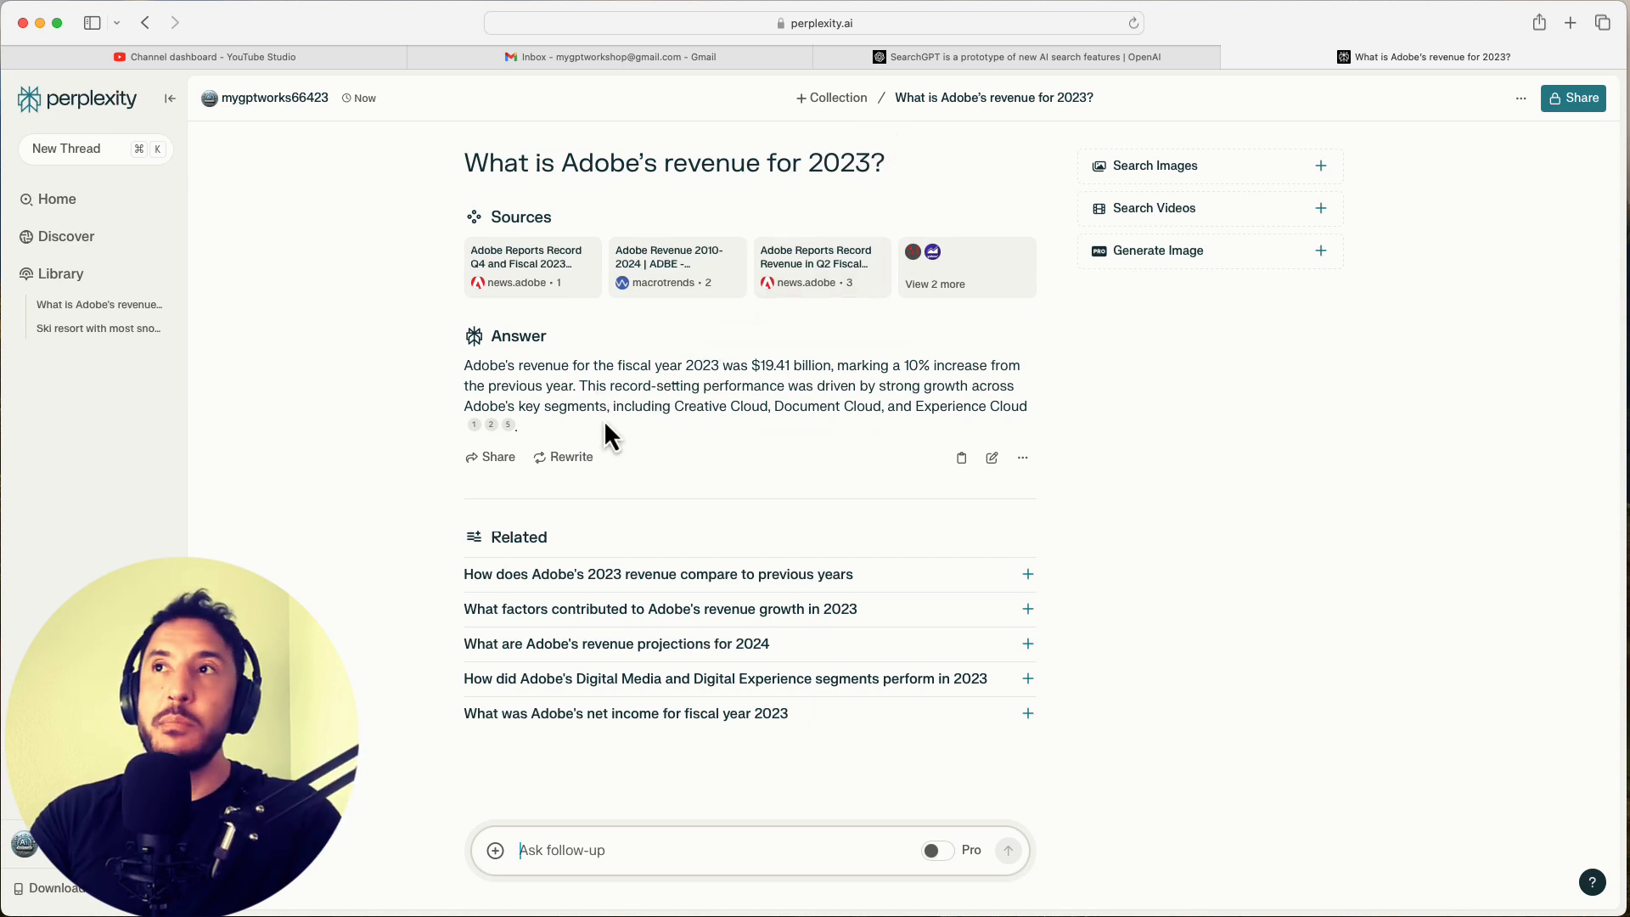
pyautogui.moveTo(932, 56)
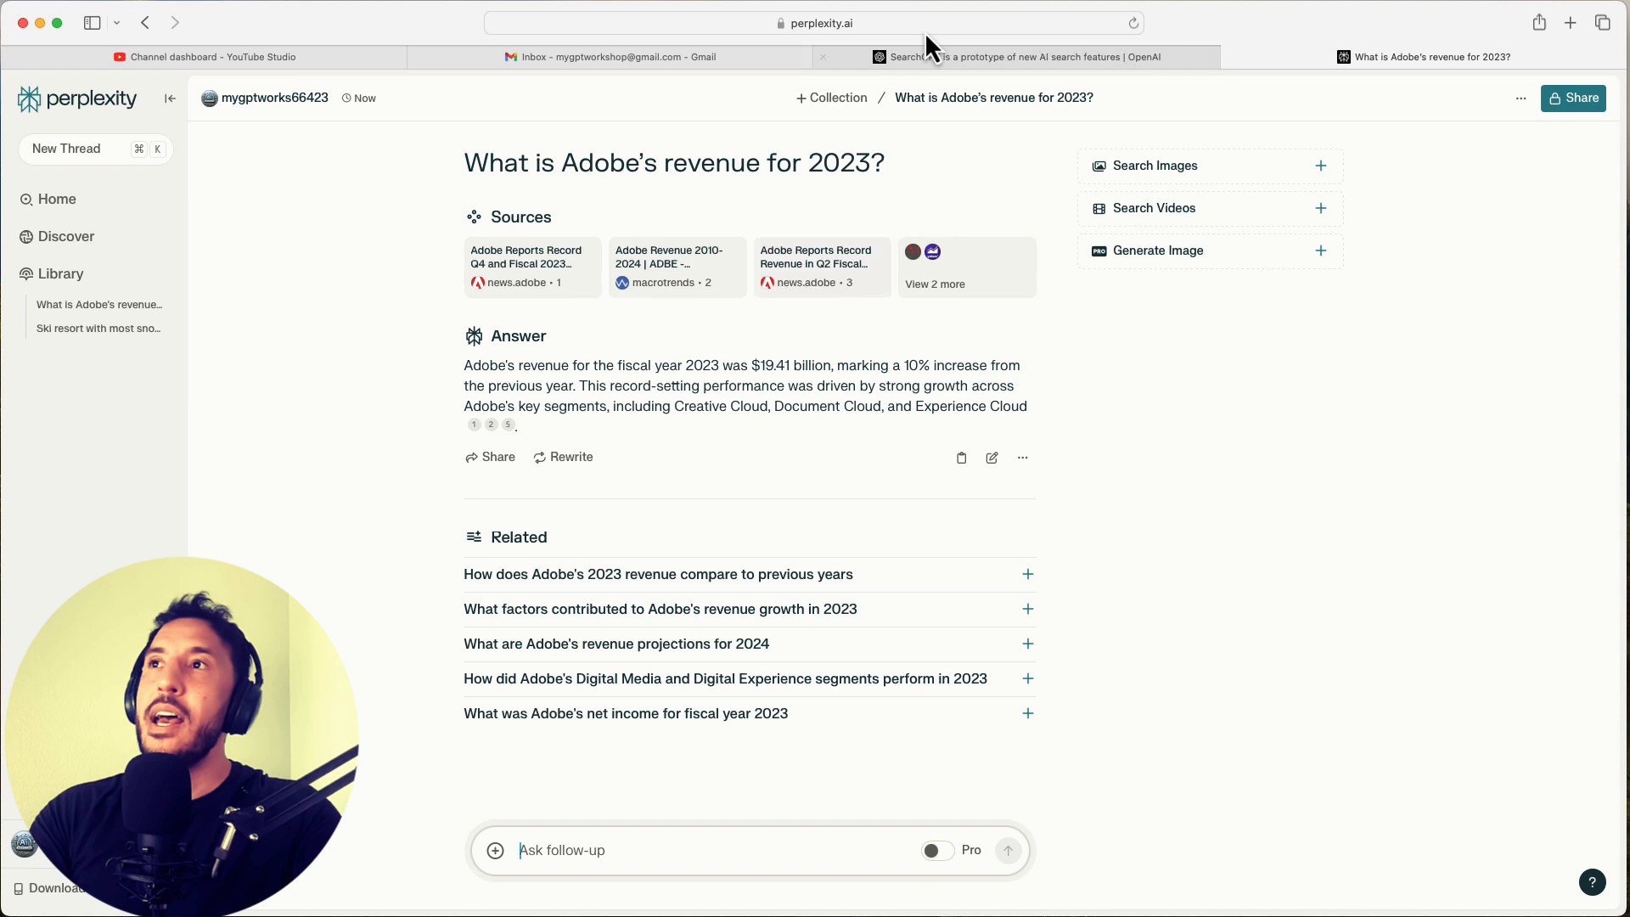
pyautogui.moveTo(636, 370)
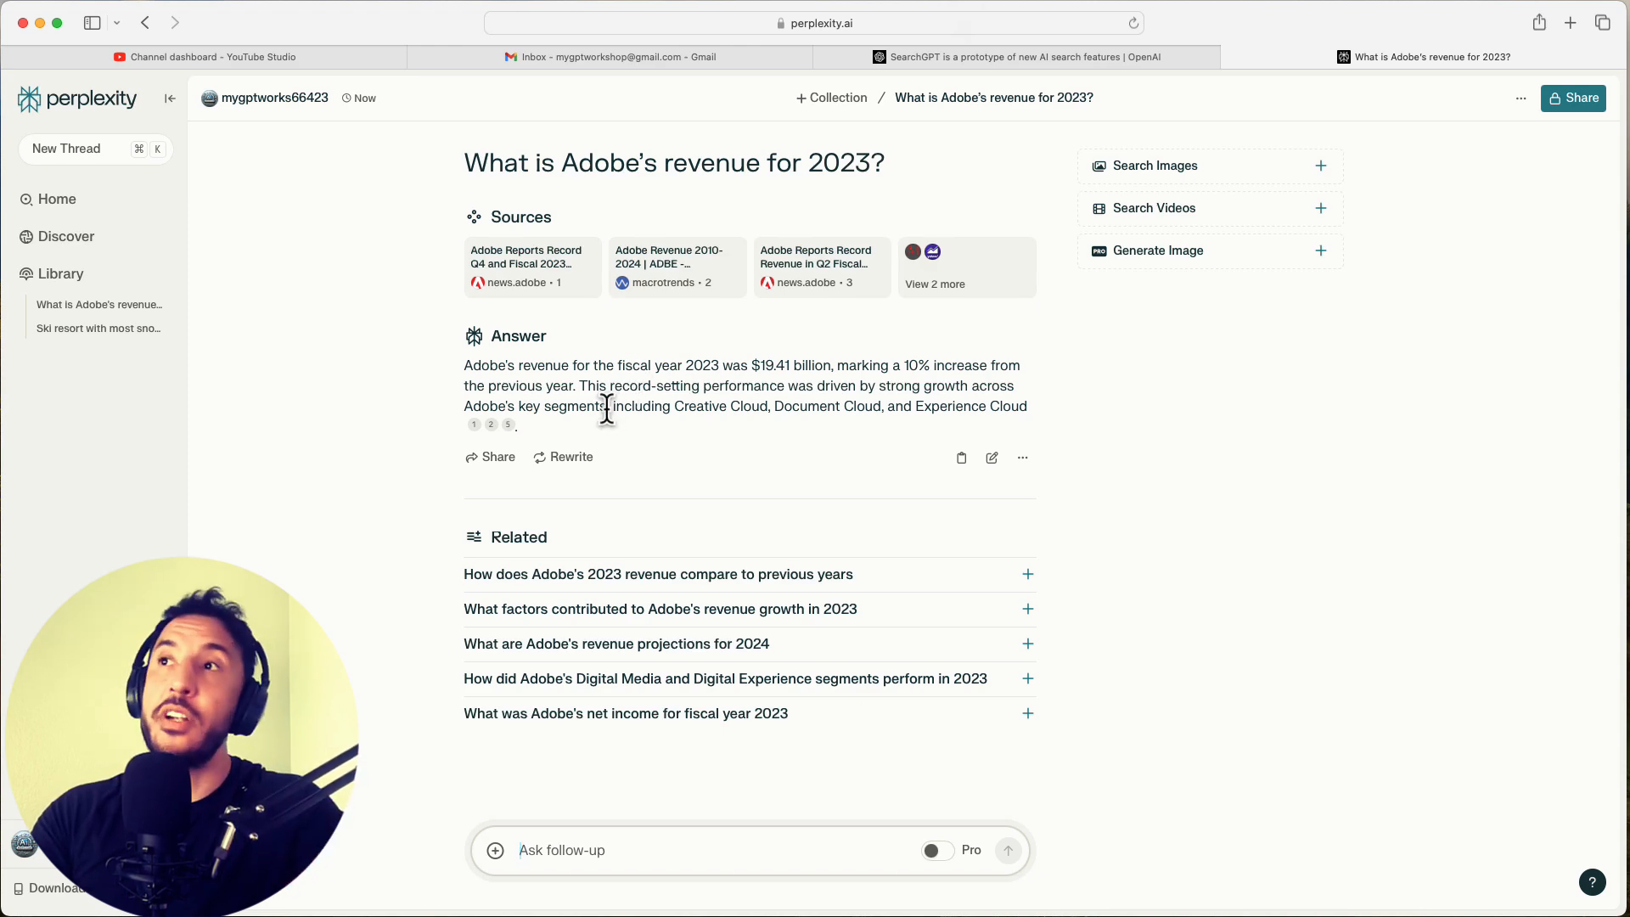
pyautogui.click(932, 284)
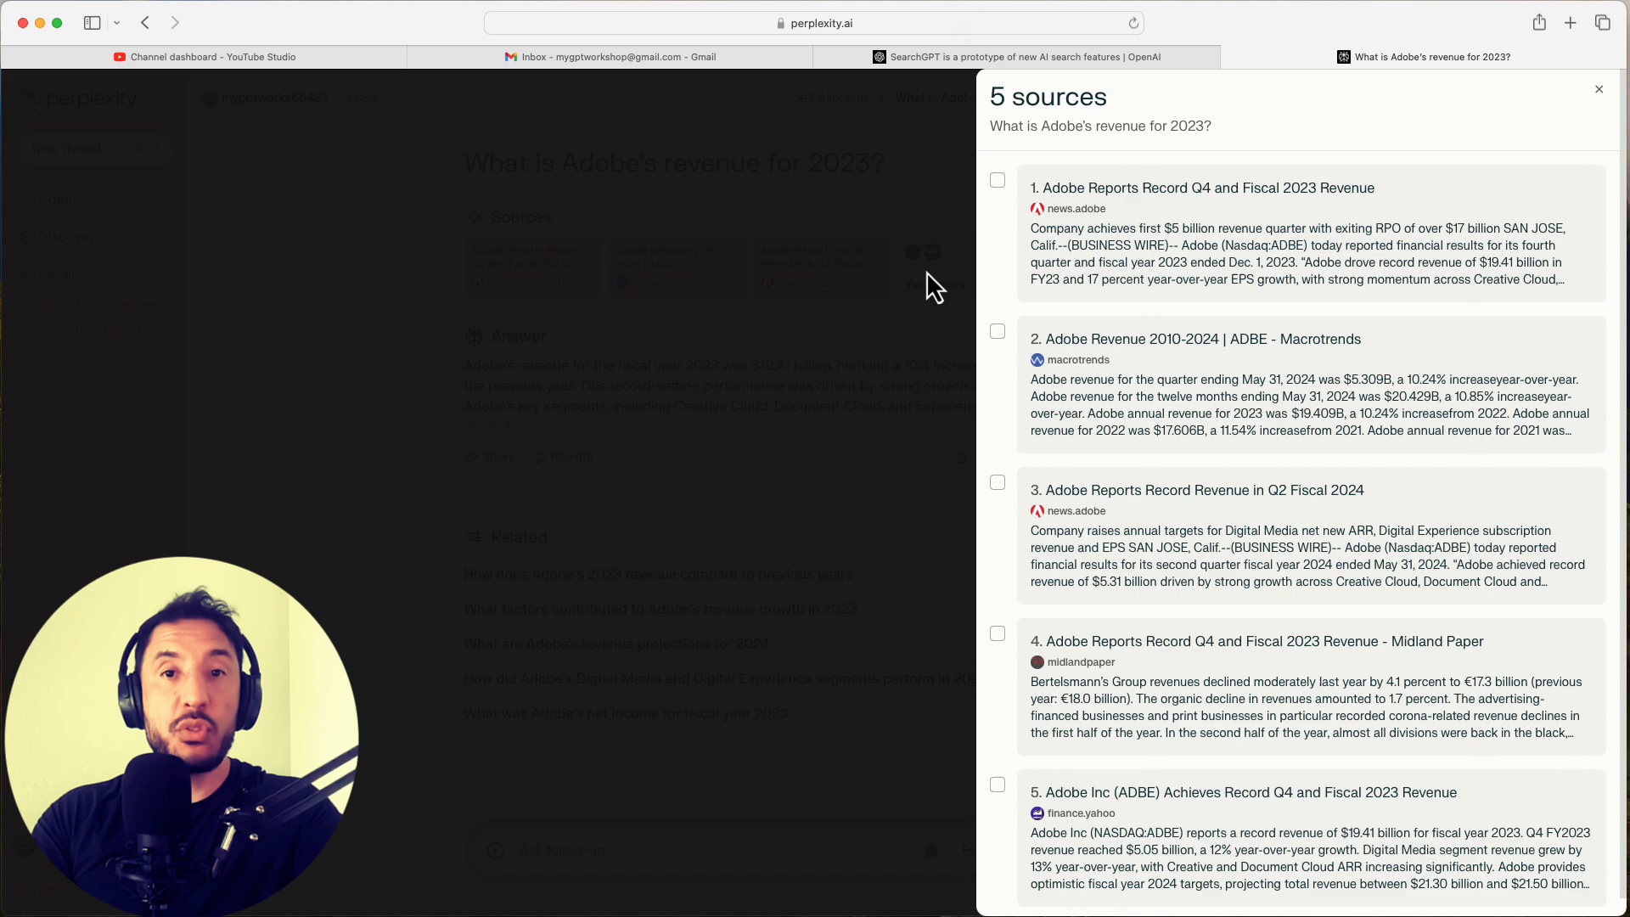
pyautogui.click(1597, 89)
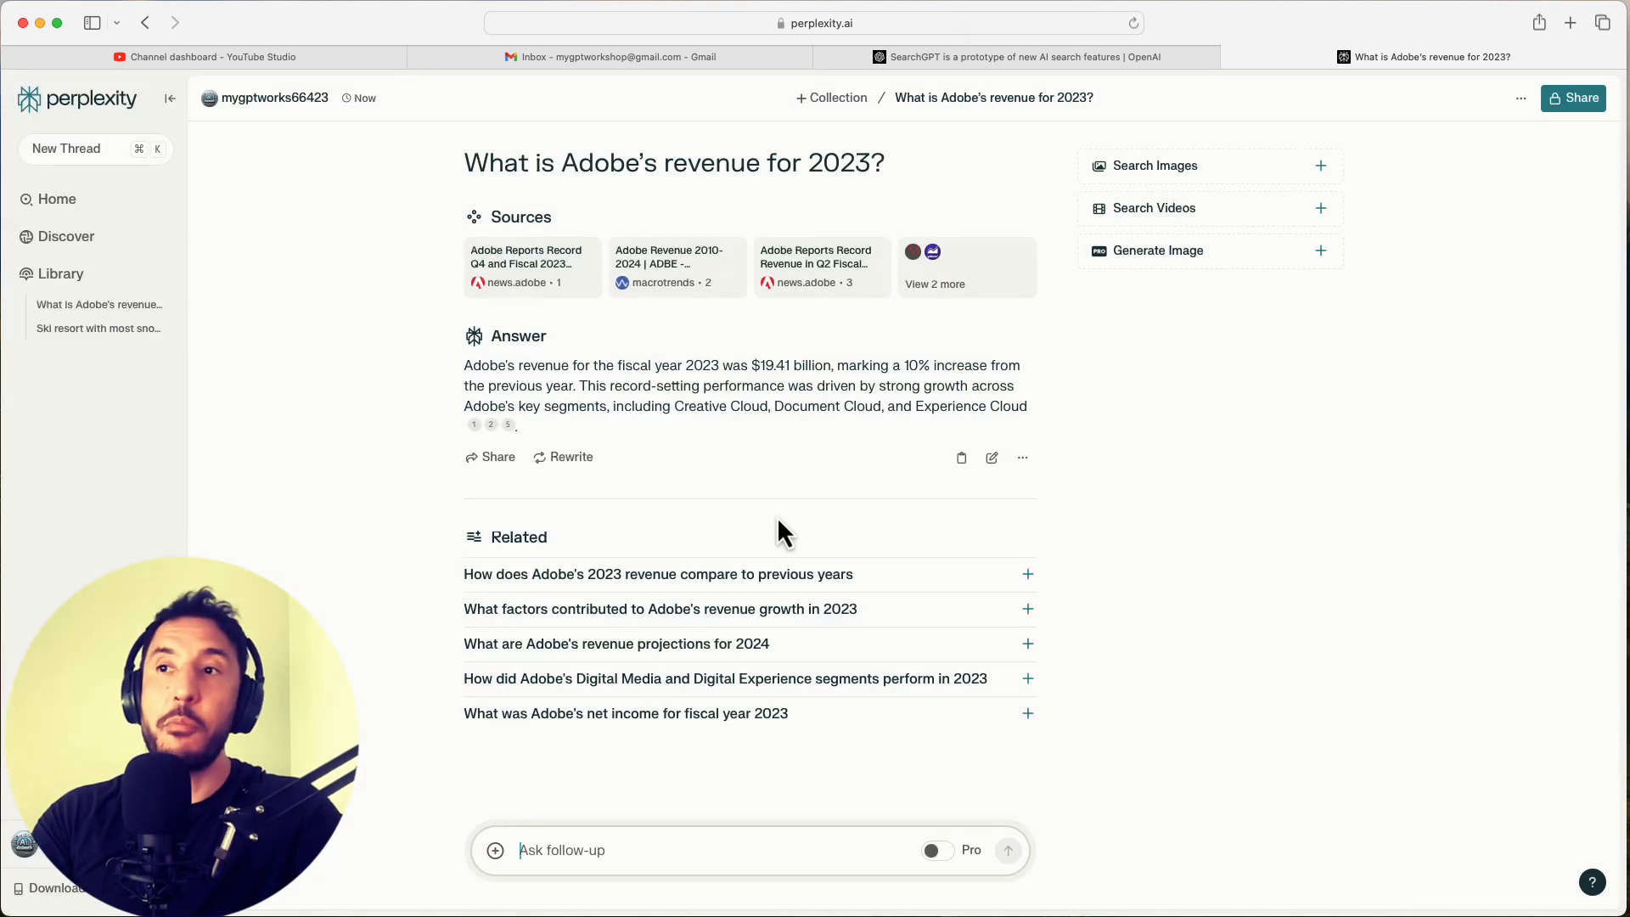
pyautogui.moveTo(654, 685)
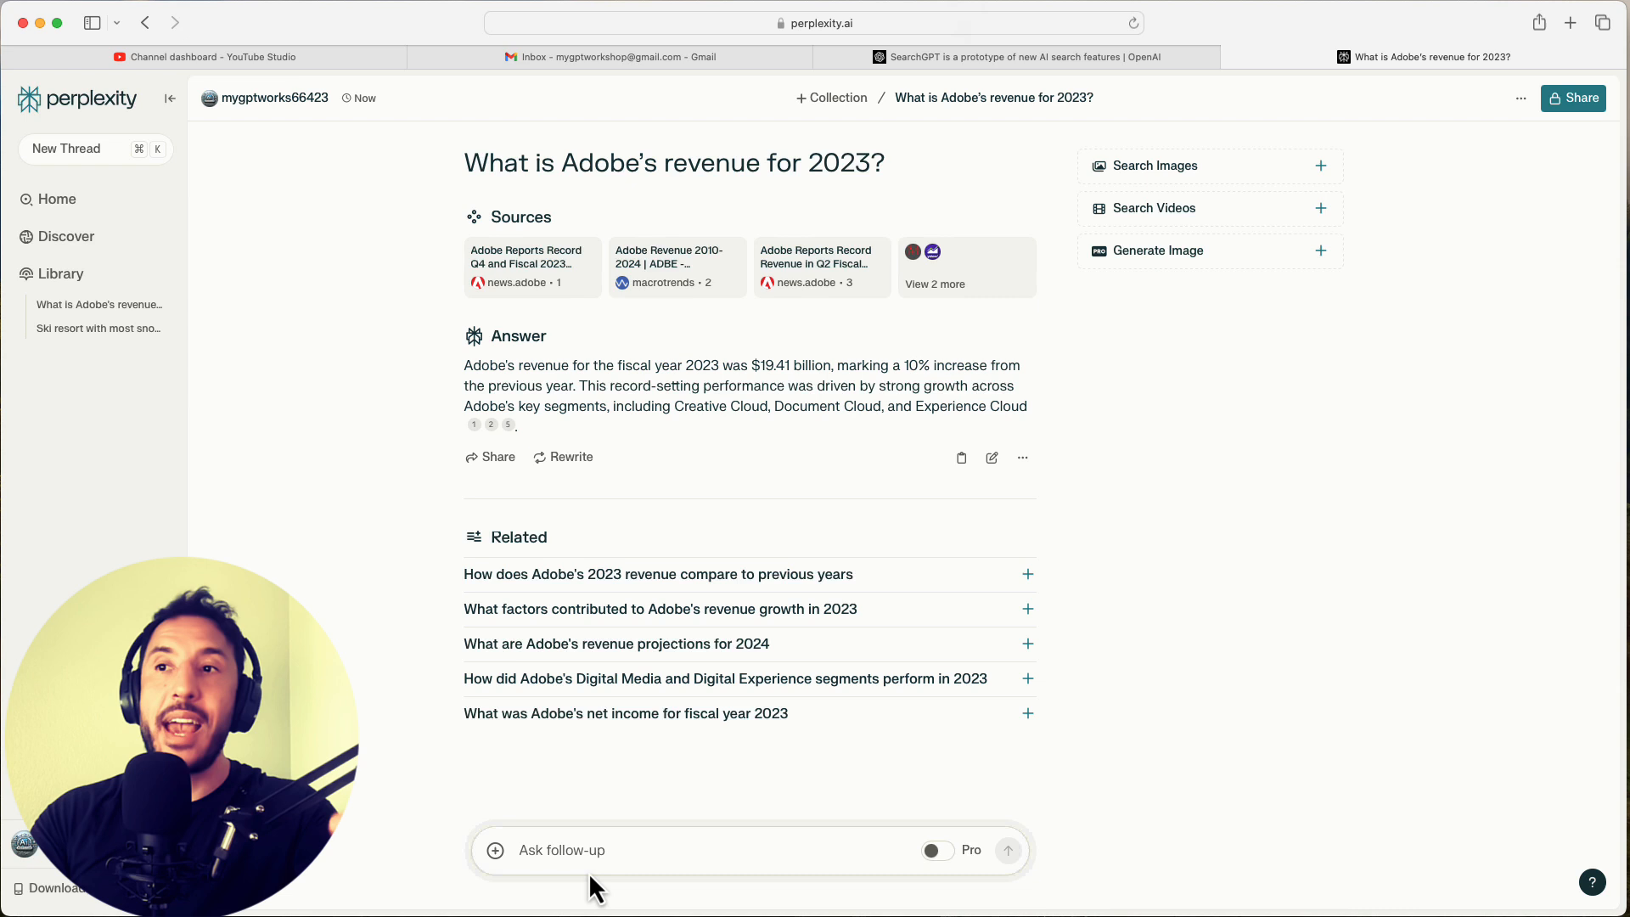
pyautogui.moveTo(897, 538)
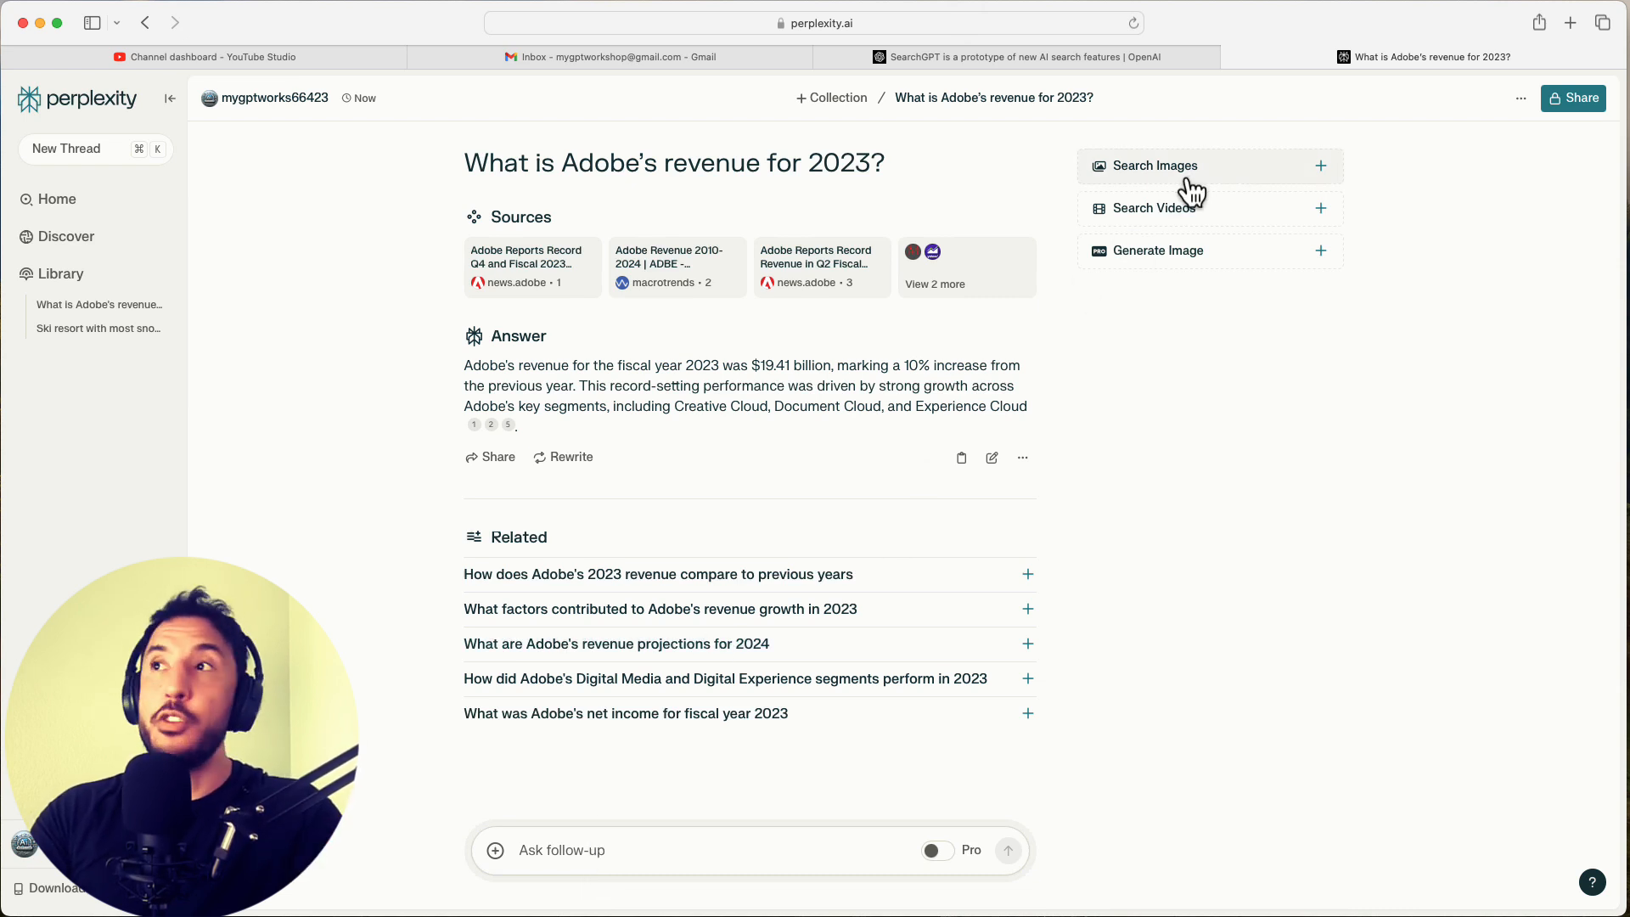
pyautogui.moveTo(1186, 258)
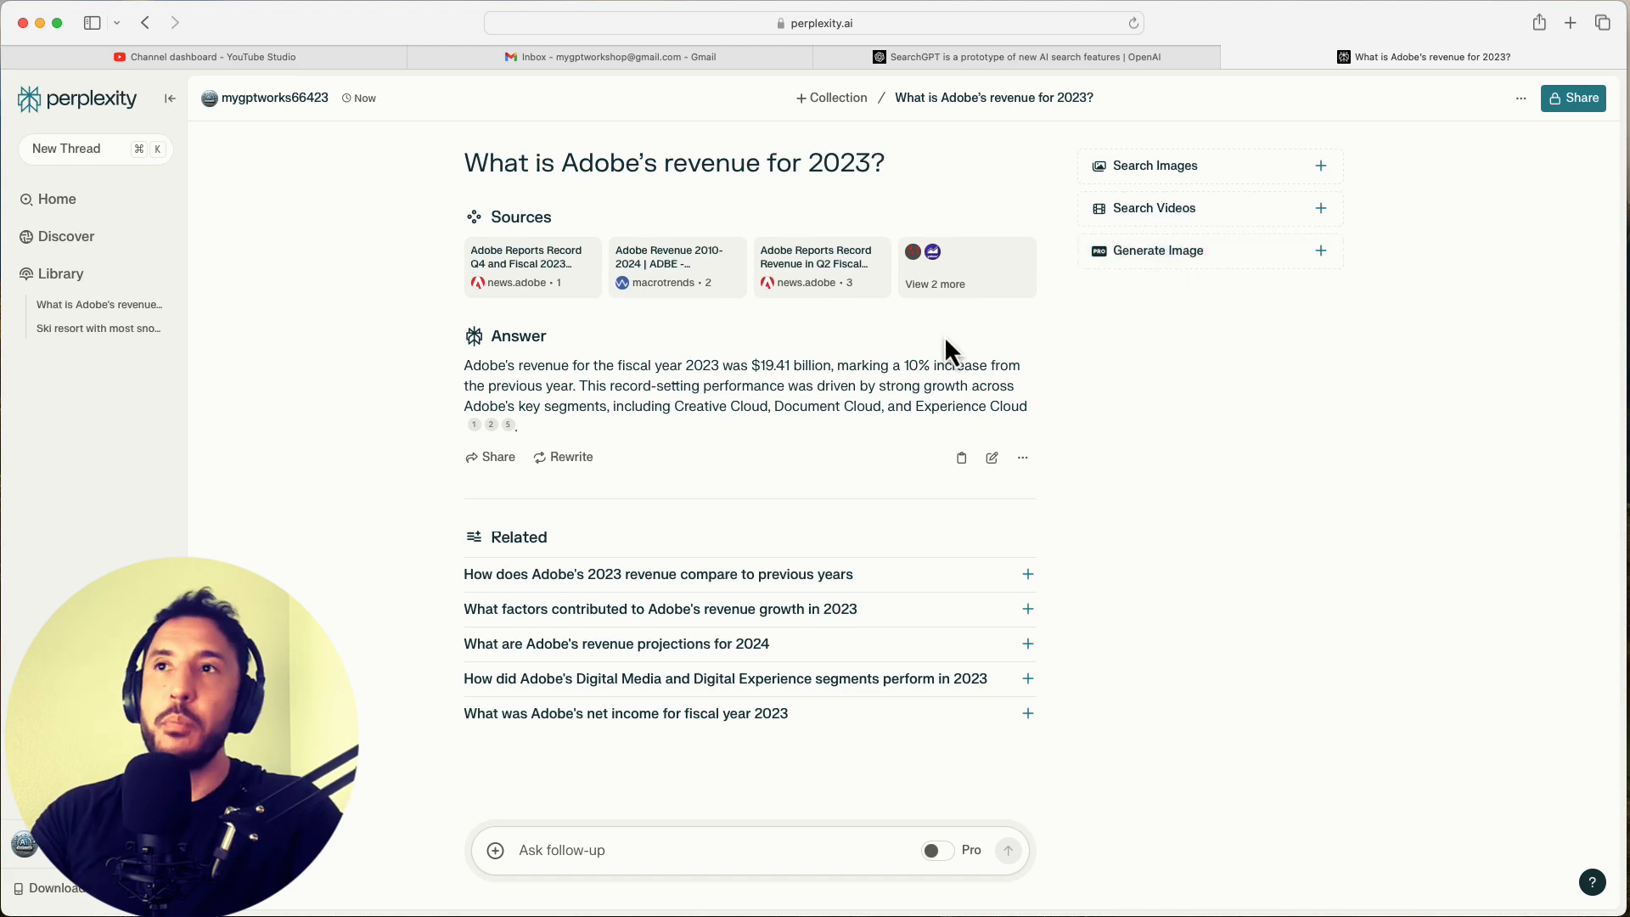
# Return to the SearchGPT announcement tab and scroll to the Half Moon Bay weather demo
pyautogui.click(1015, 56)
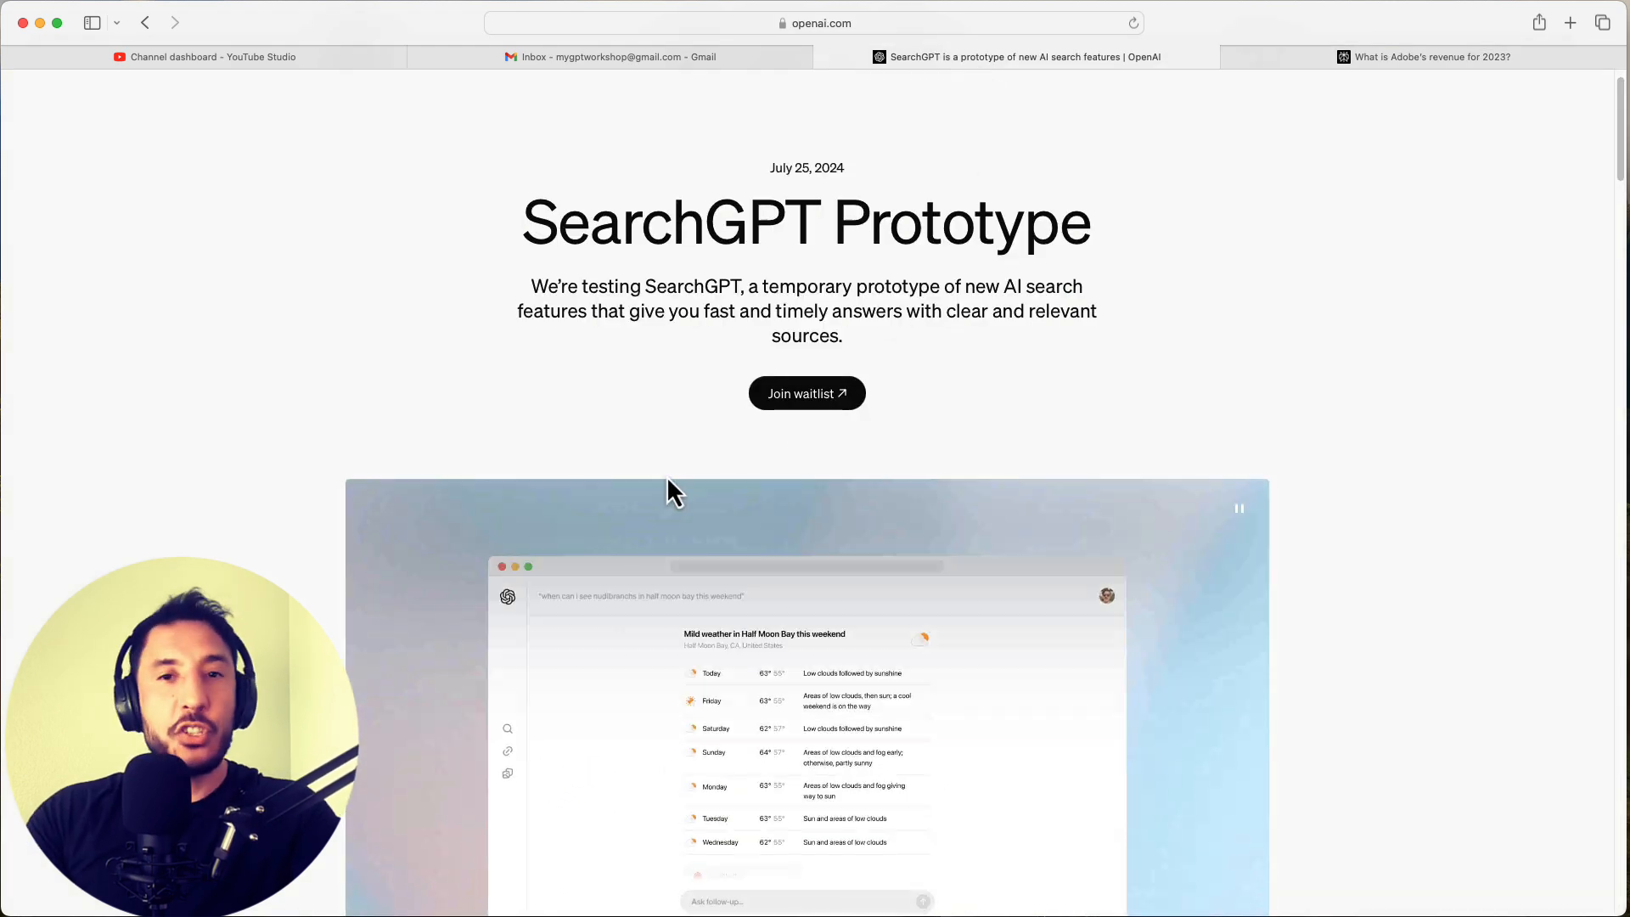
pyautogui.scroll(-3)
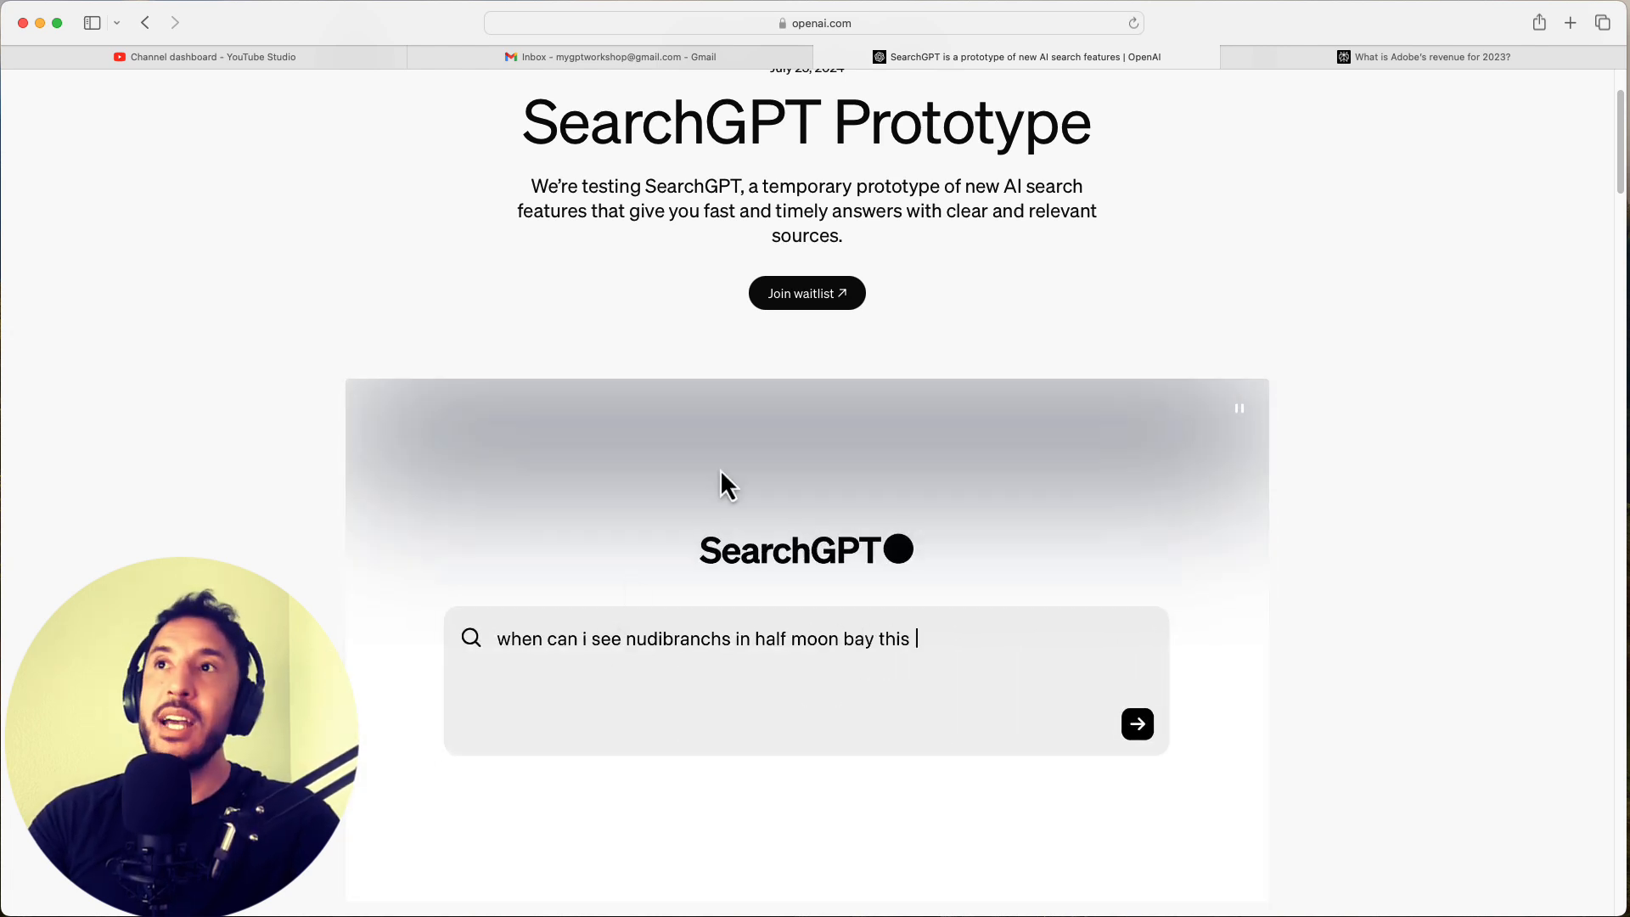
pyautogui.scroll(-3)
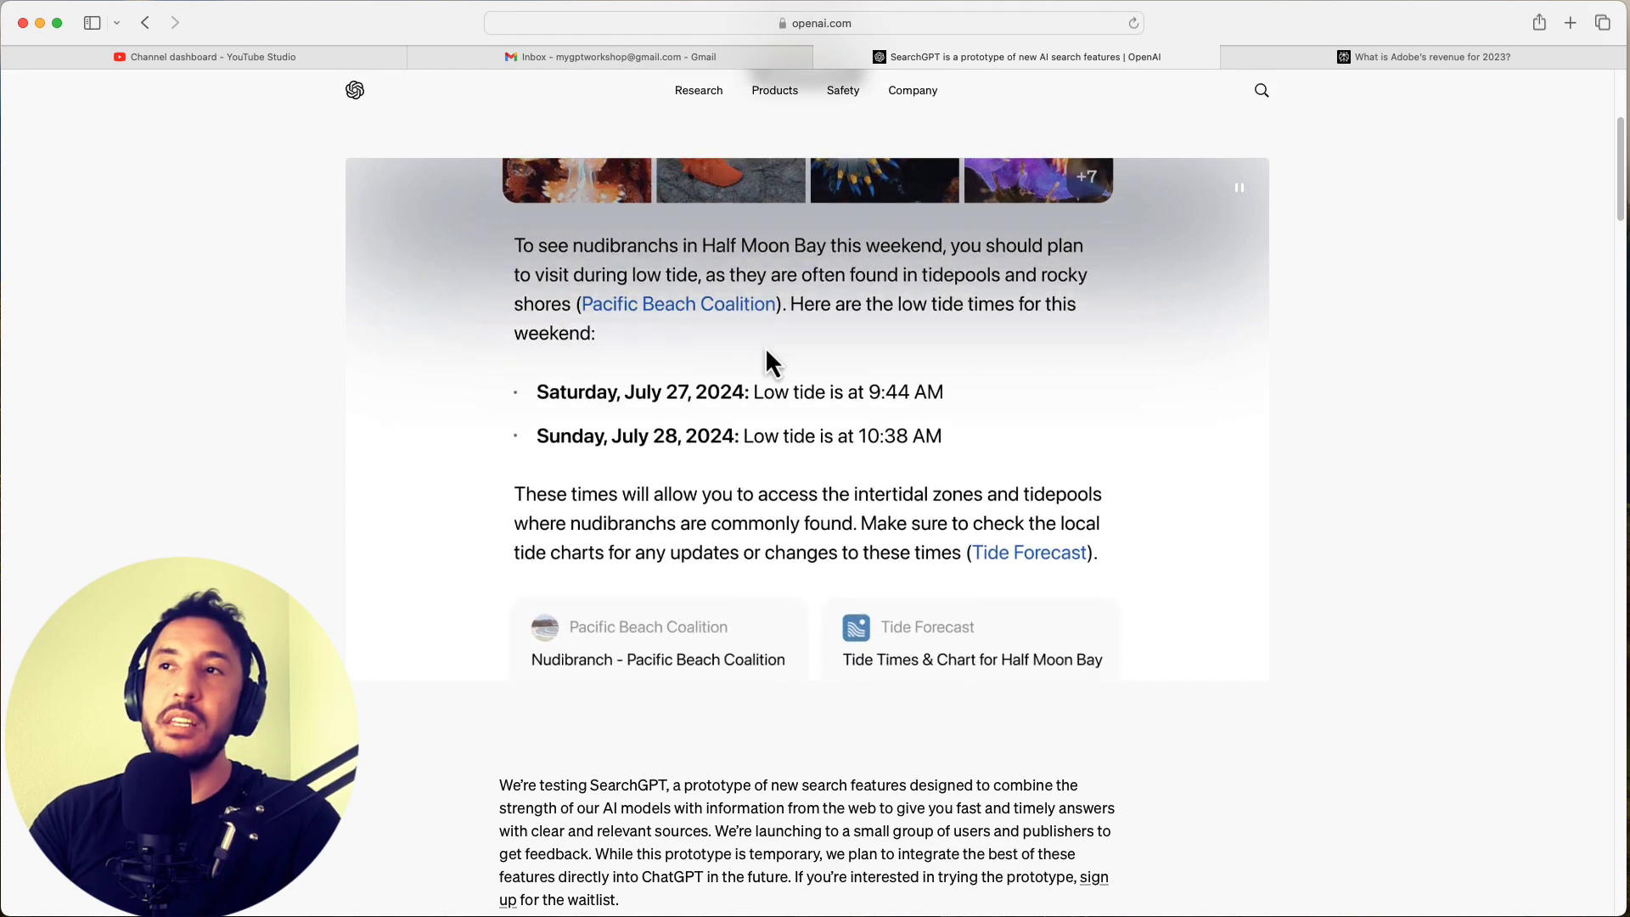
pyautogui.write('wil')
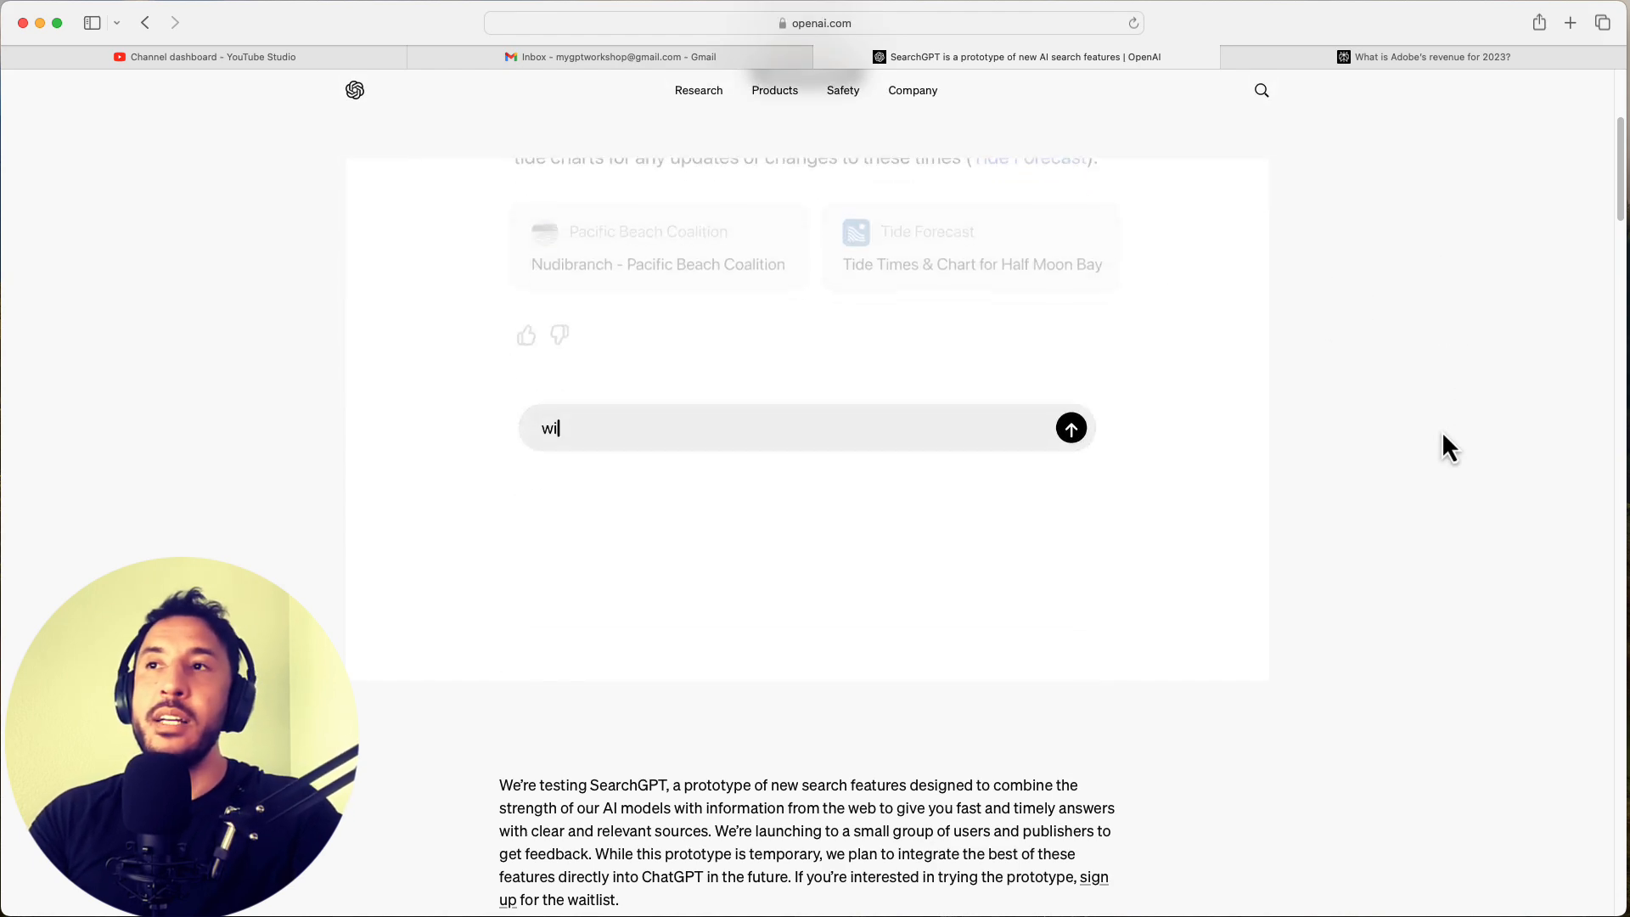
pyautogui.click(1070, 427)
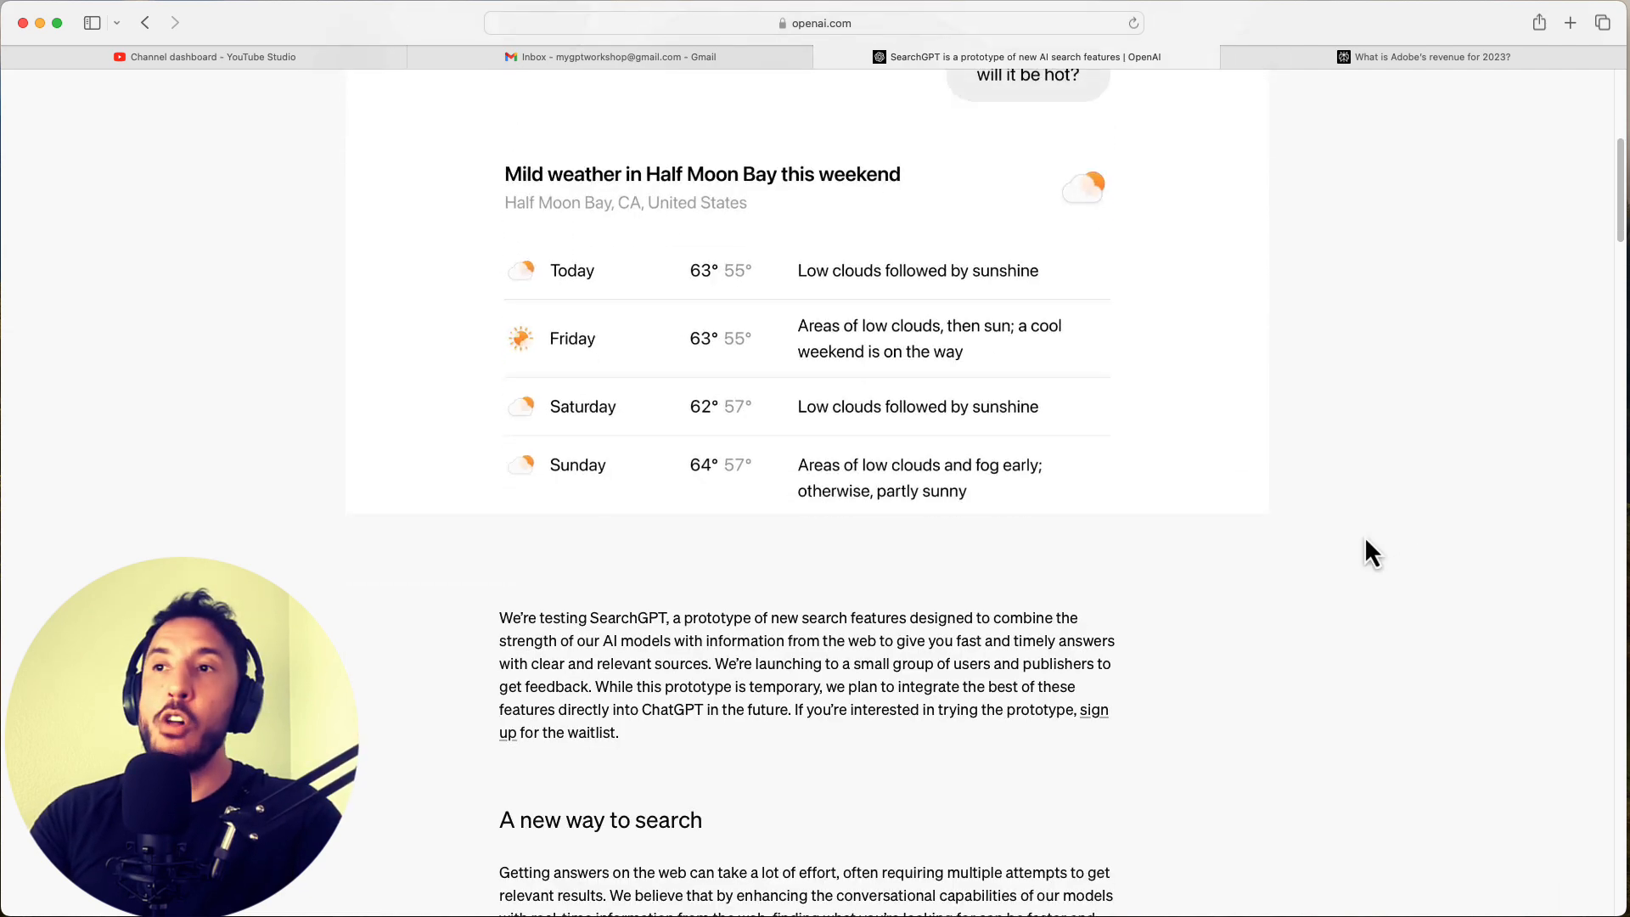
# Scroll from 'A new way to search' down to 'Partnering with publishers and creators'
pyautogui.scroll(-3)
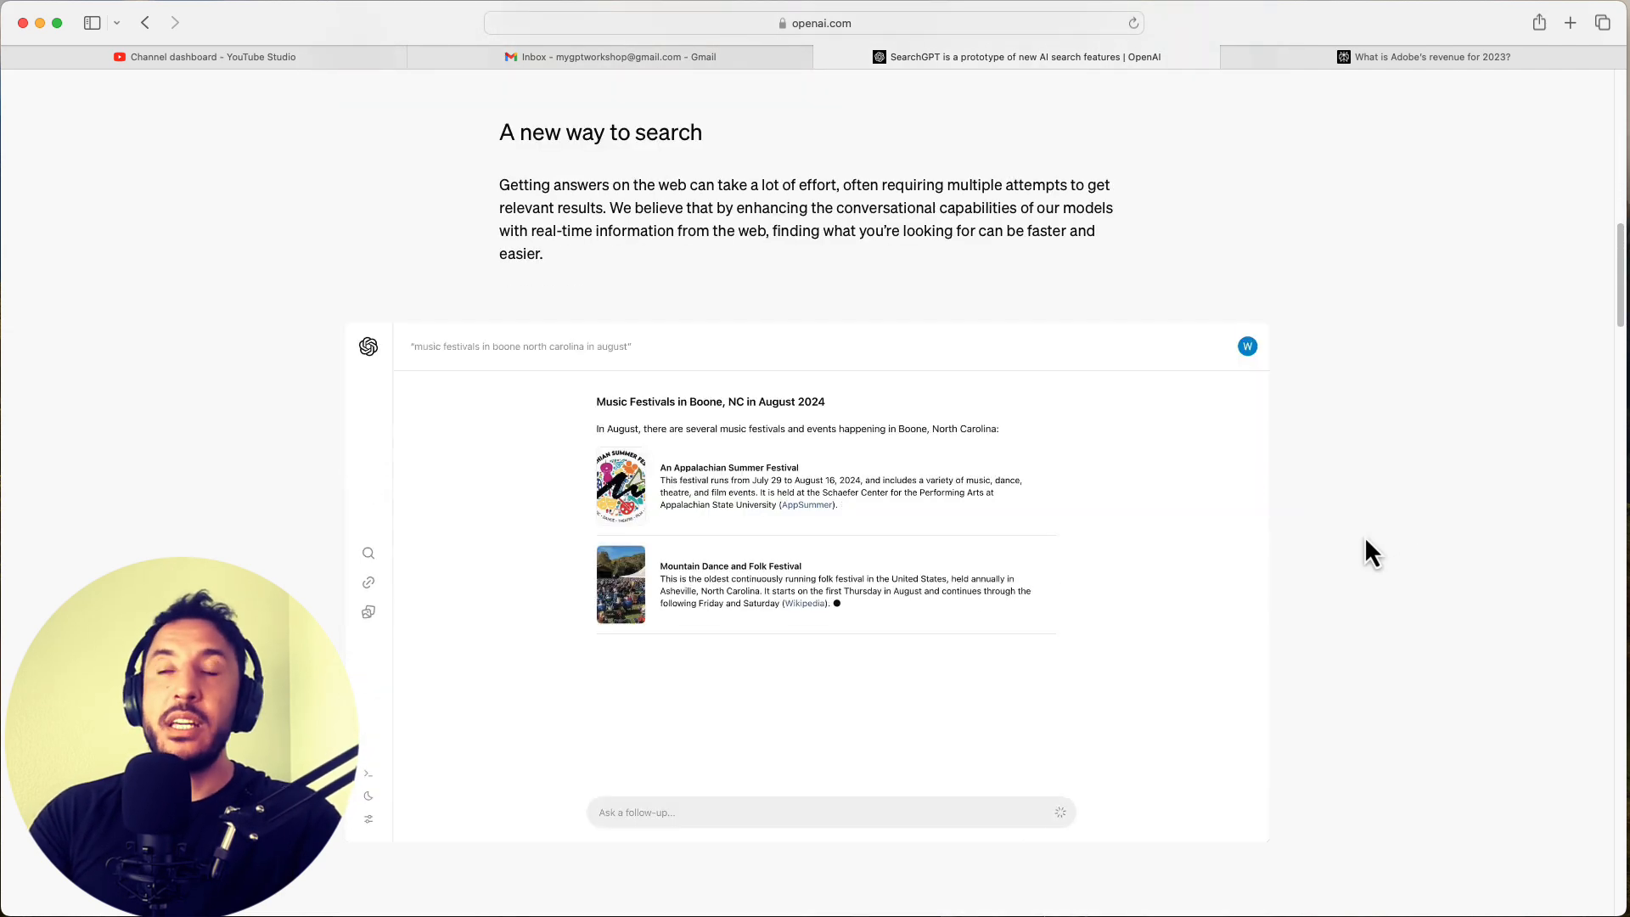
pyautogui.scroll(-3)
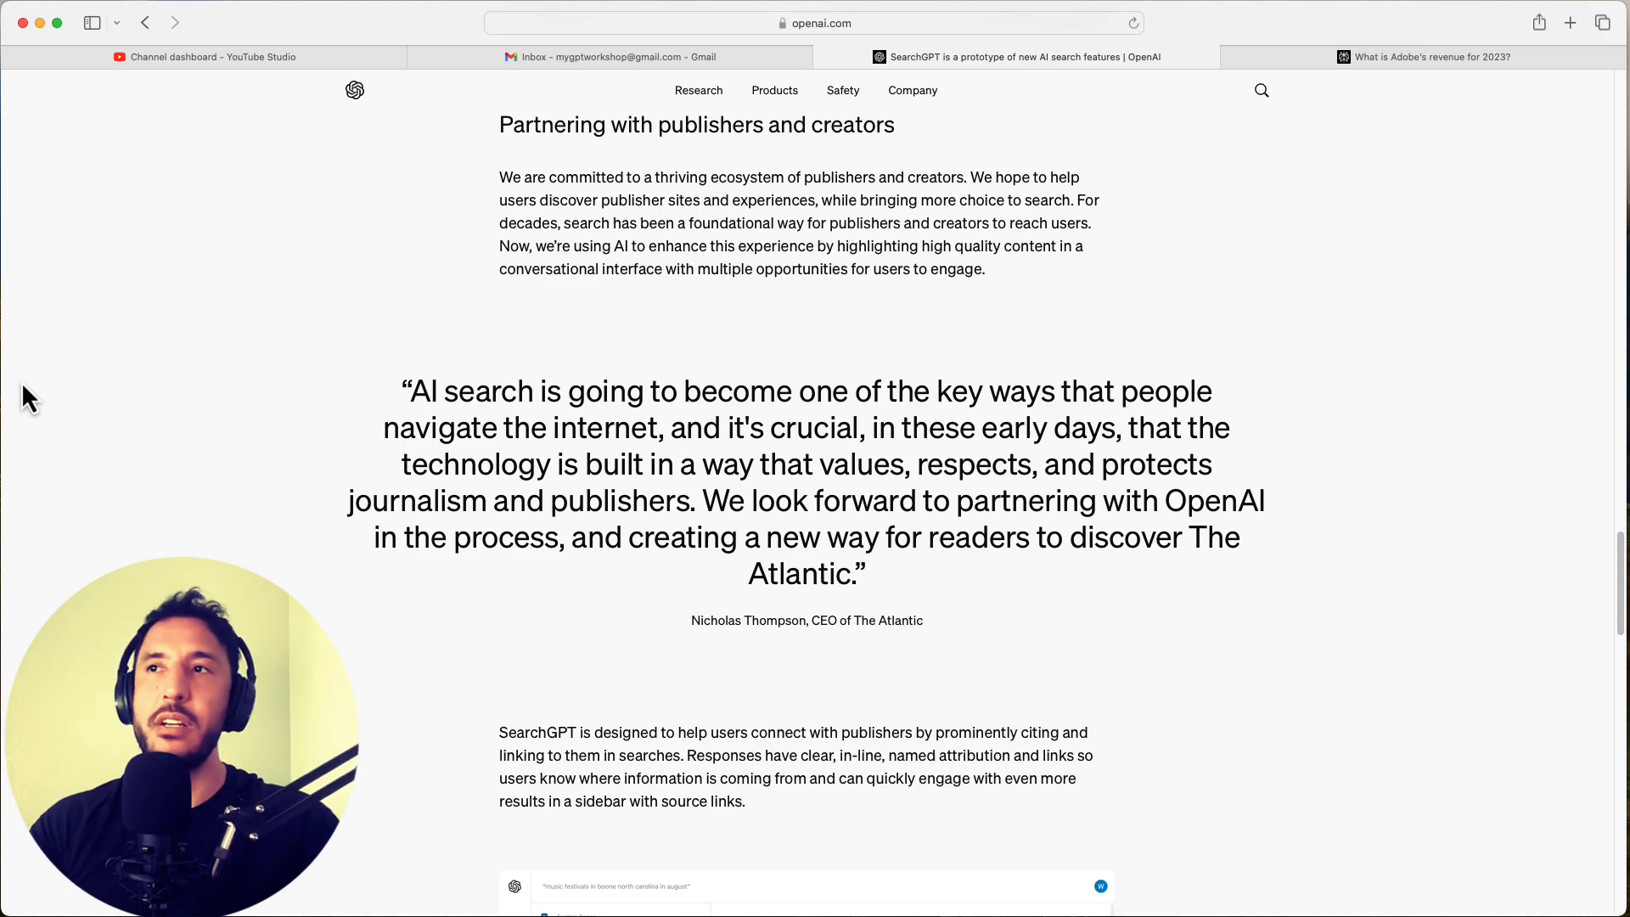
# Scroll to 'What comes next' and the footer, then back up to the SearchGPT Prototype header
pyautogui.scroll(-3)
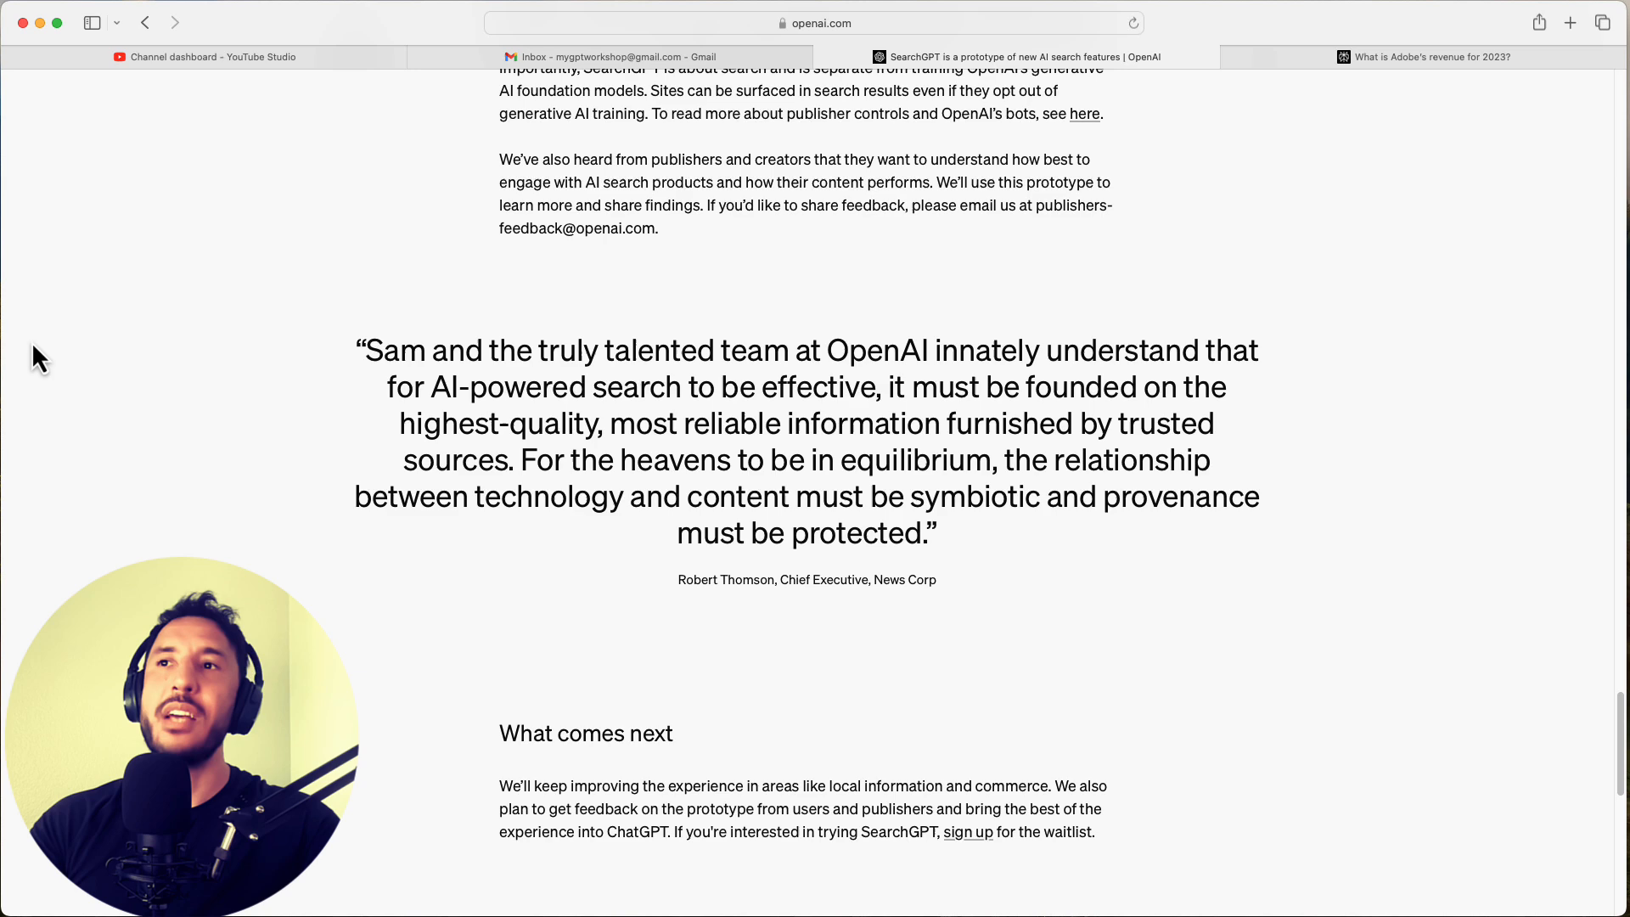
pyautogui.scroll(-3)
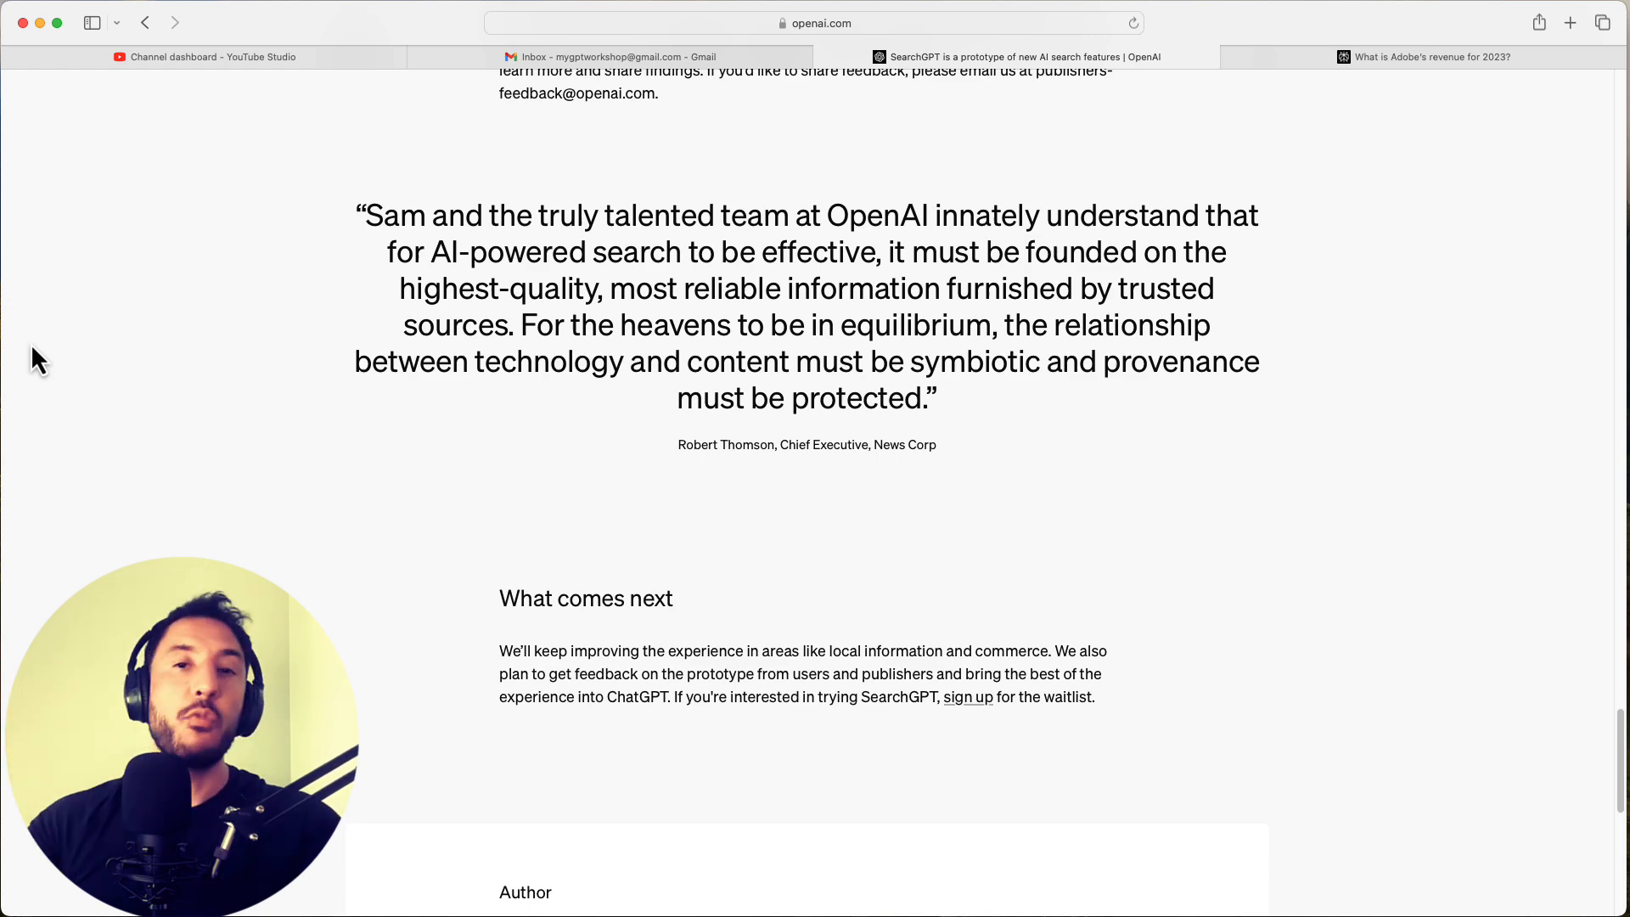
pyautogui.scroll(-3)
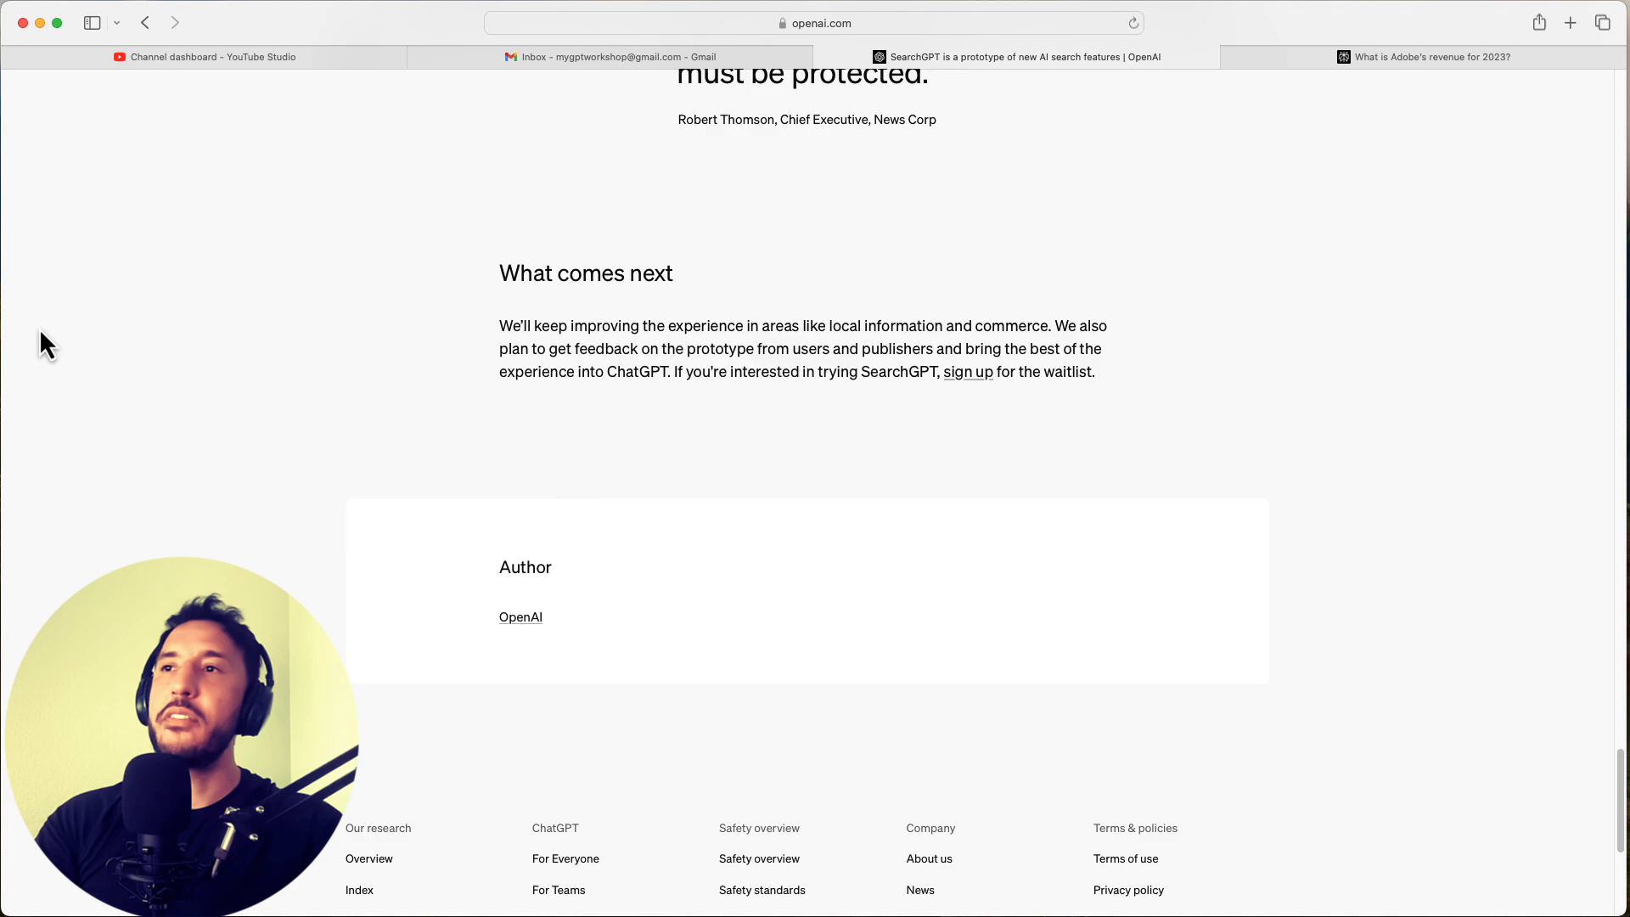
pyautogui.scroll(3)
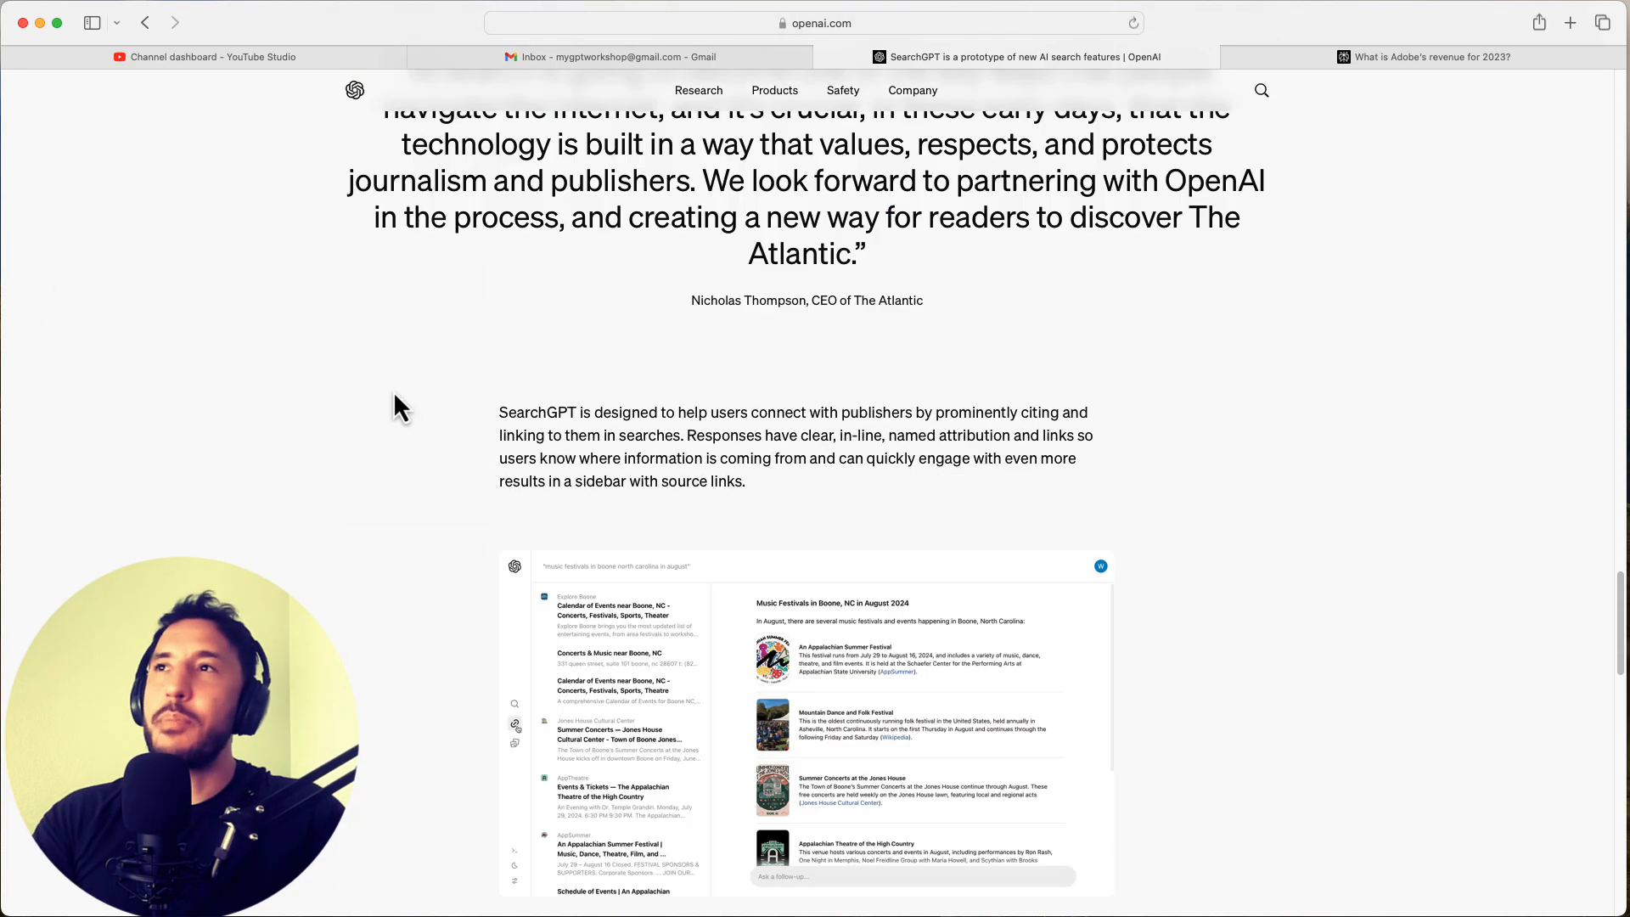
pyautogui.scroll(3)
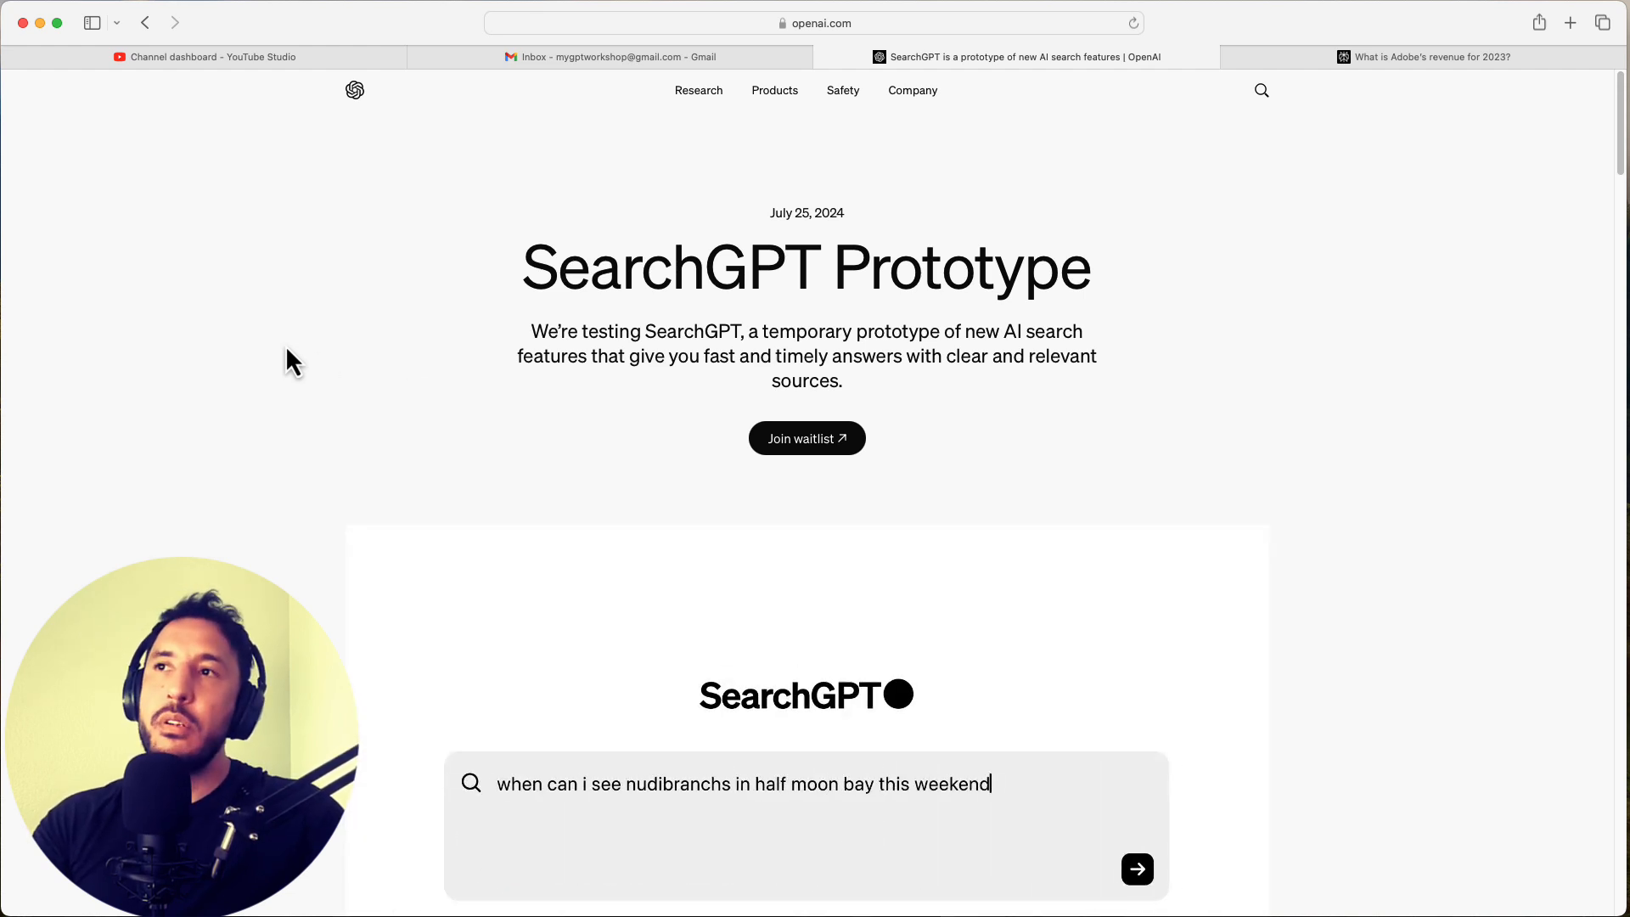
pyautogui.click(1136, 870)
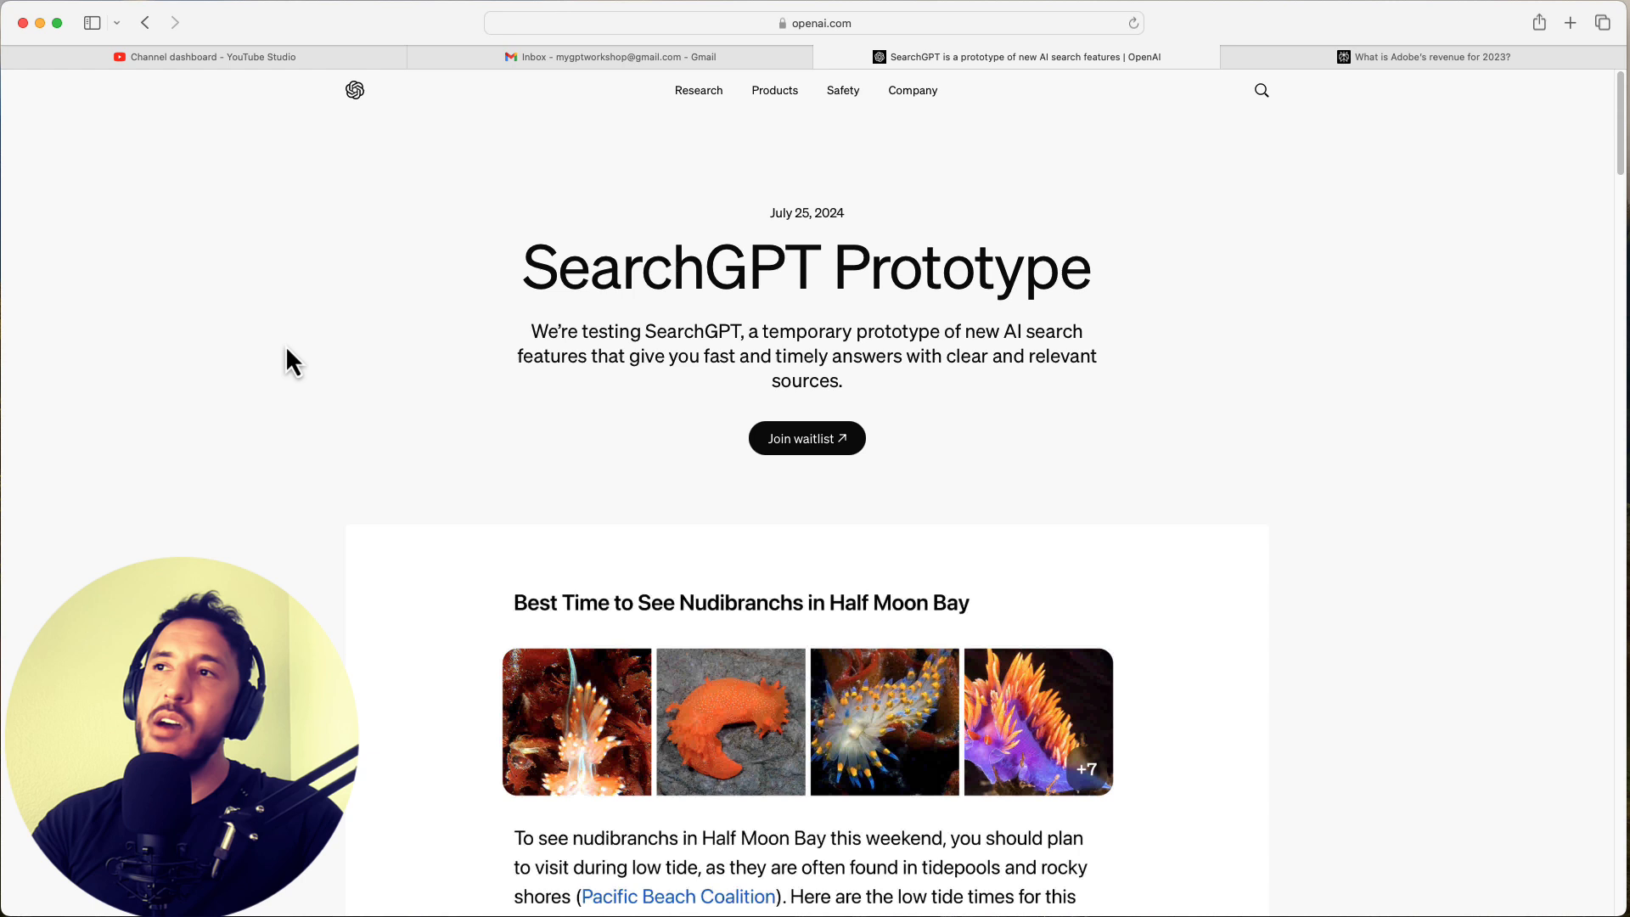
pyautogui.scroll(-3)
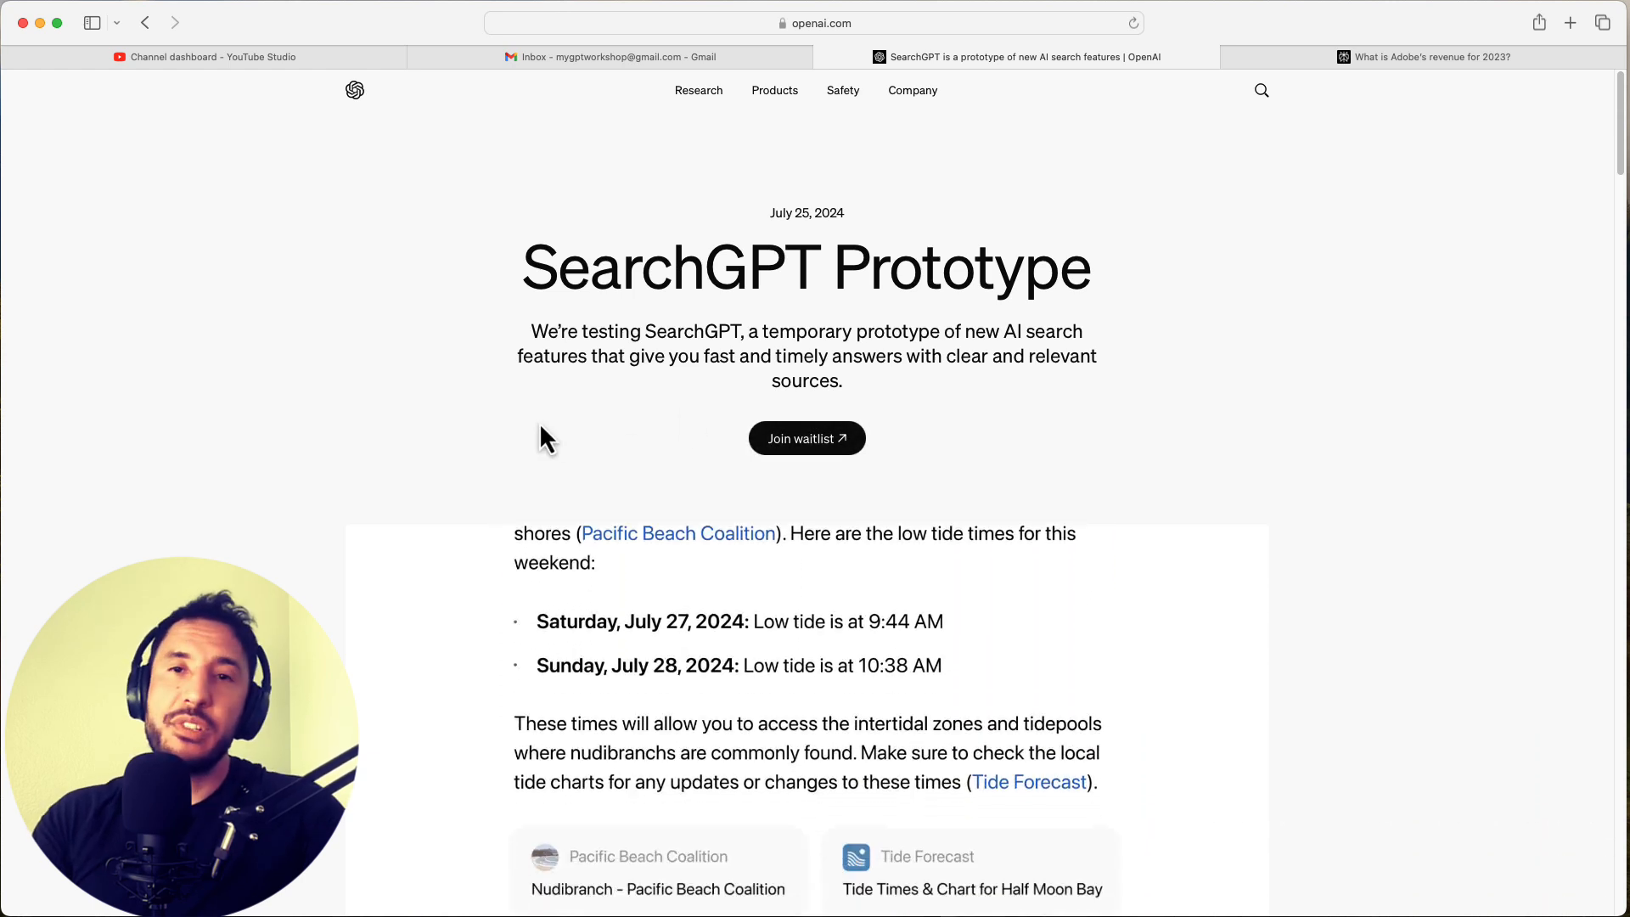
pyautogui.write('will it')
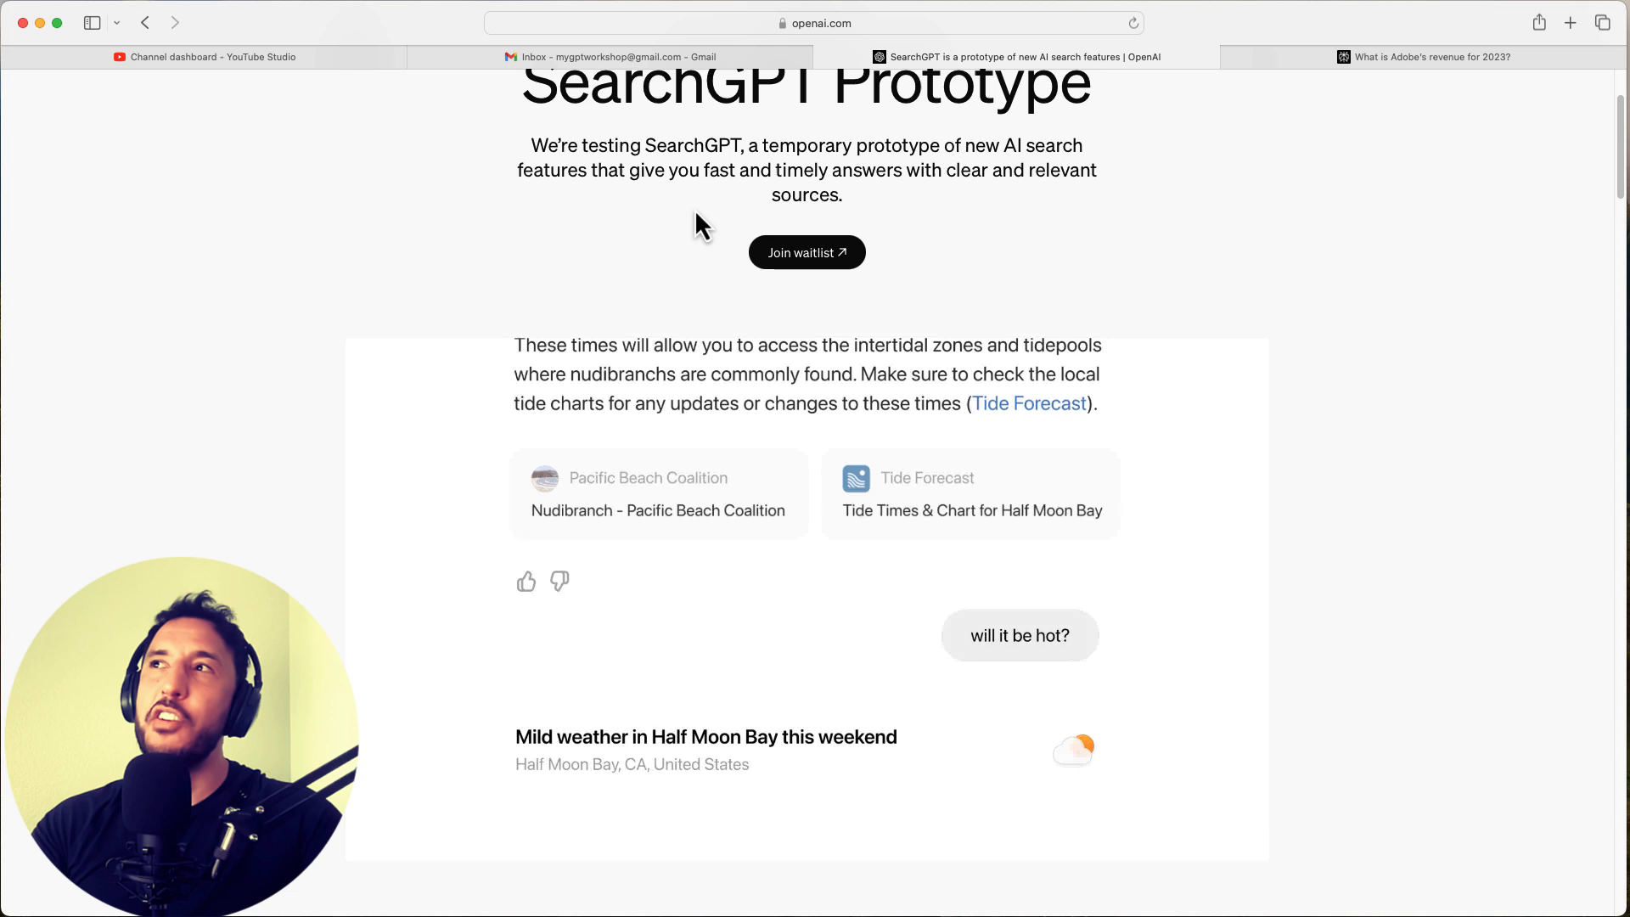
pyautogui.write('when can i see nudibranchs in half mo')
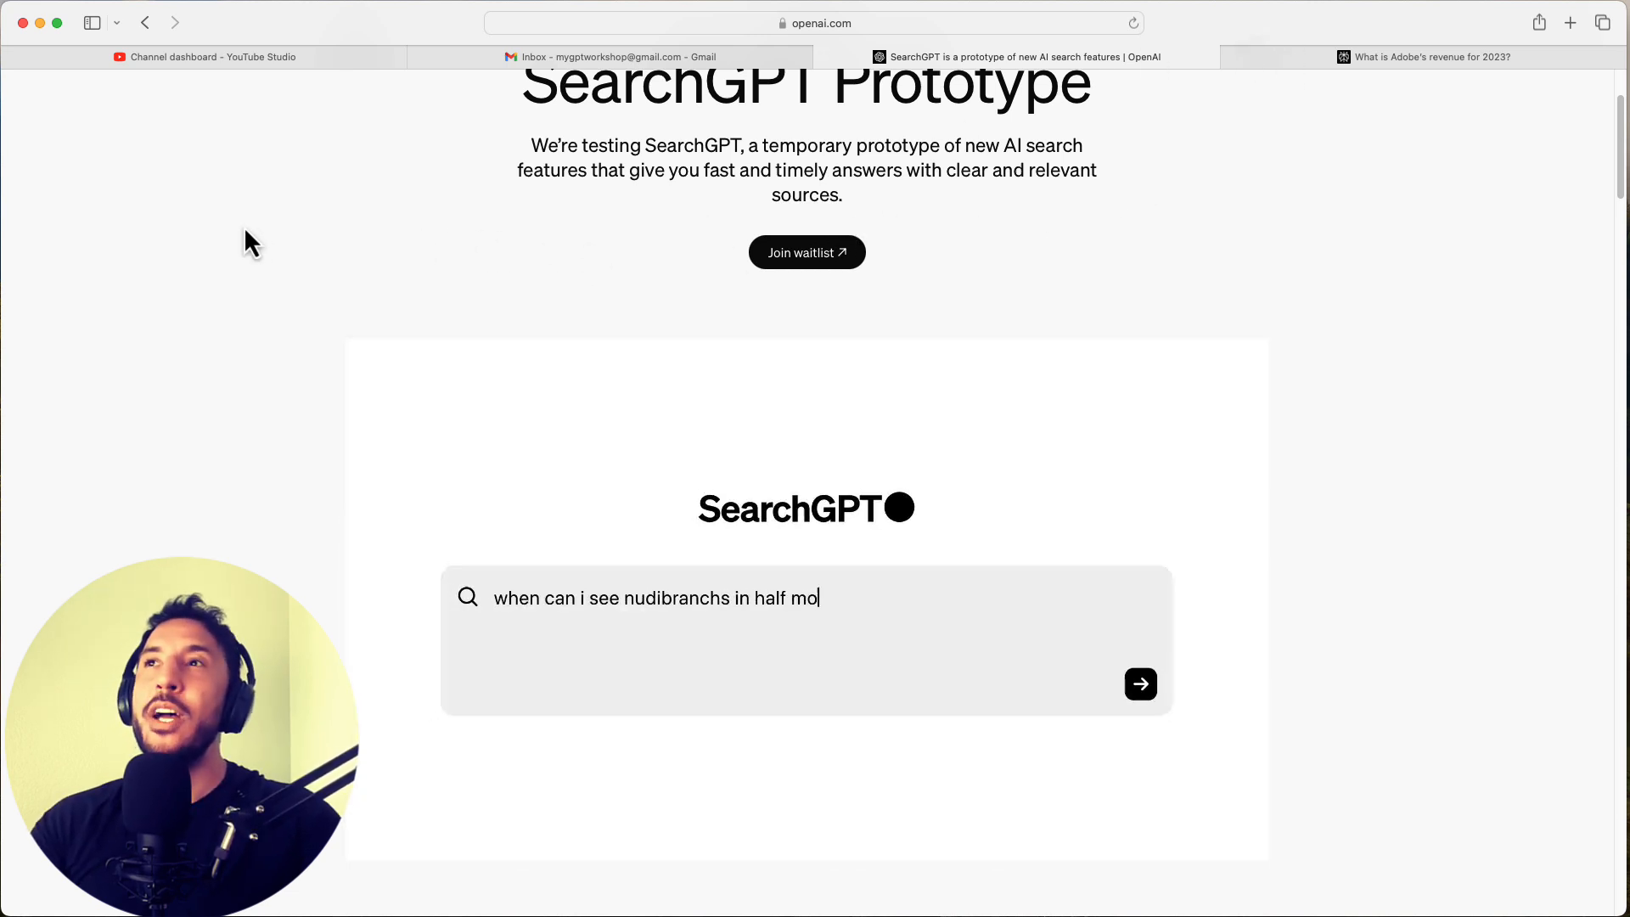
pyautogui.click(1140, 684)
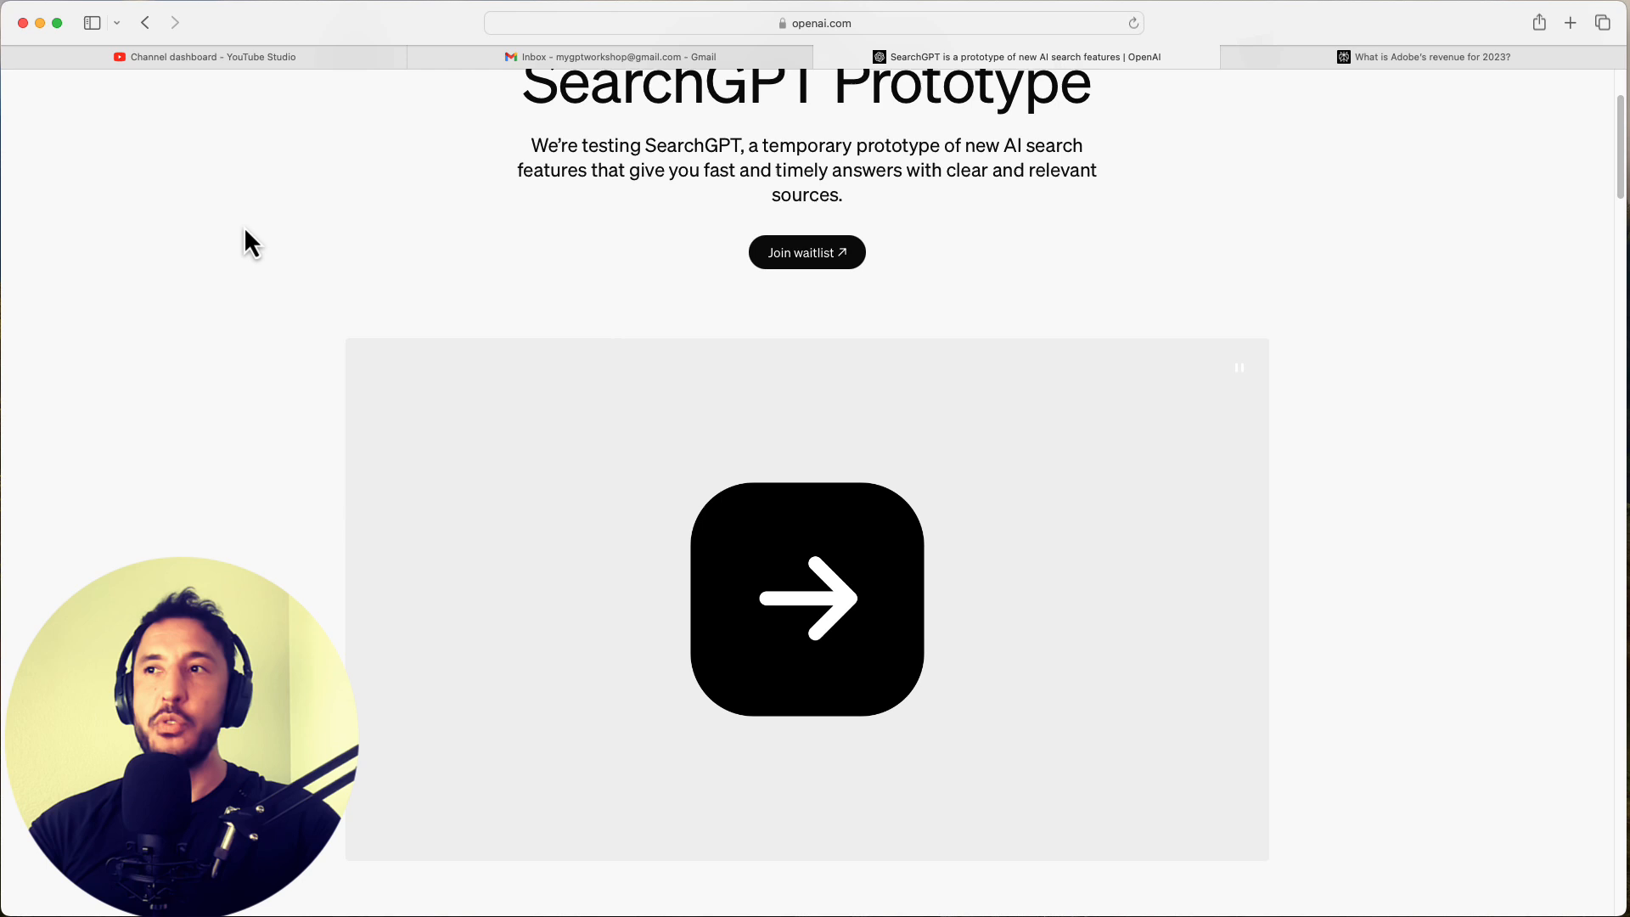
pyautogui.click(805, 598)
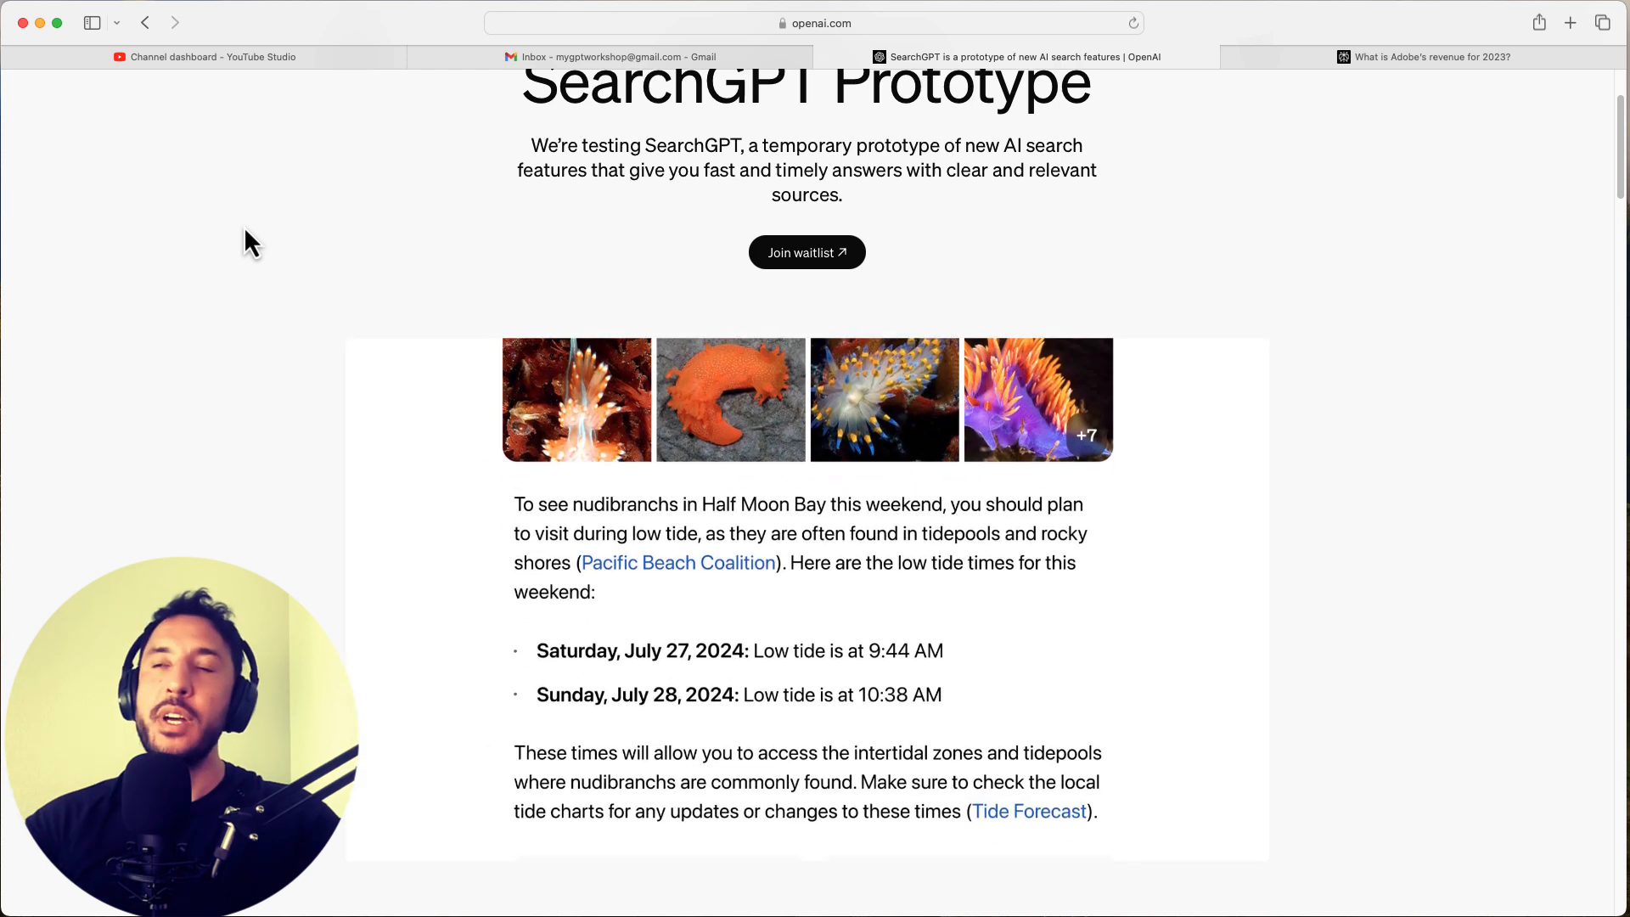
pyautogui.scroll(-3)
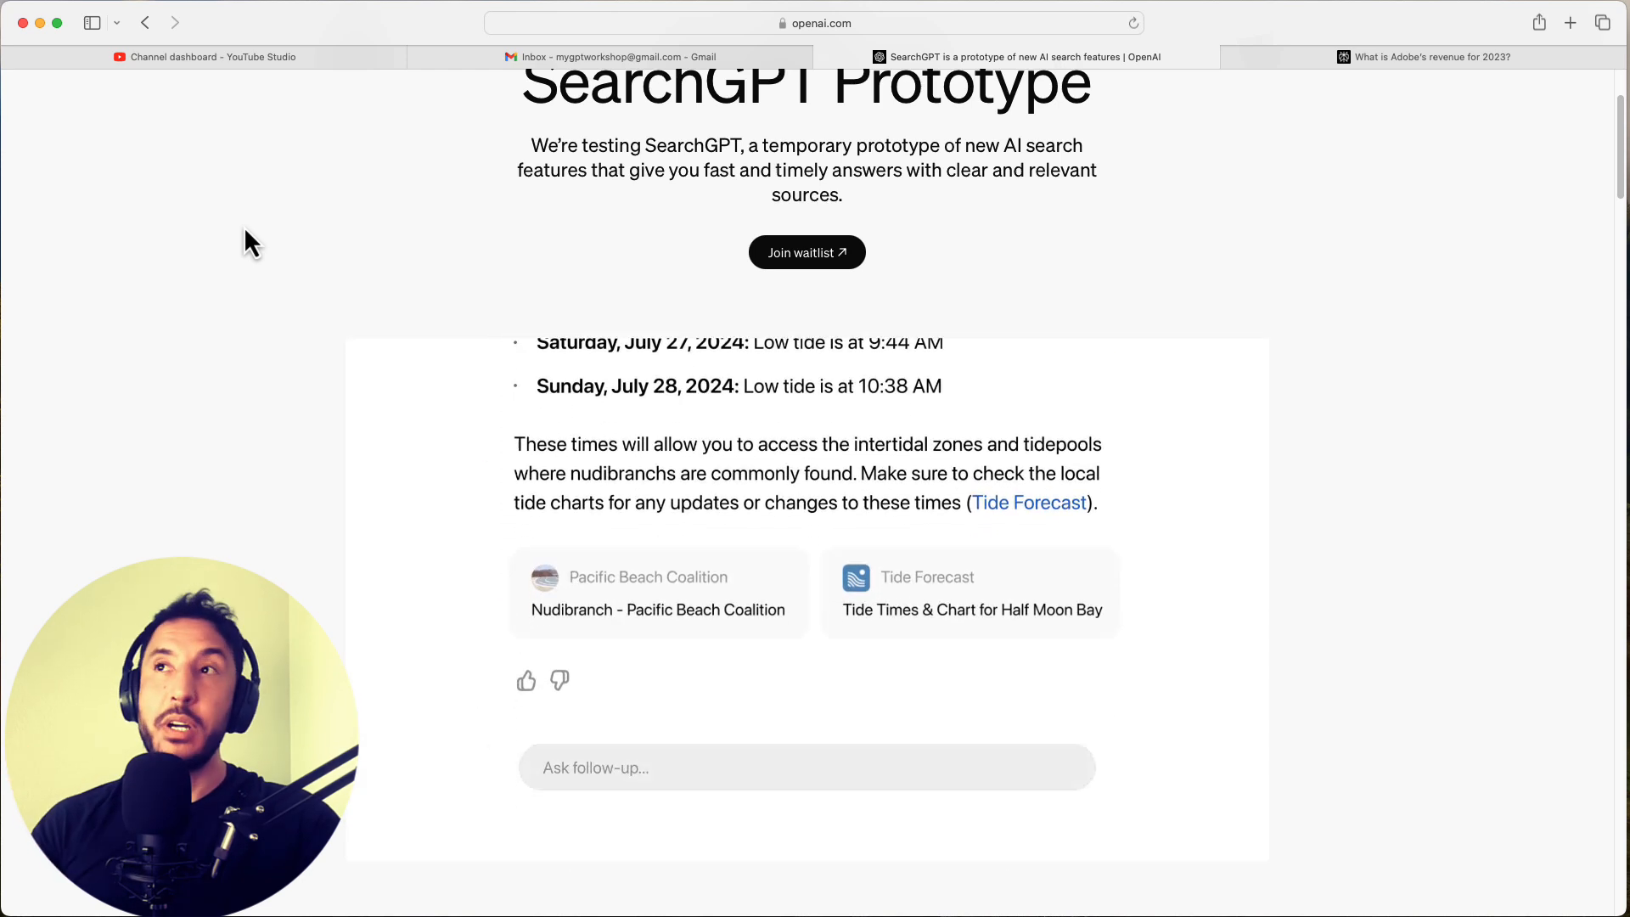
pyautogui.write('will it be hot?')
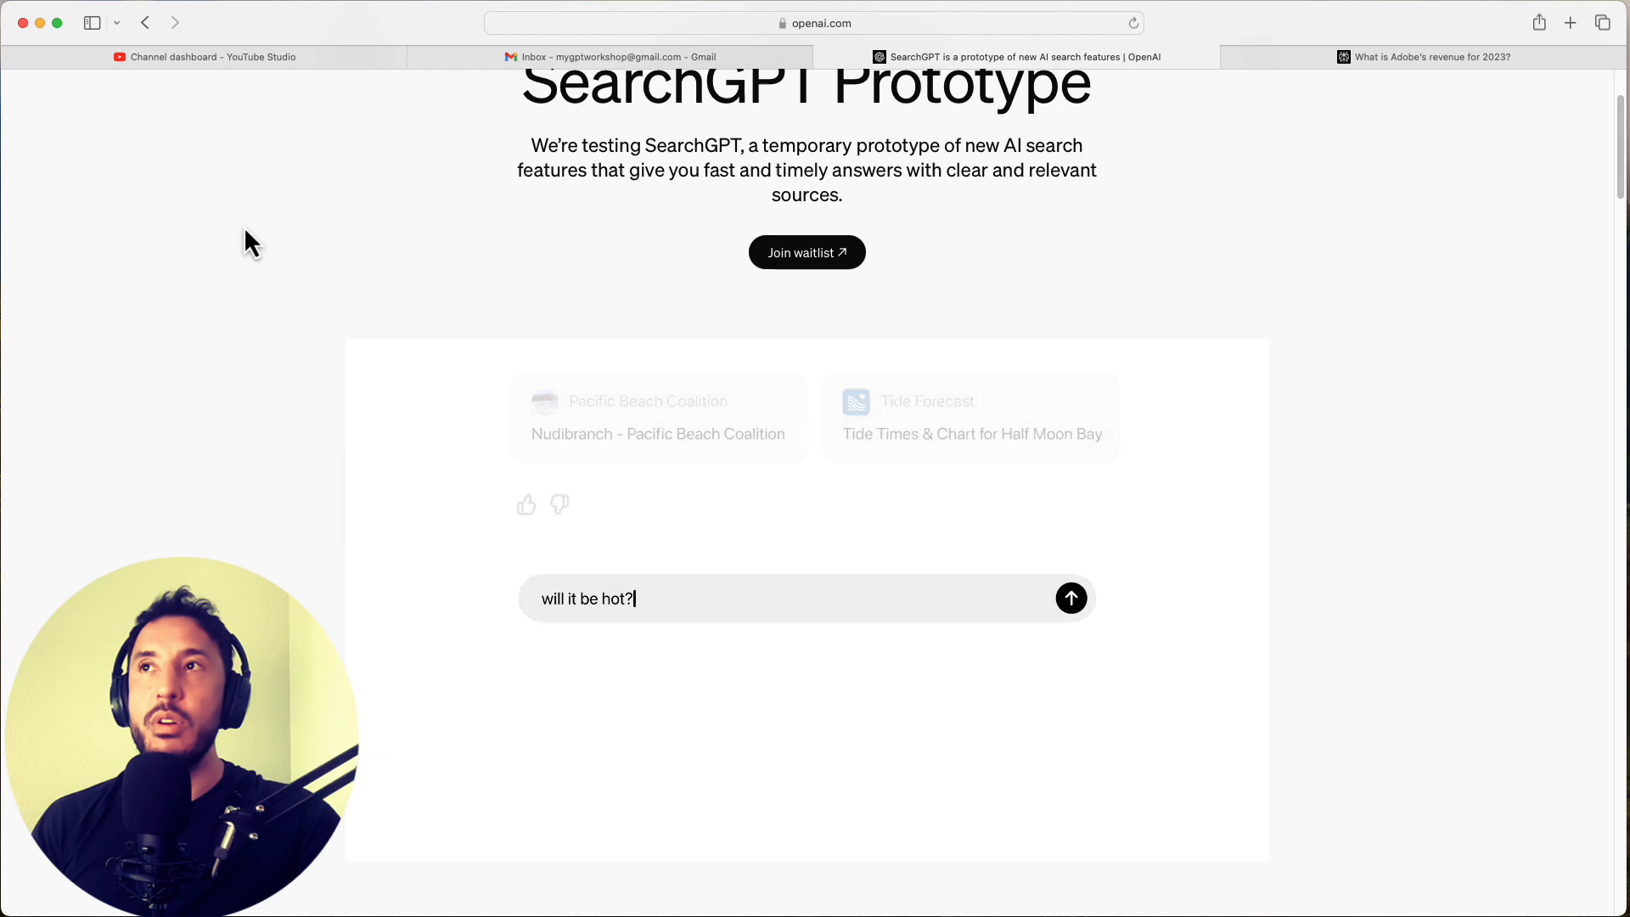
pyautogui.click(1070, 598)
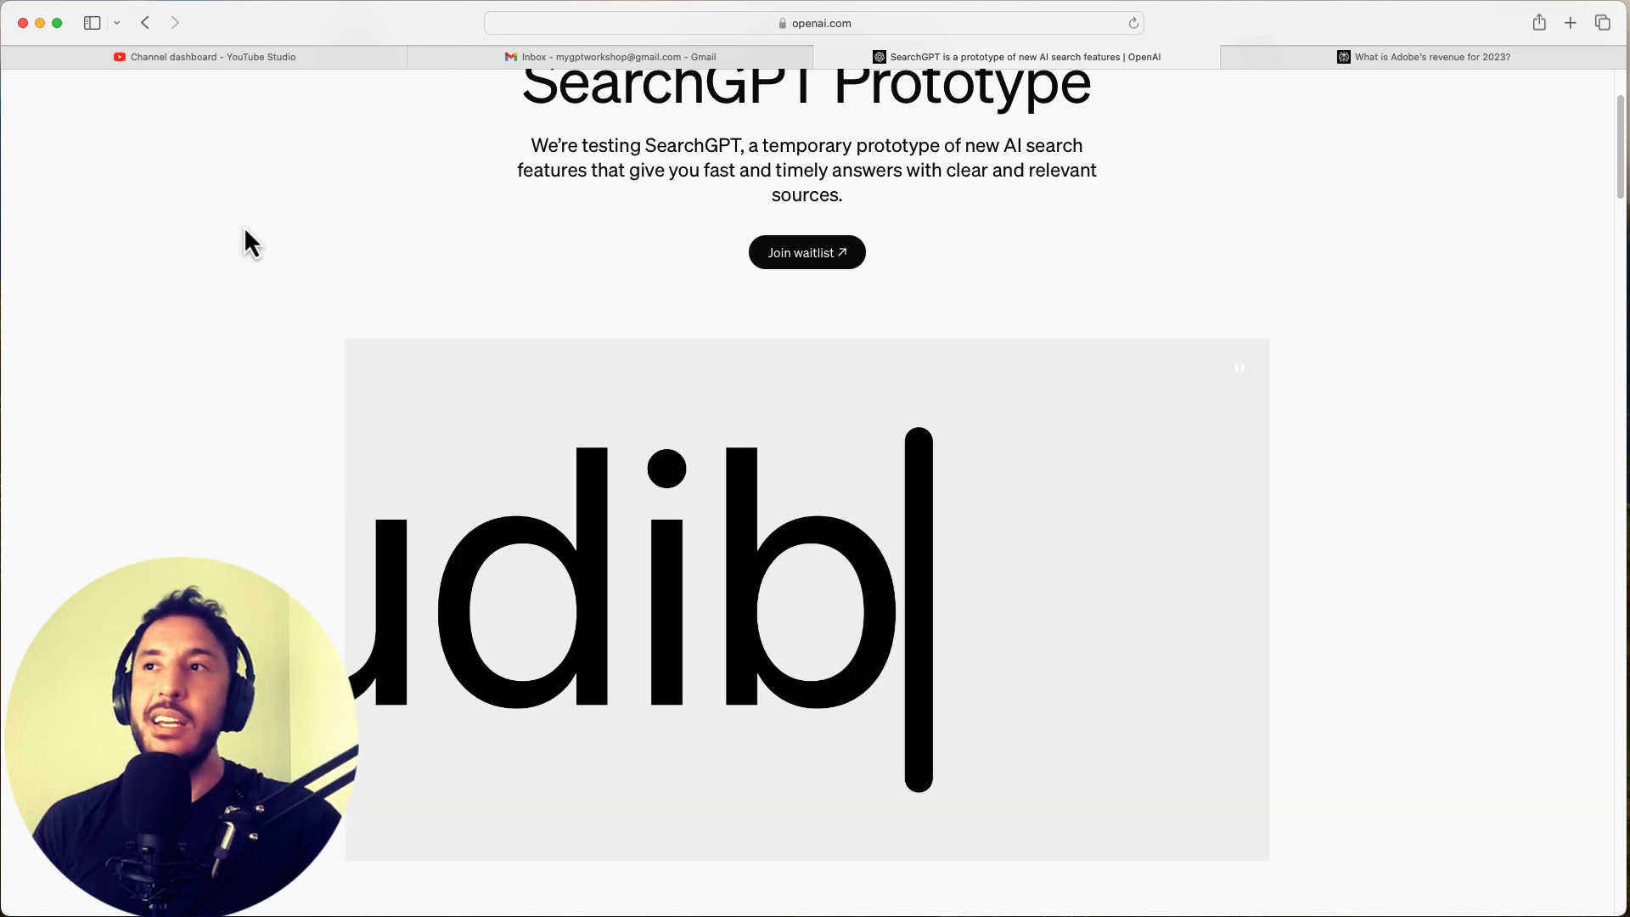
pyautogui.write('when can i see nudibranchs in half moon bay this week')
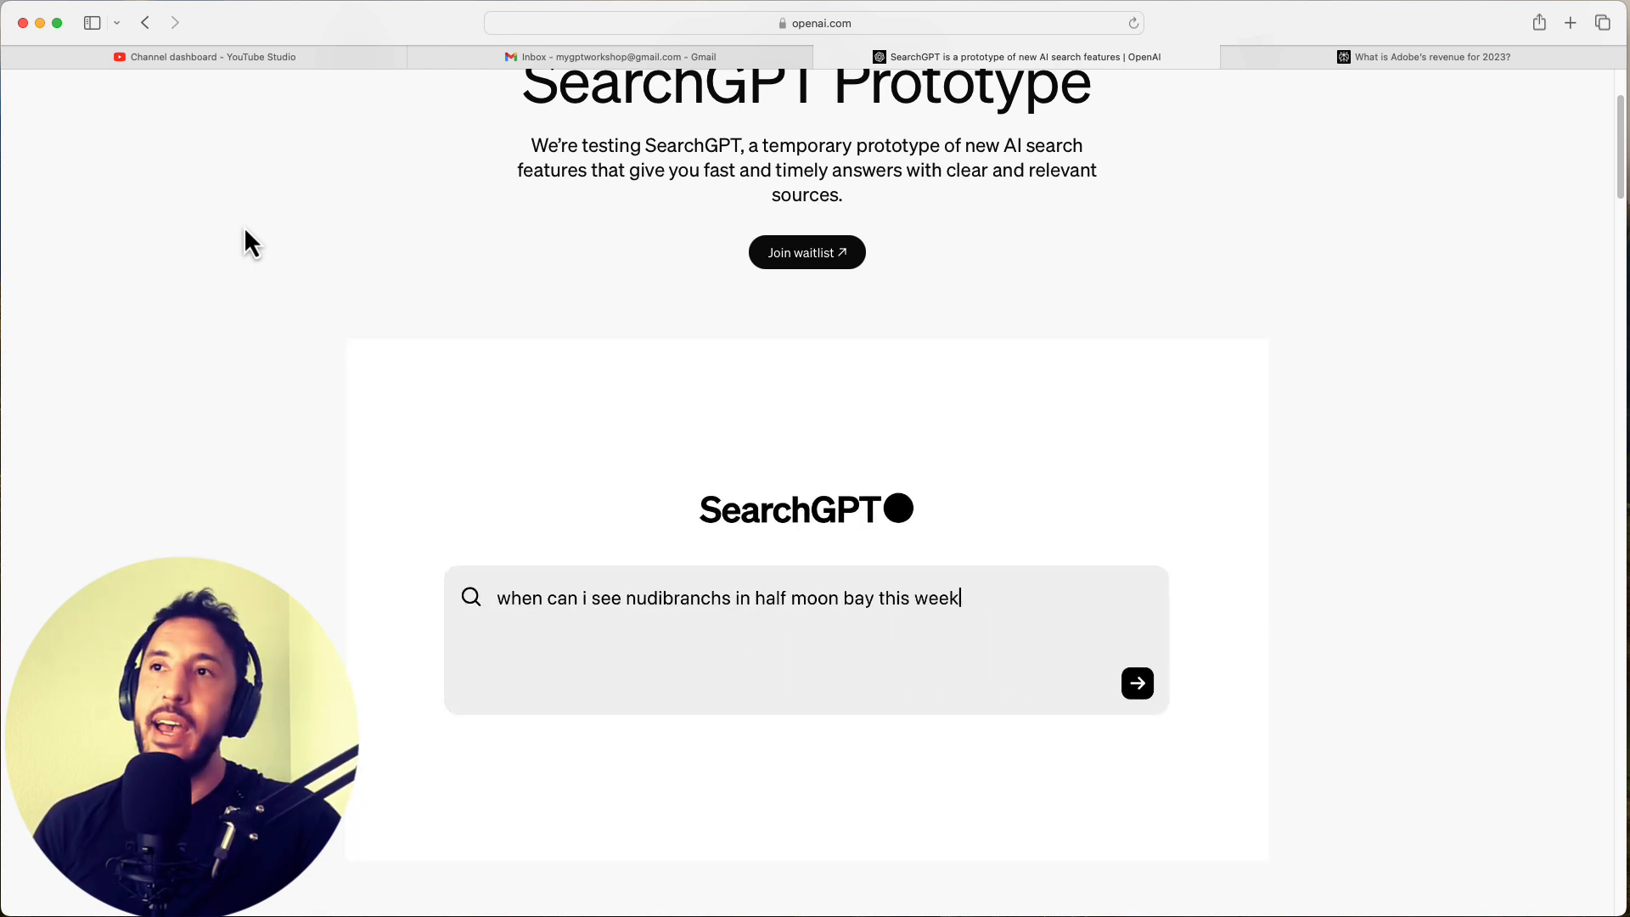
pyautogui.click(1136, 682)
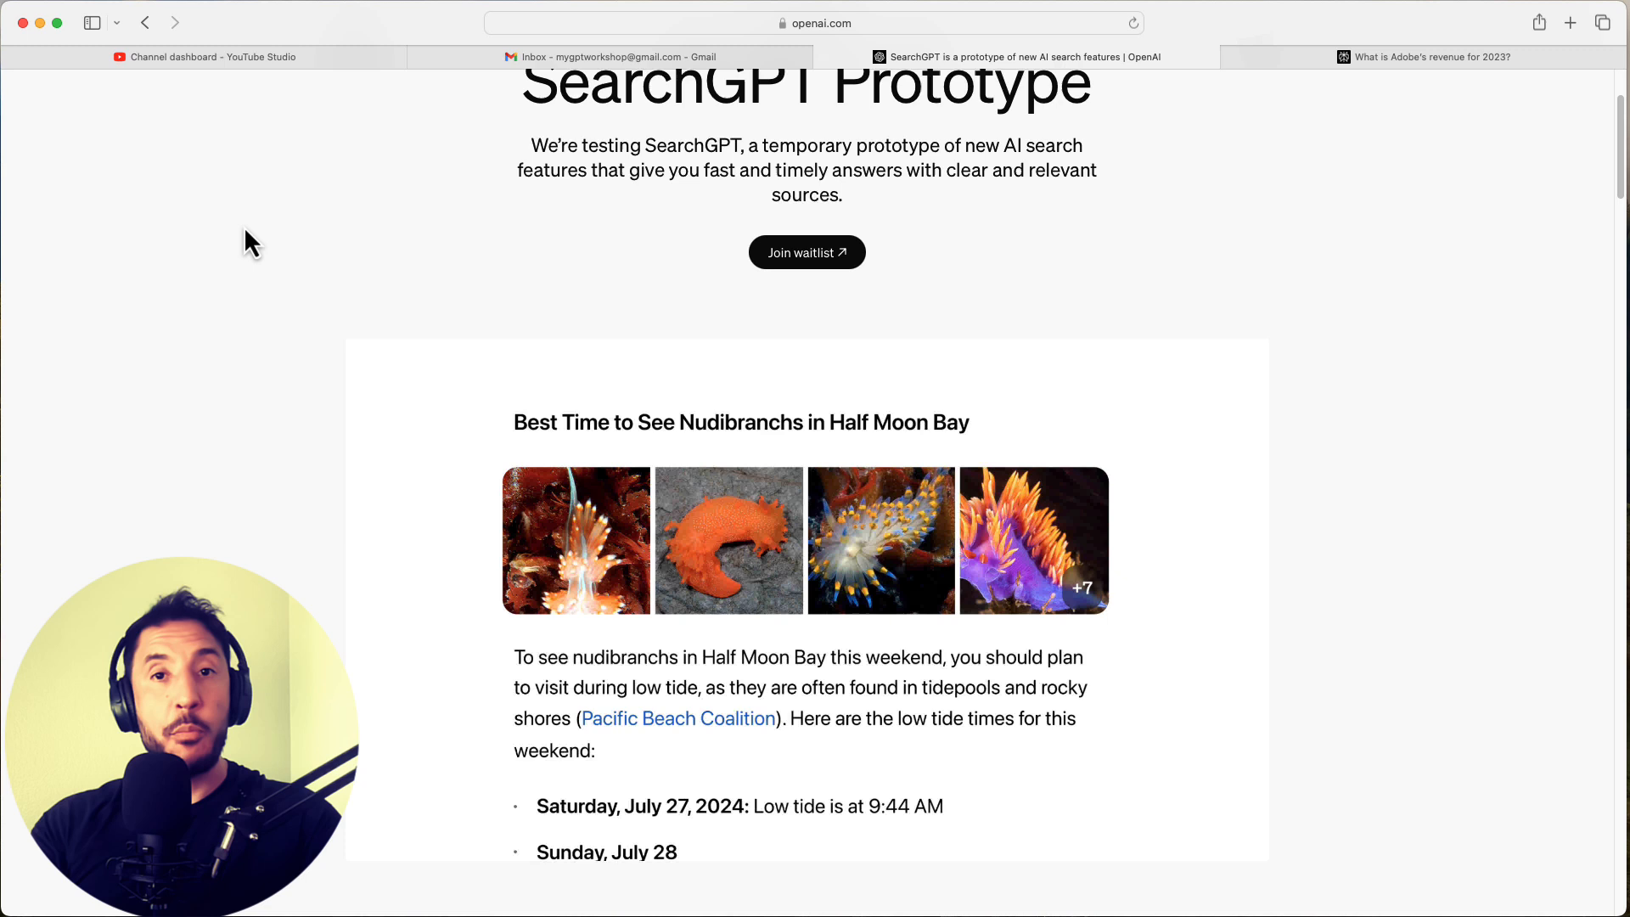
pyautogui.scroll(-3)
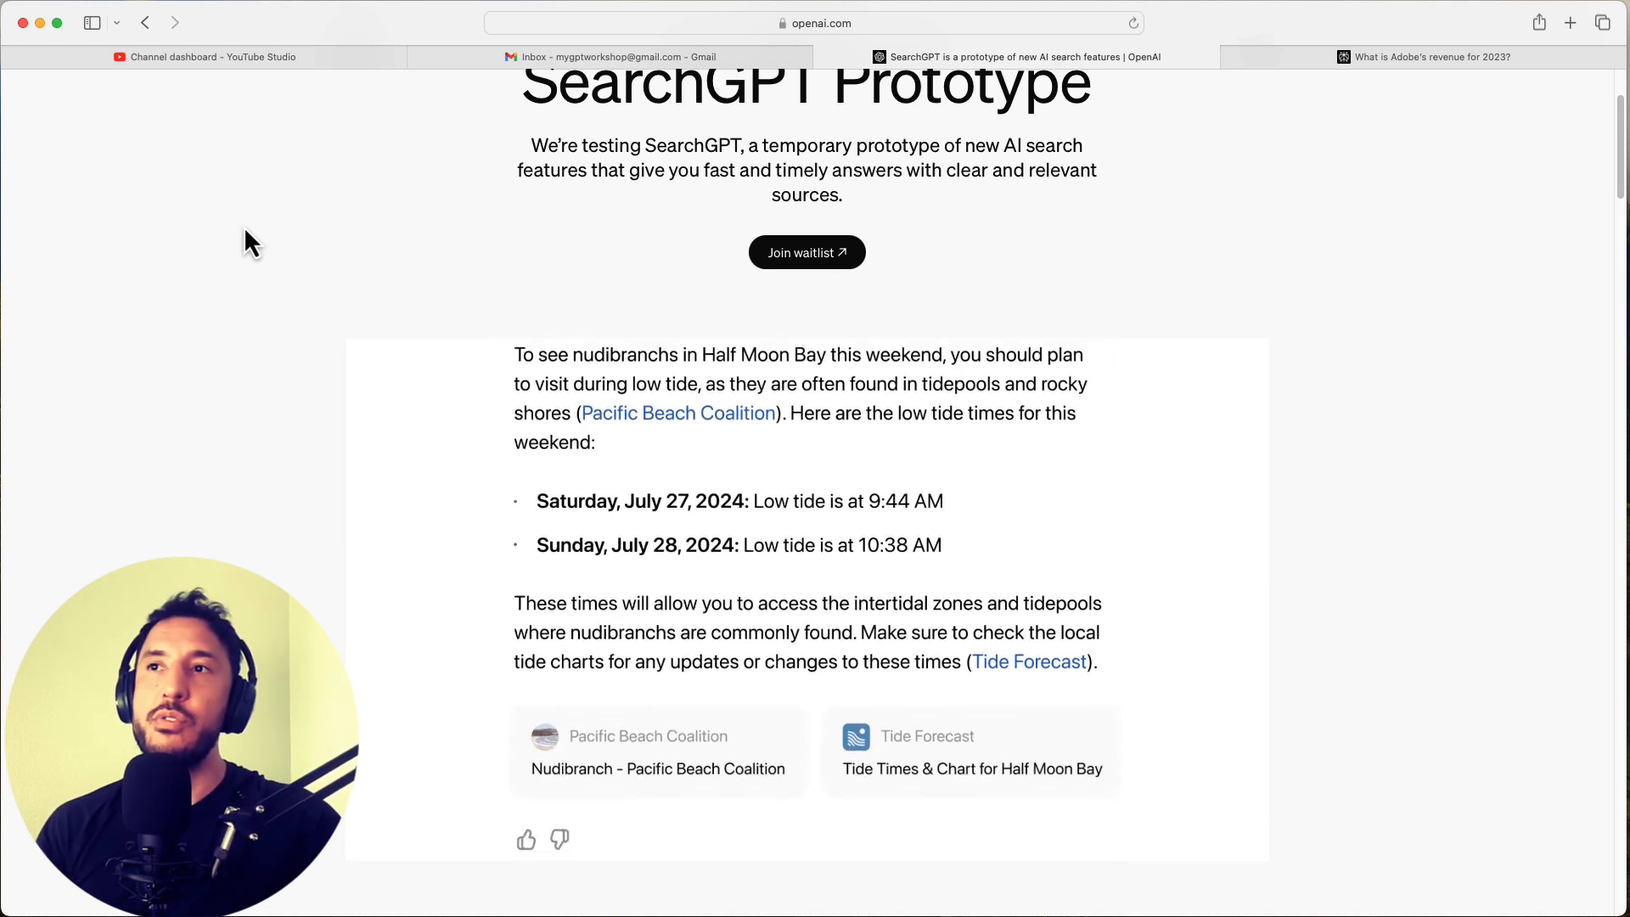
pyautogui.write('will')
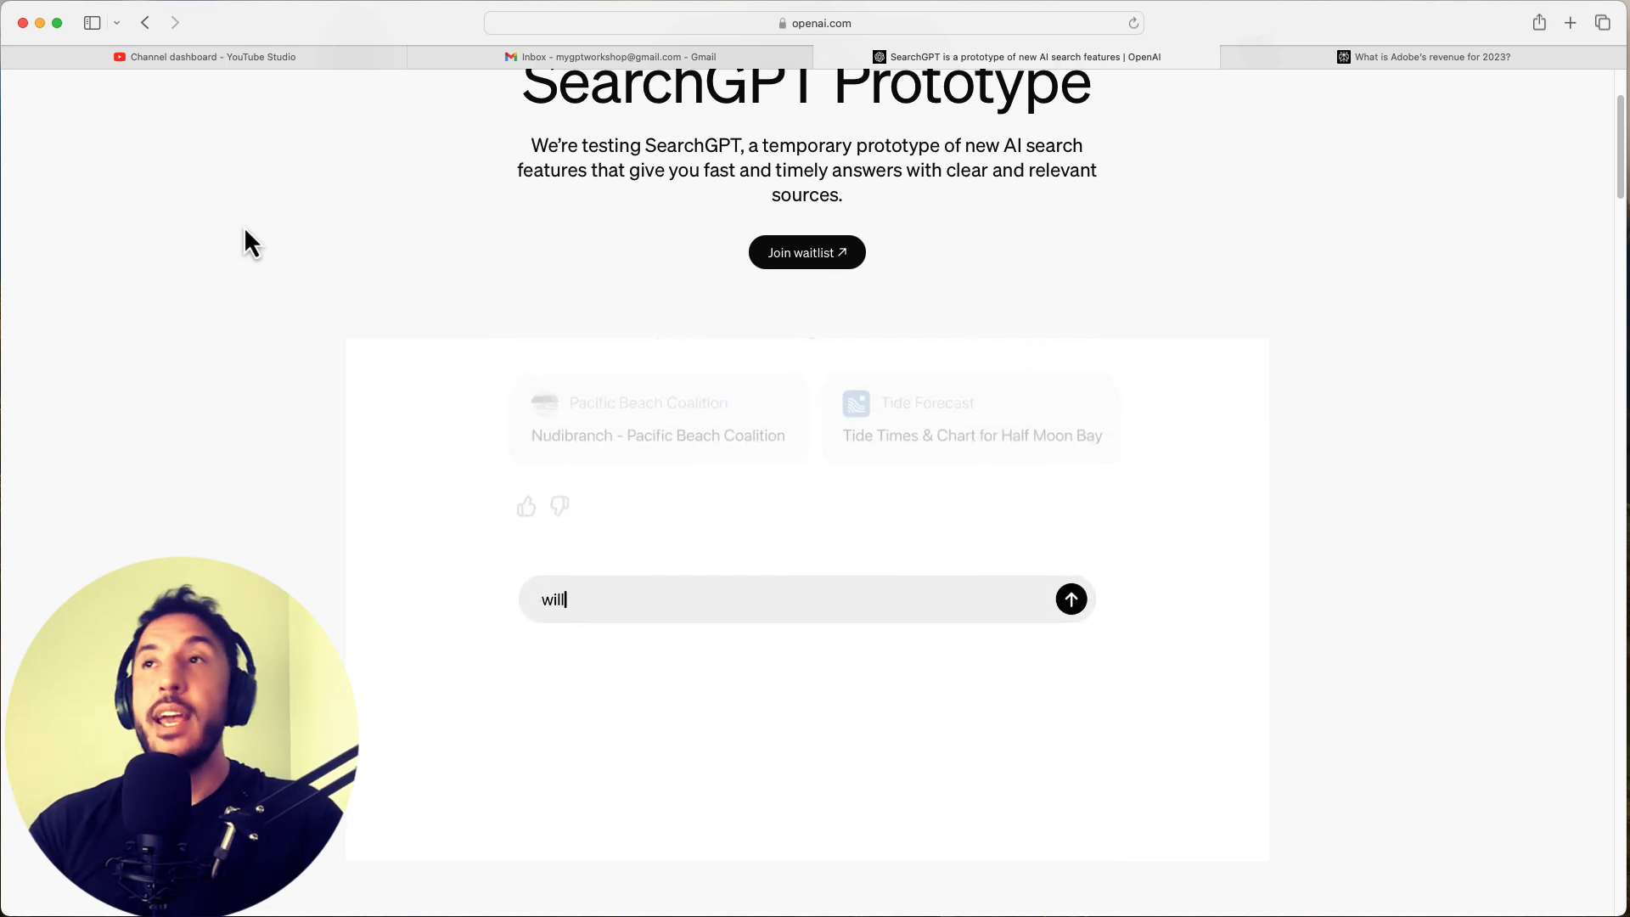
pyautogui.click(1071, 598)
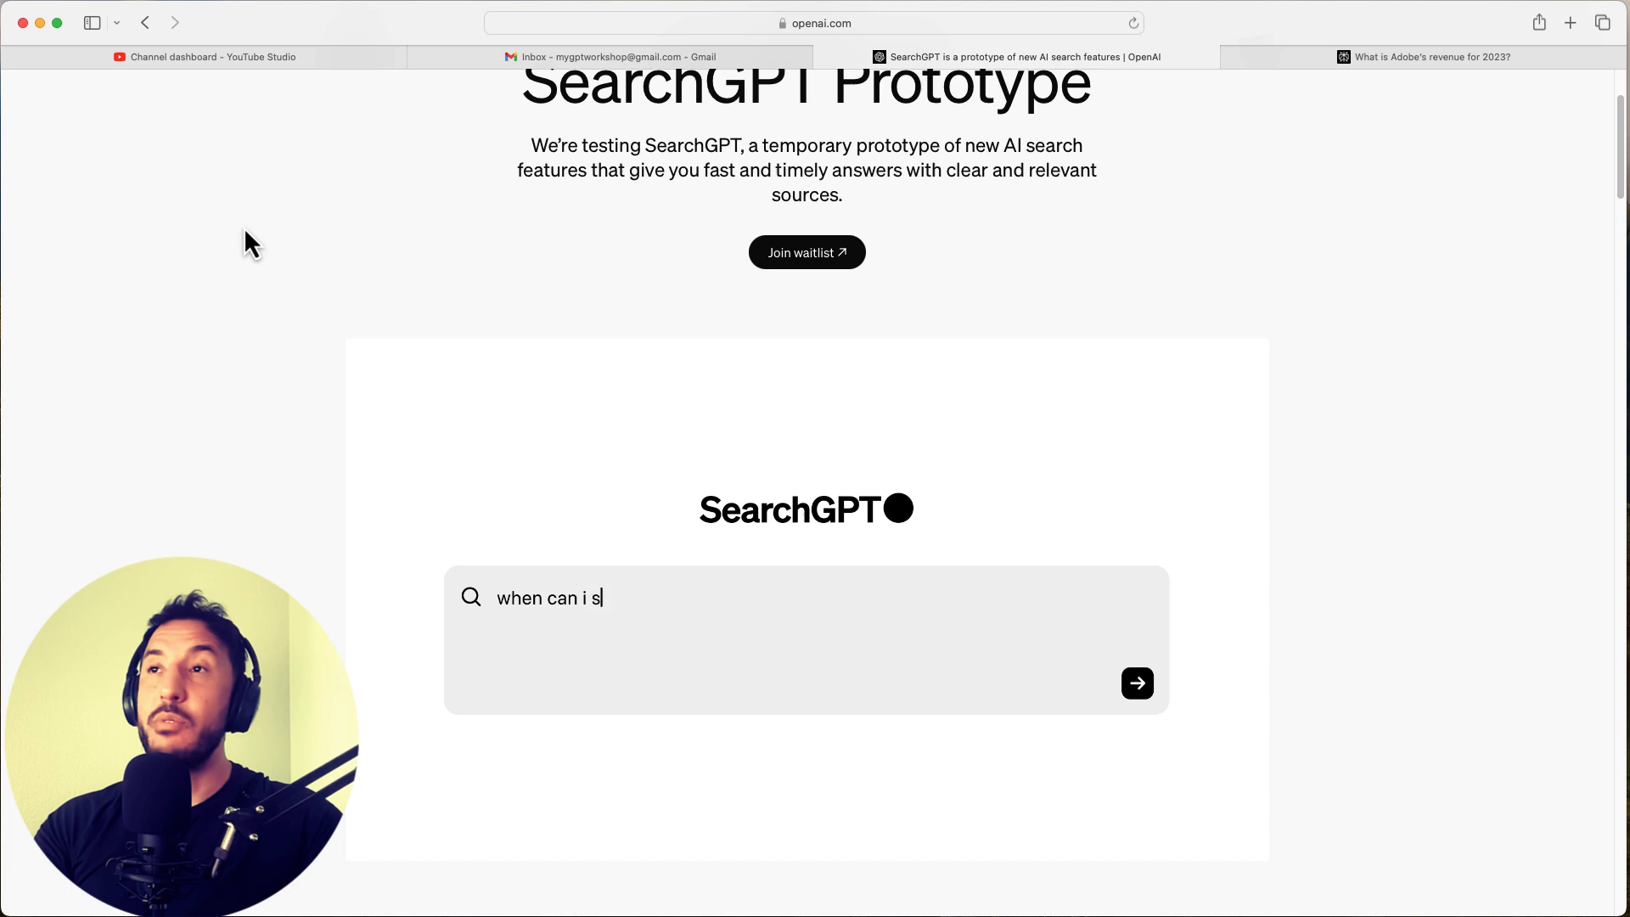
pyautogui.write('ee nudibranchs in half m')
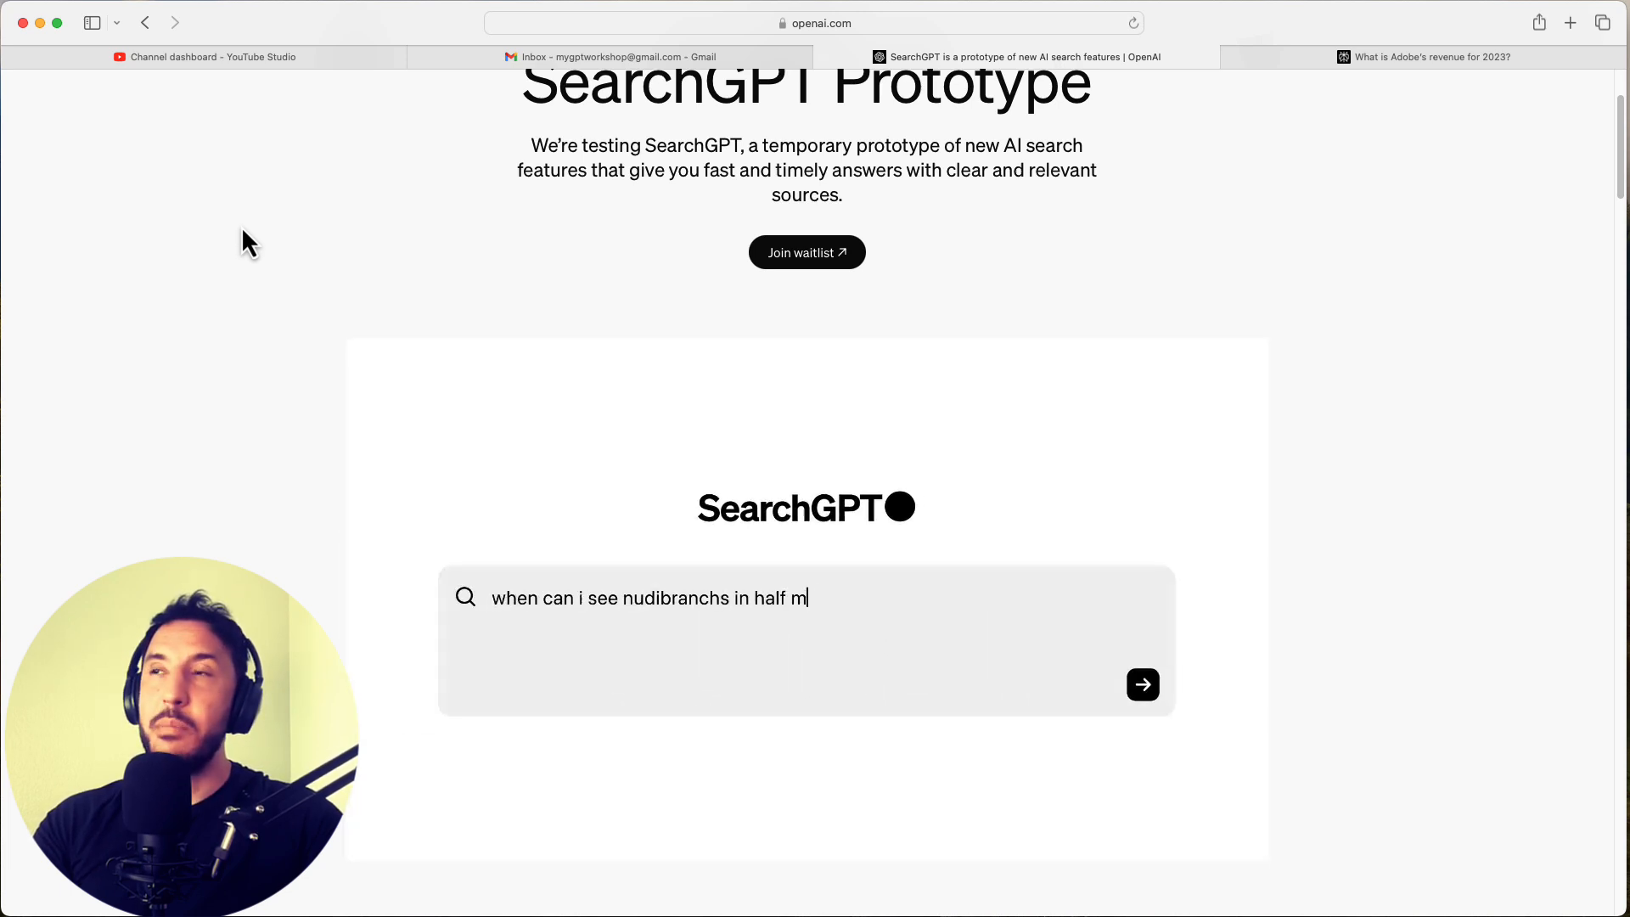
pyautogui.click(1141, 684)
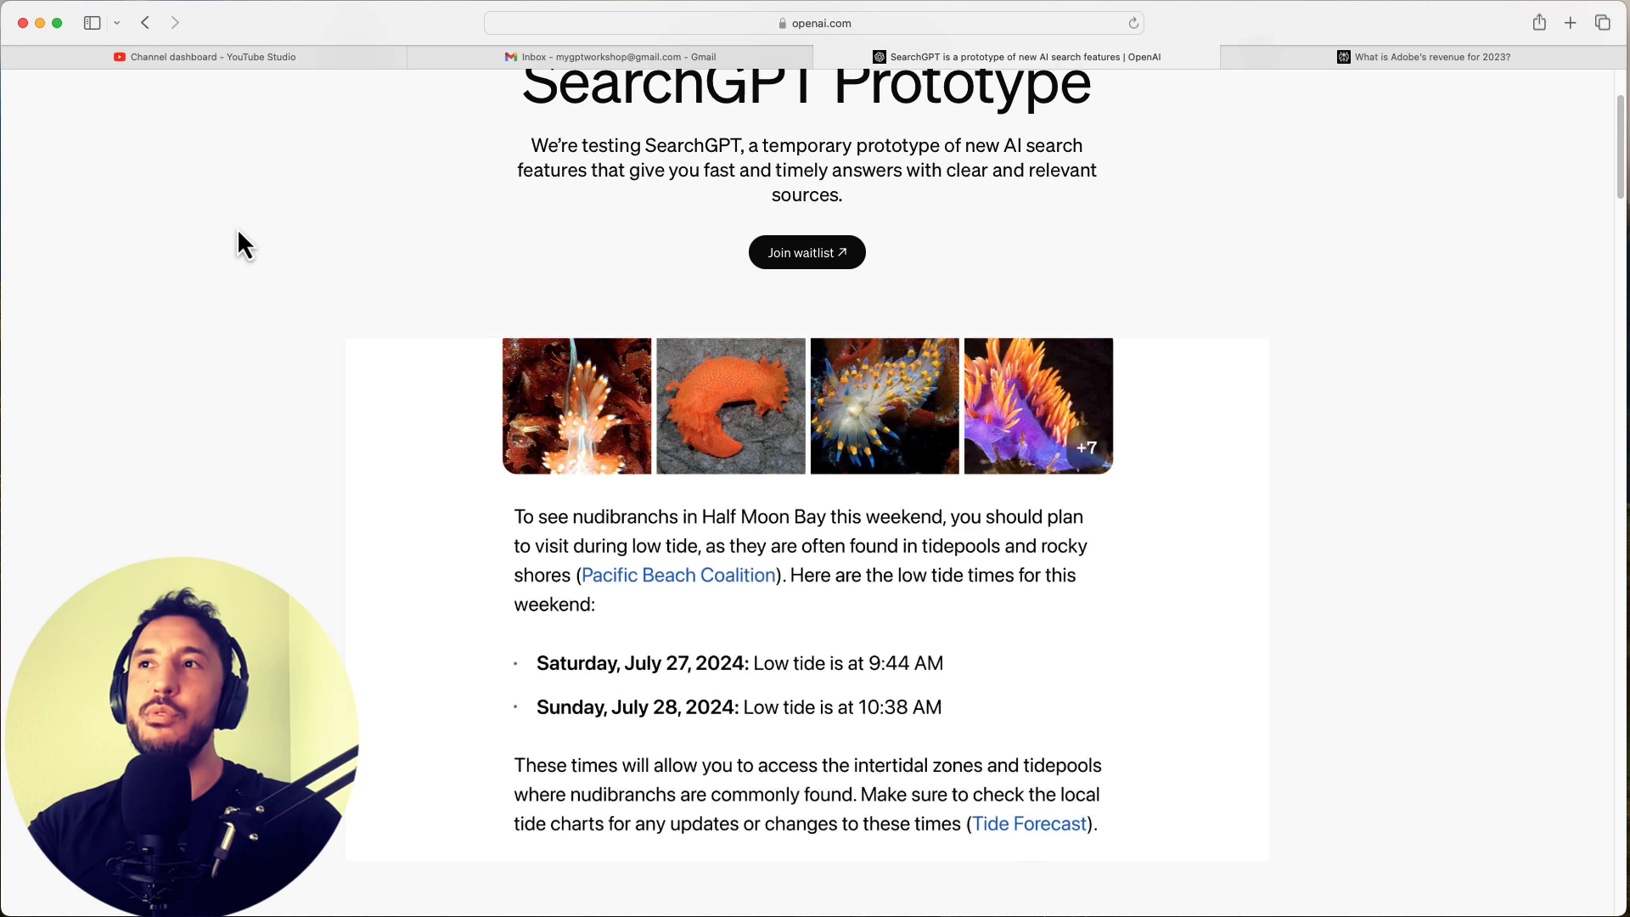
pyautogui.scroll(-3)
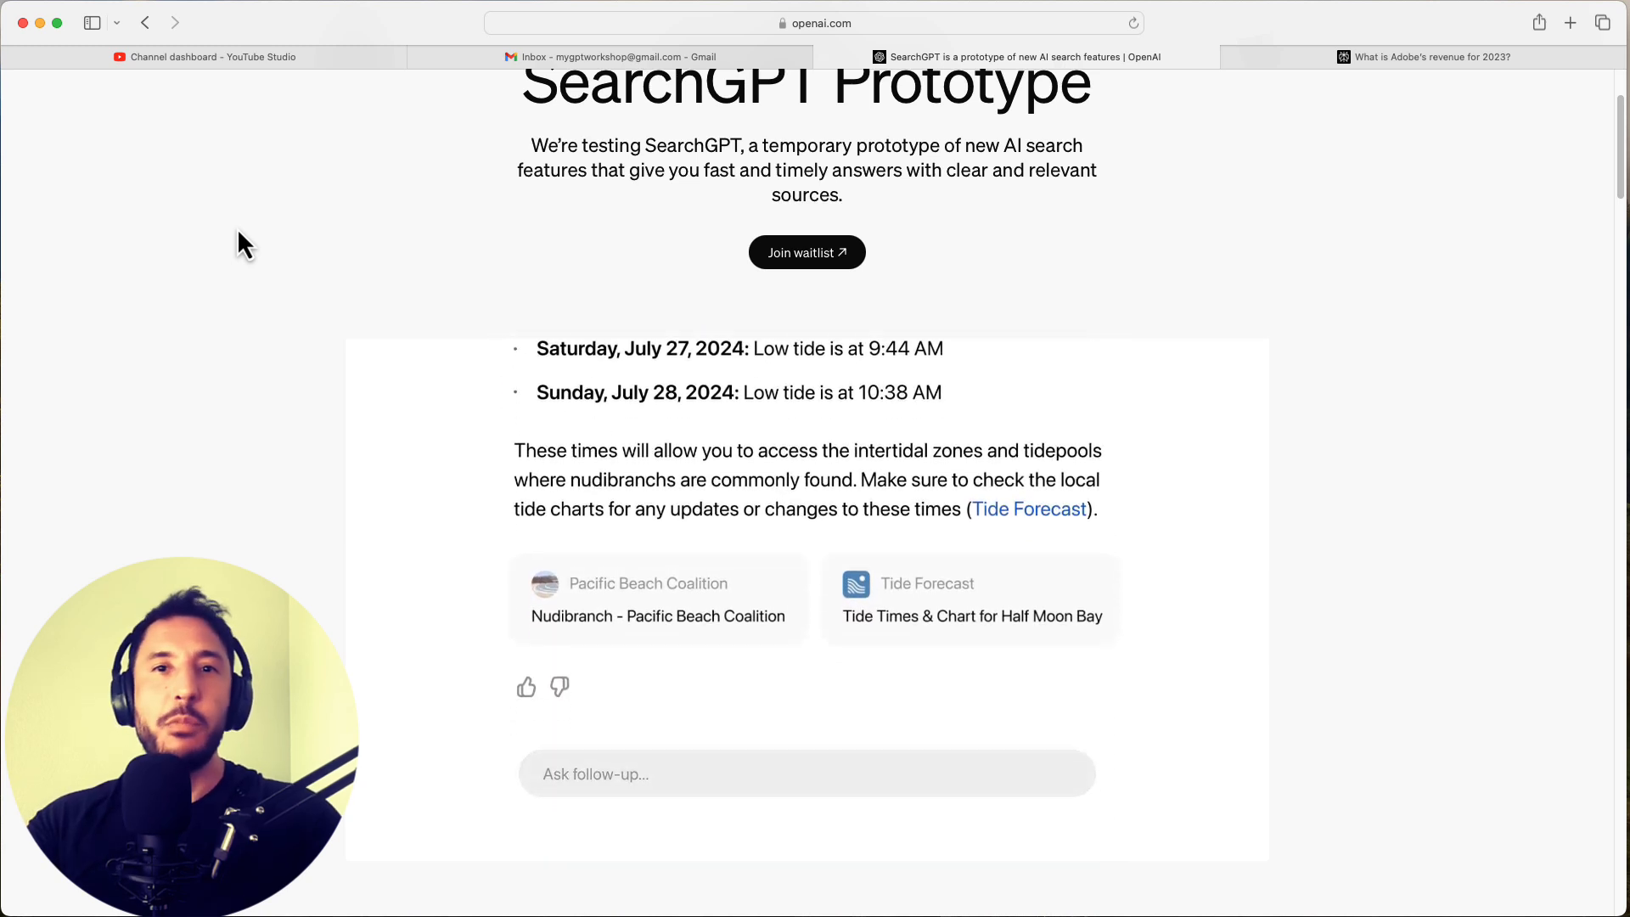
pyautogui.write('will it be hot?')
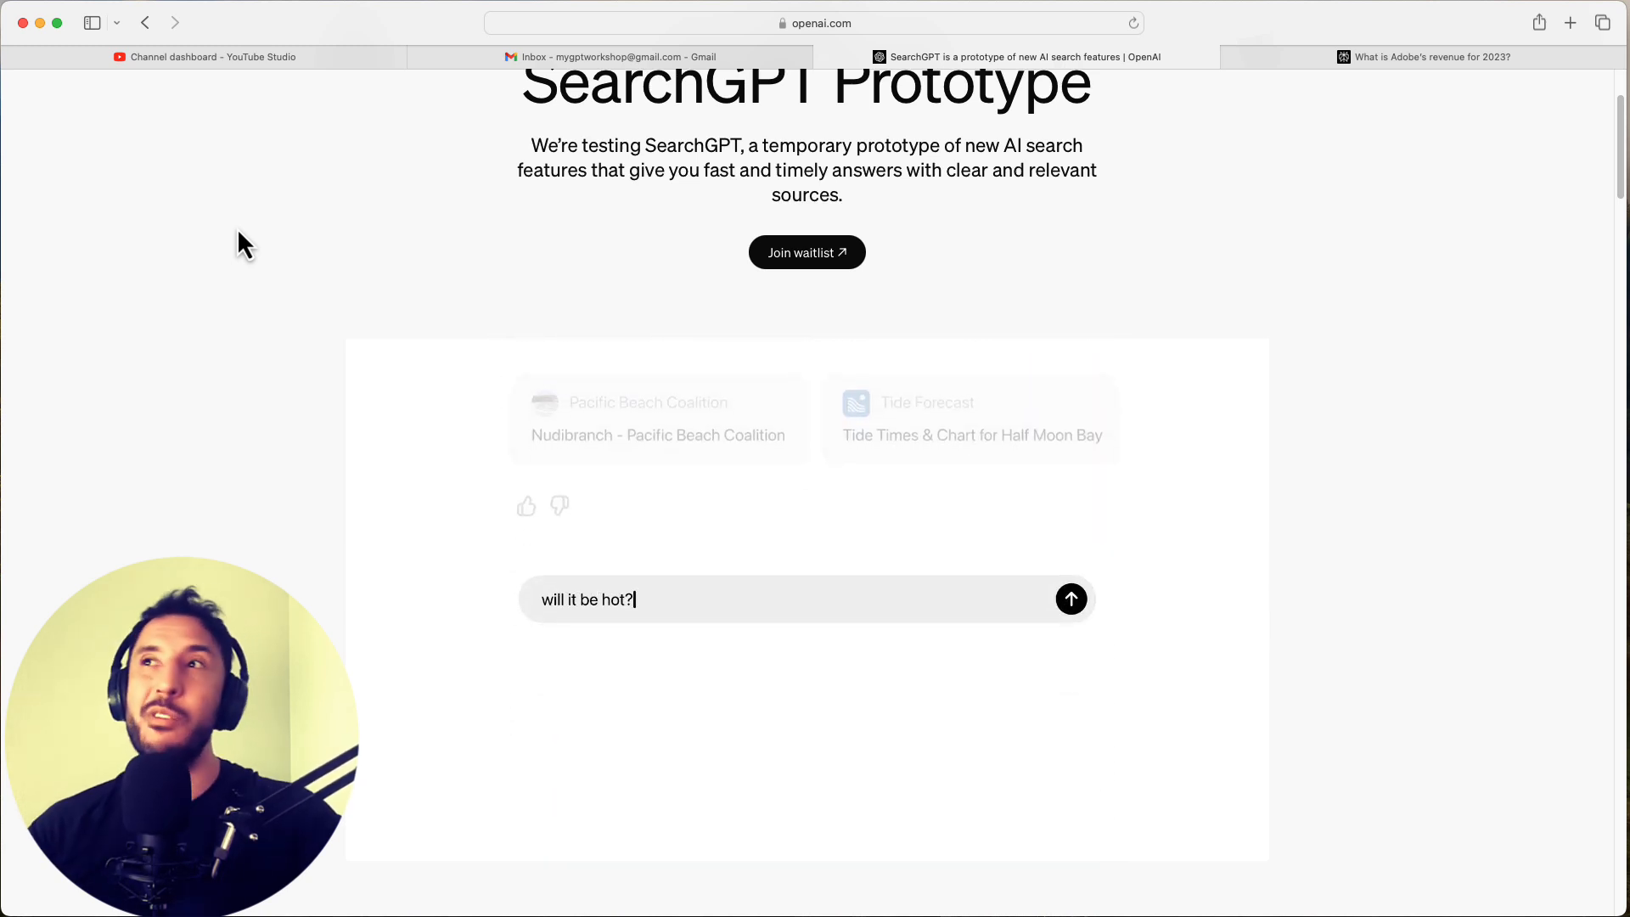
pyautogui.click(1071, 598)
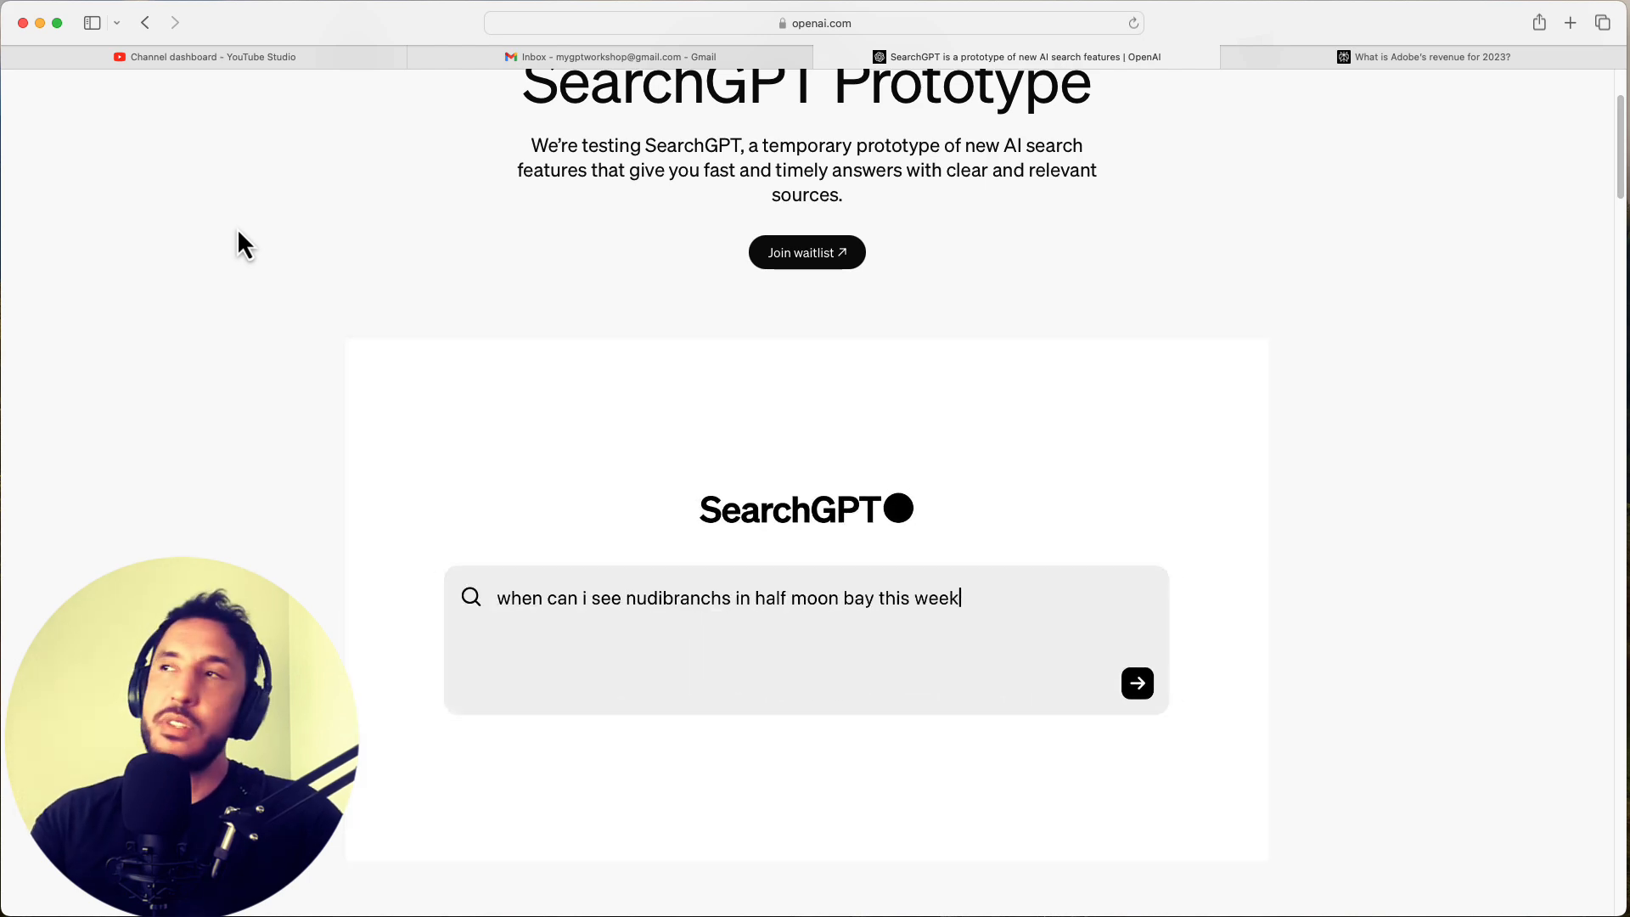
pyautogui.click(1136, 682)
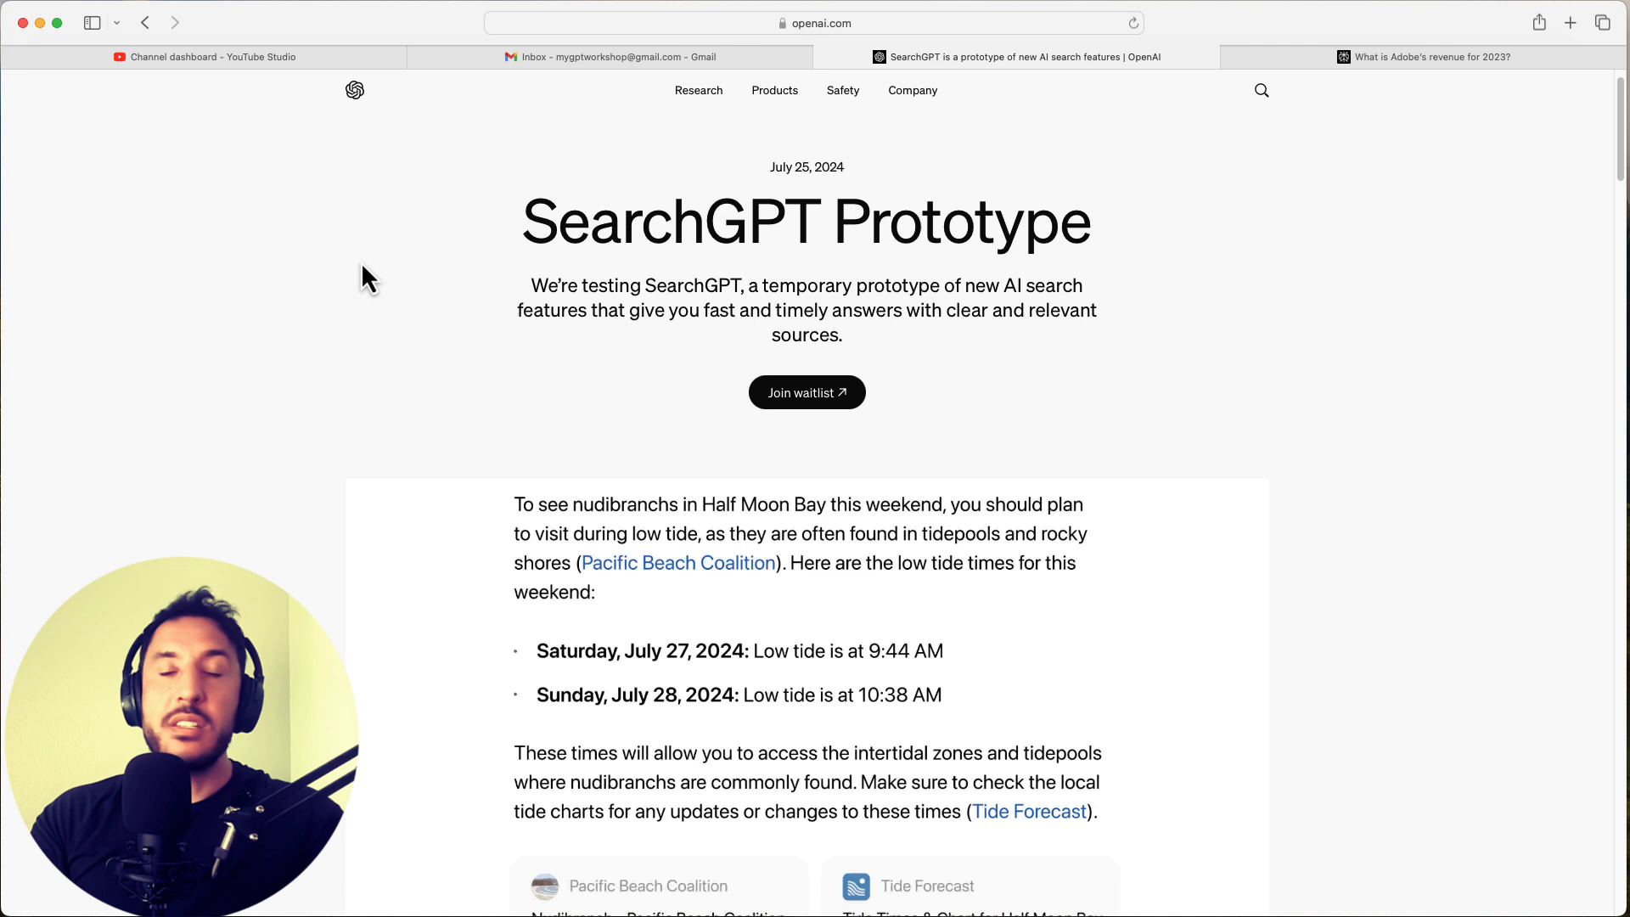
pyautogui.write('will')
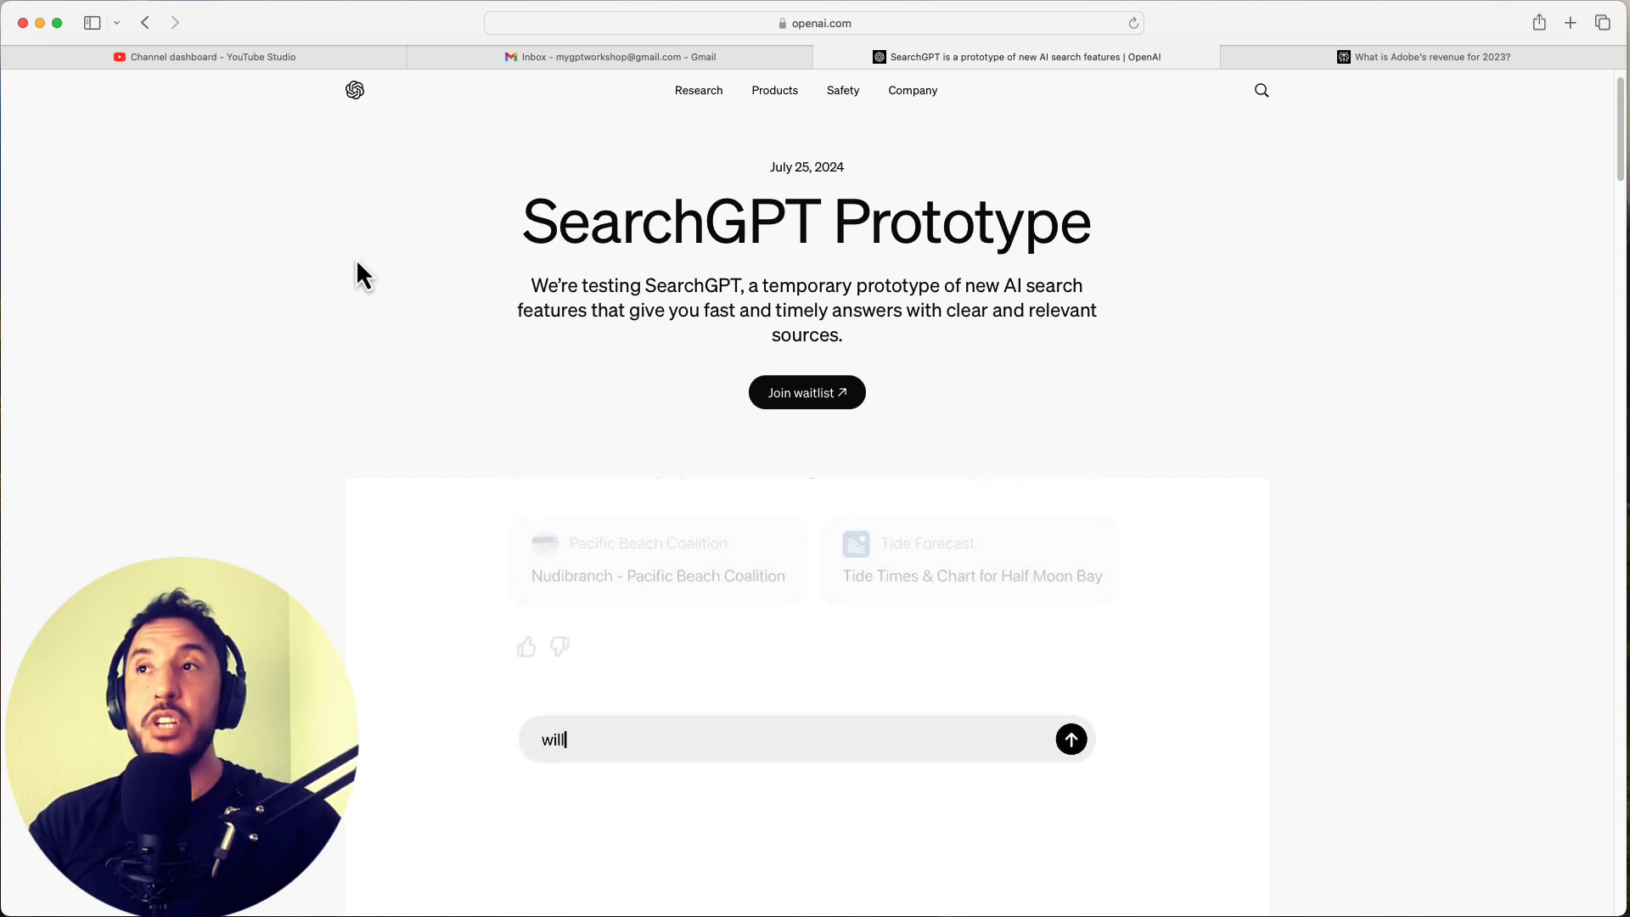
pyautogui.click(1070, 739)
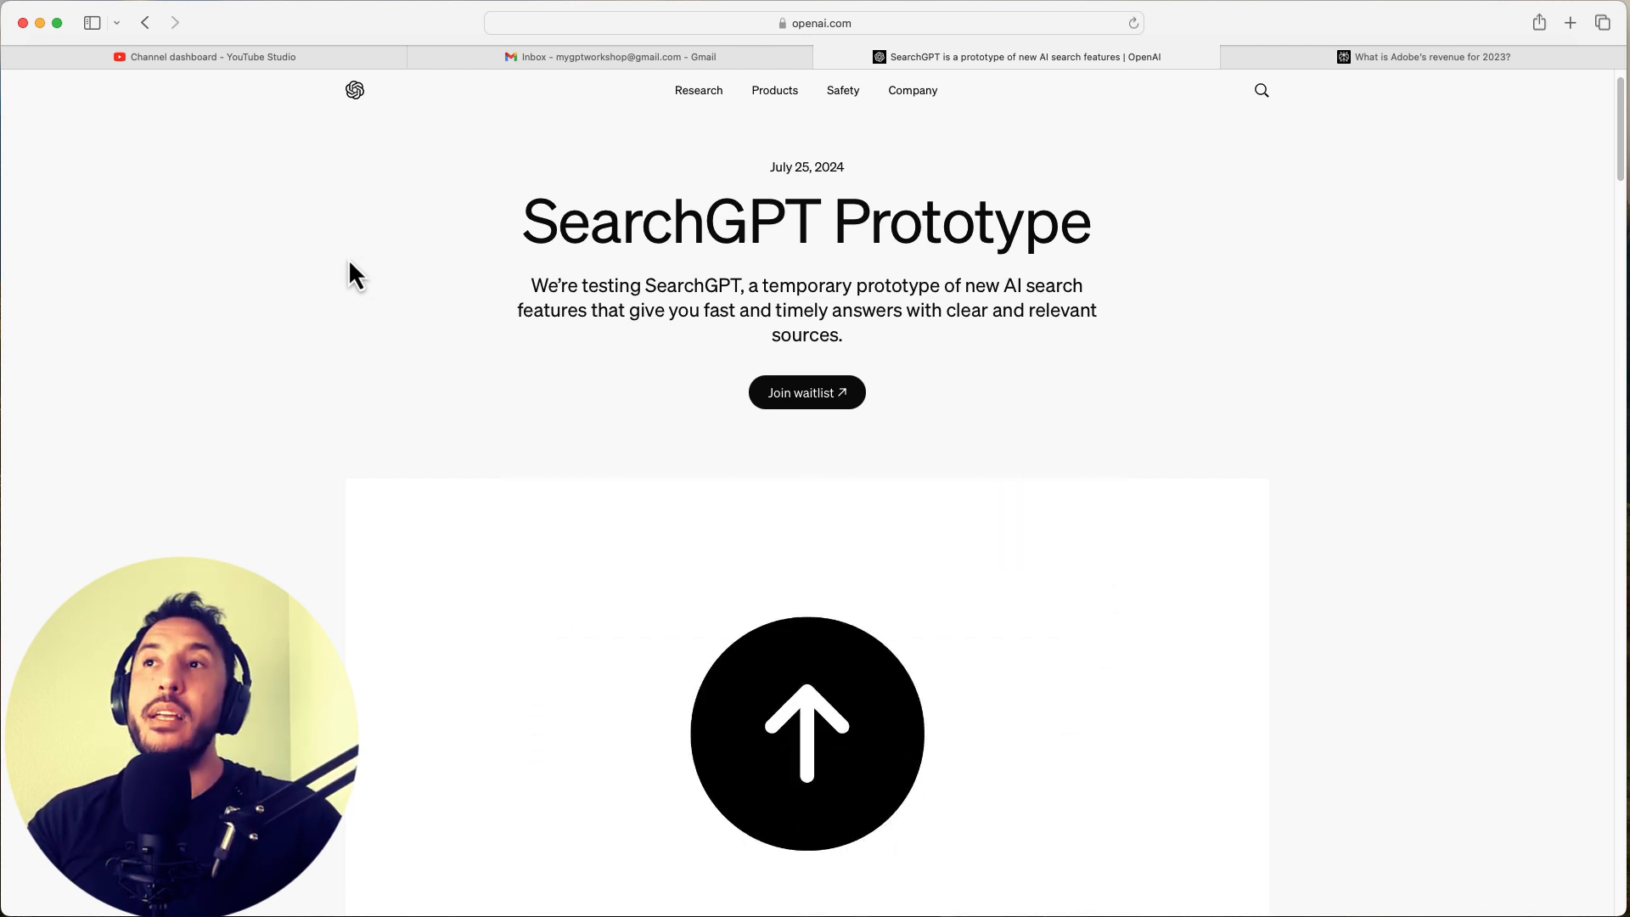